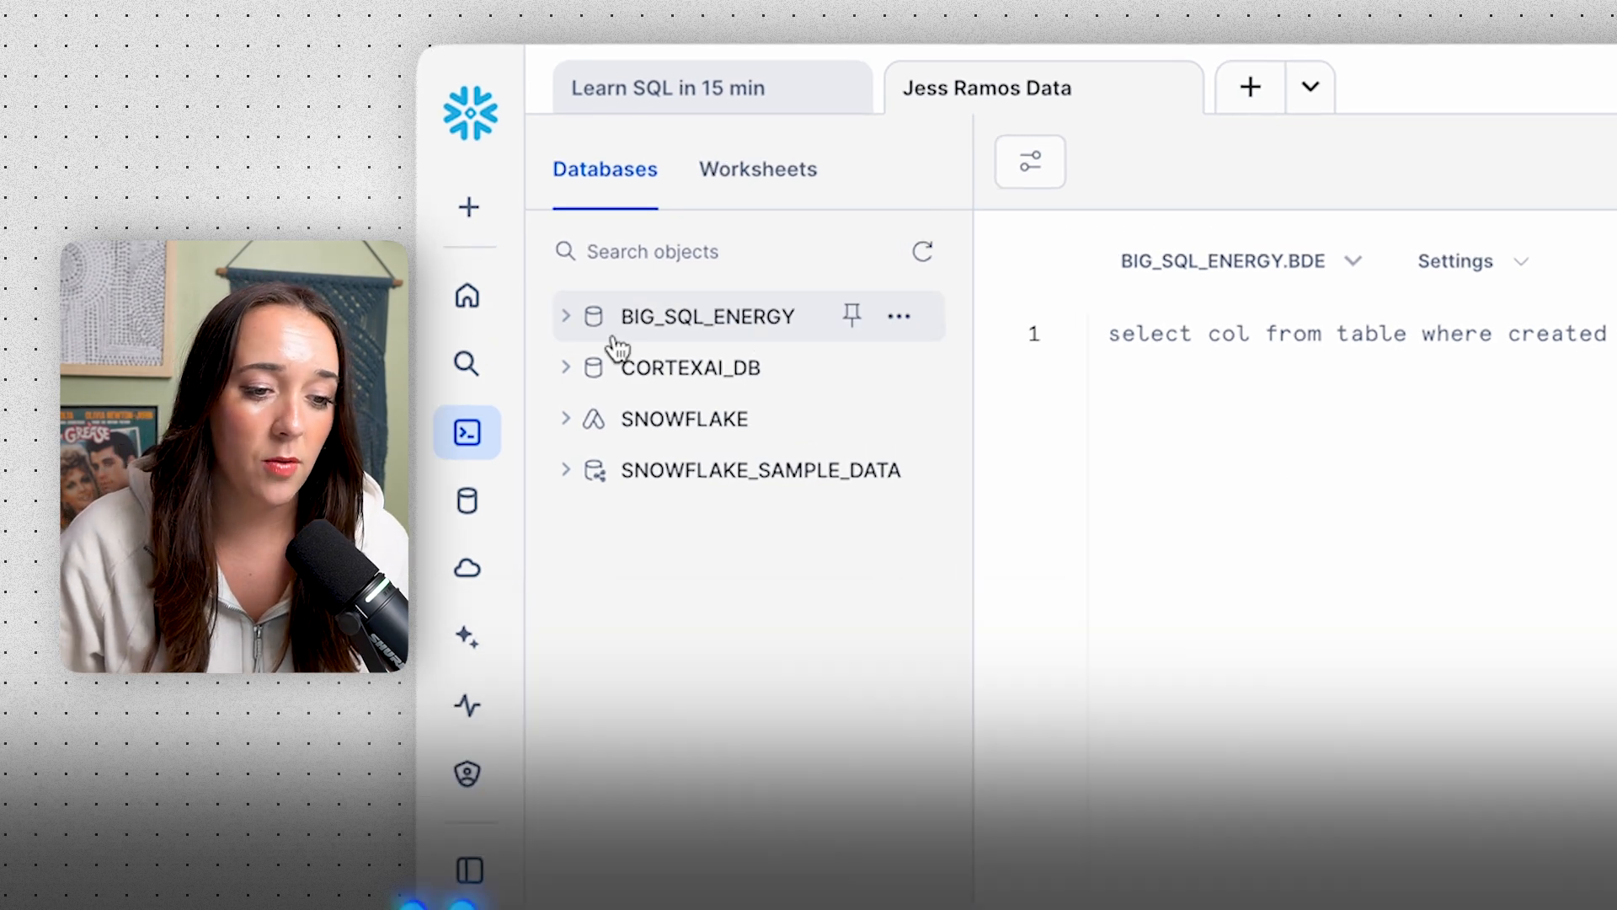
# Step: Expand BIG_SQL_ENERGY > BDE > Tables and show the ORDERS table's columns
pyautogui.click(708, 316)
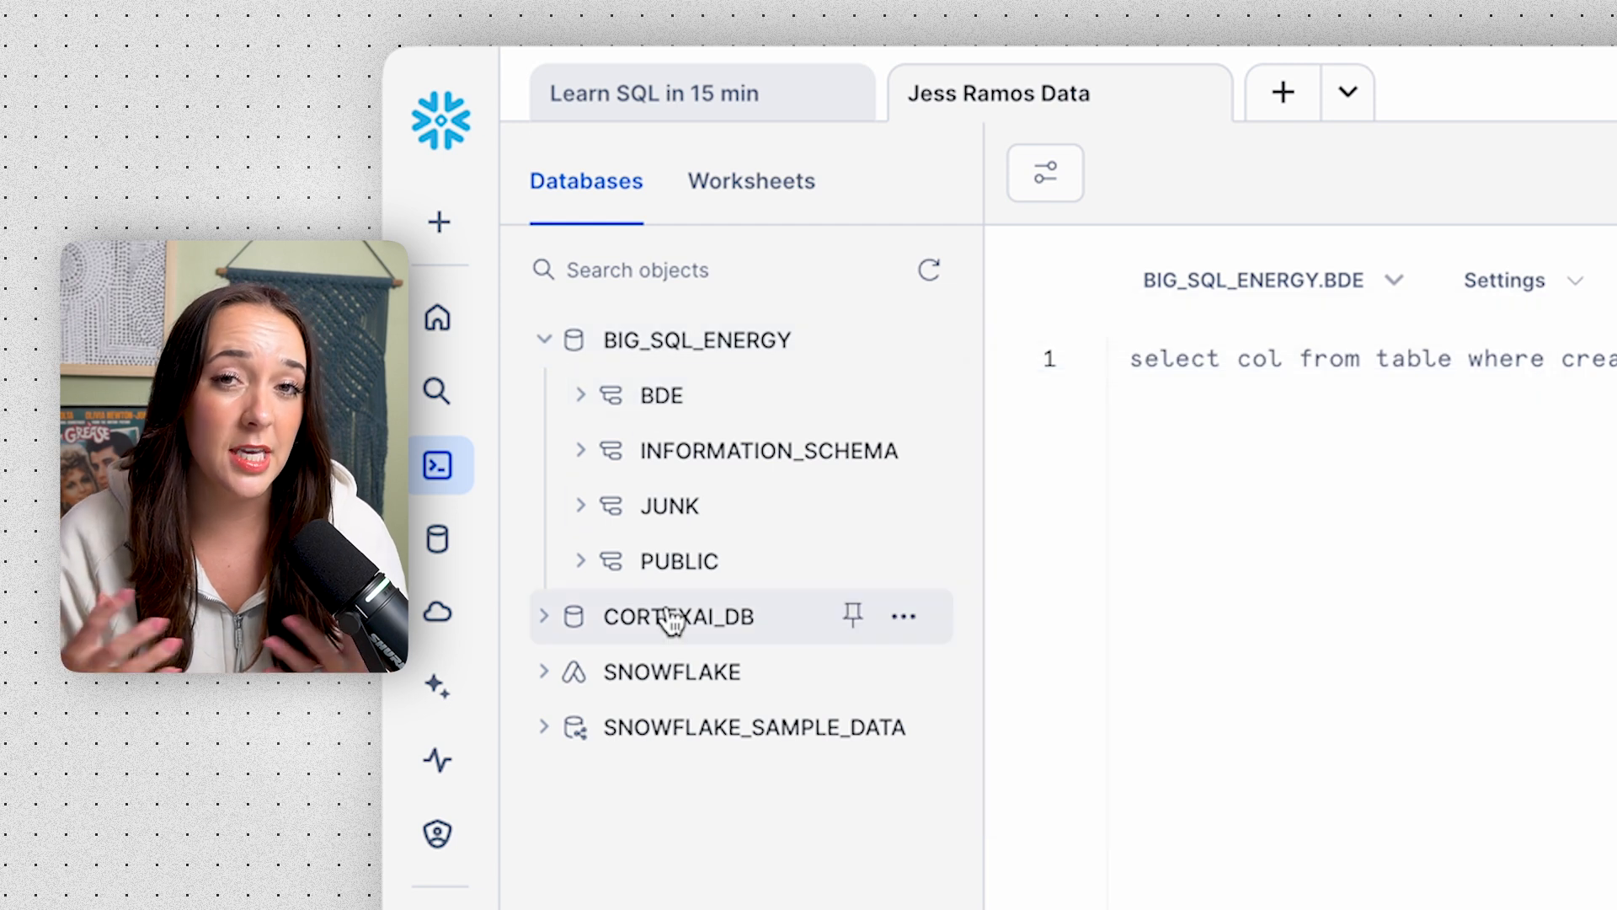
pyautogui.click(677, 616)
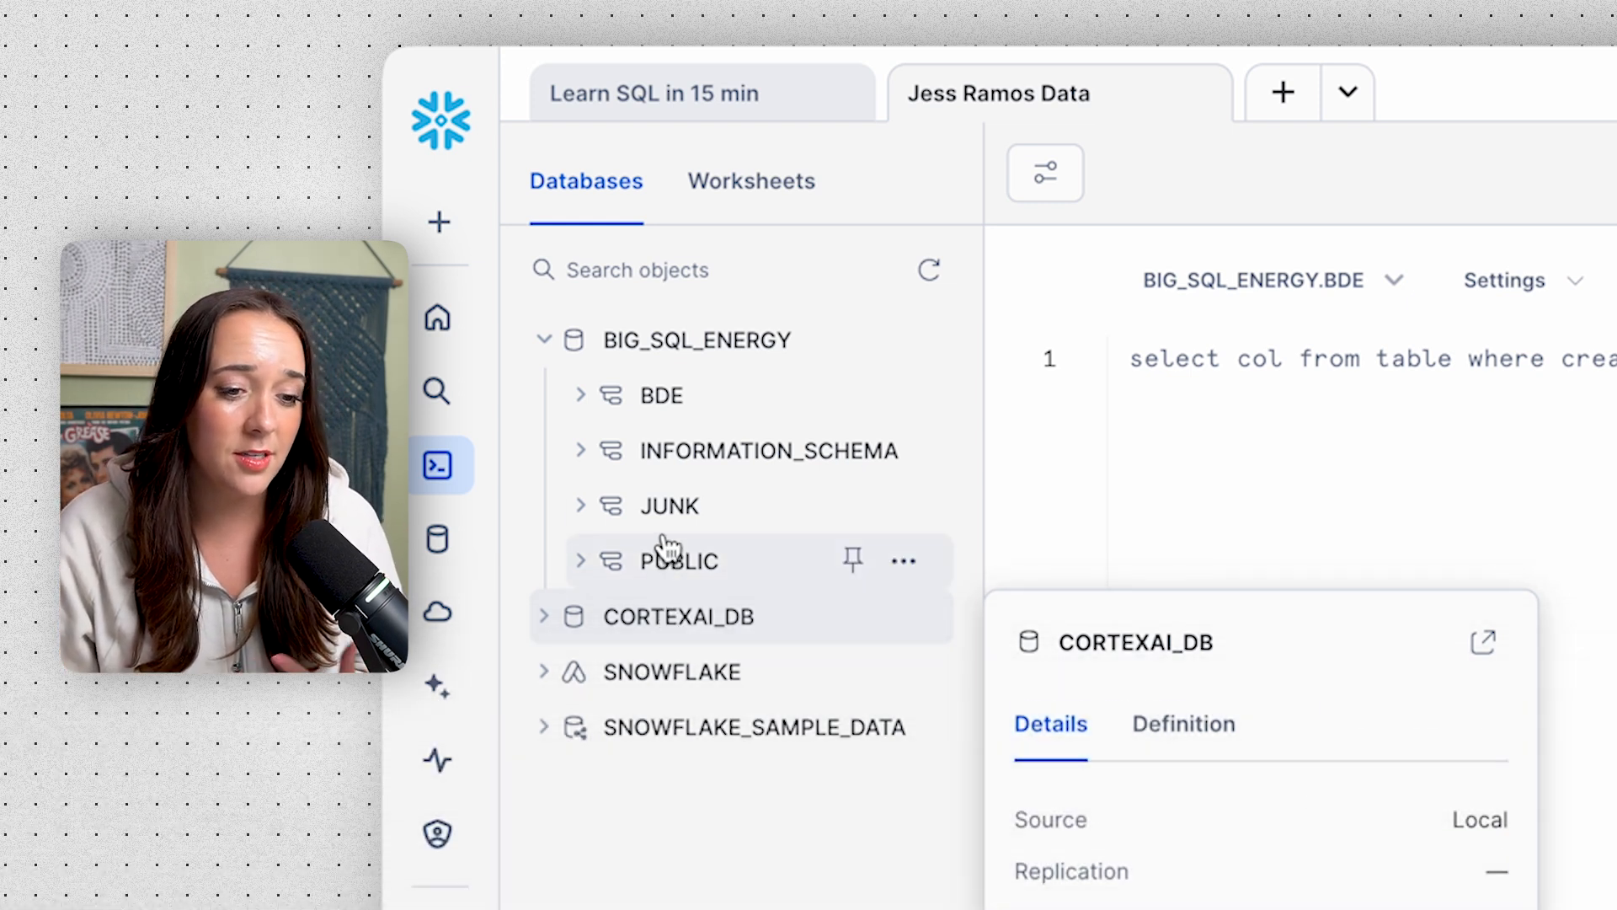
pyautogui.click(661, 395)
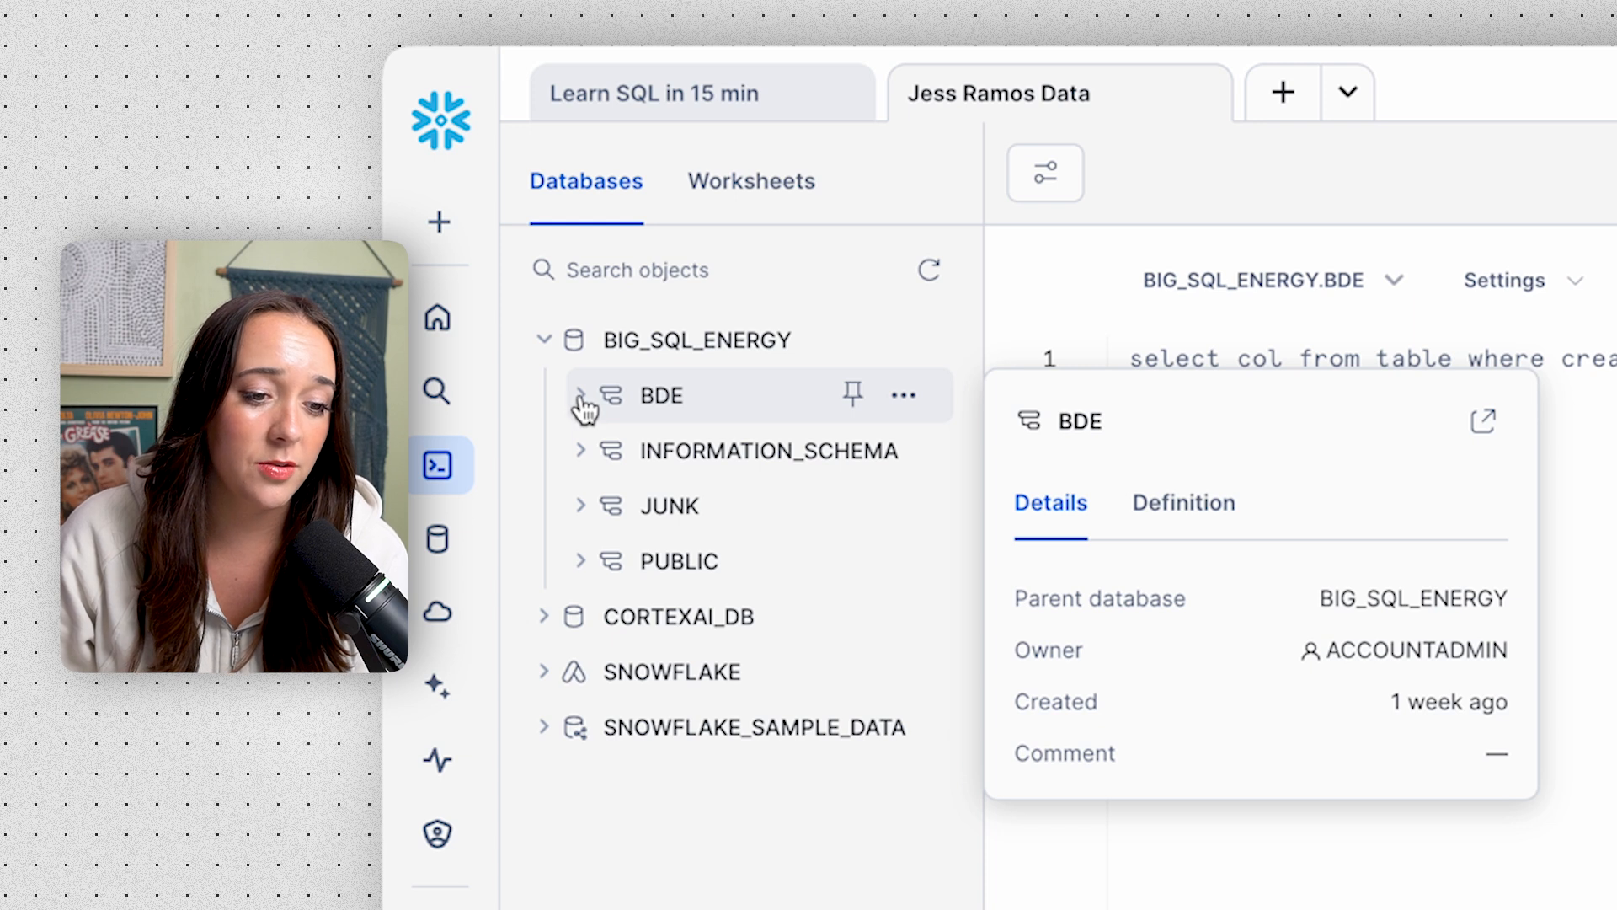
pyautogui.click(581, 395)
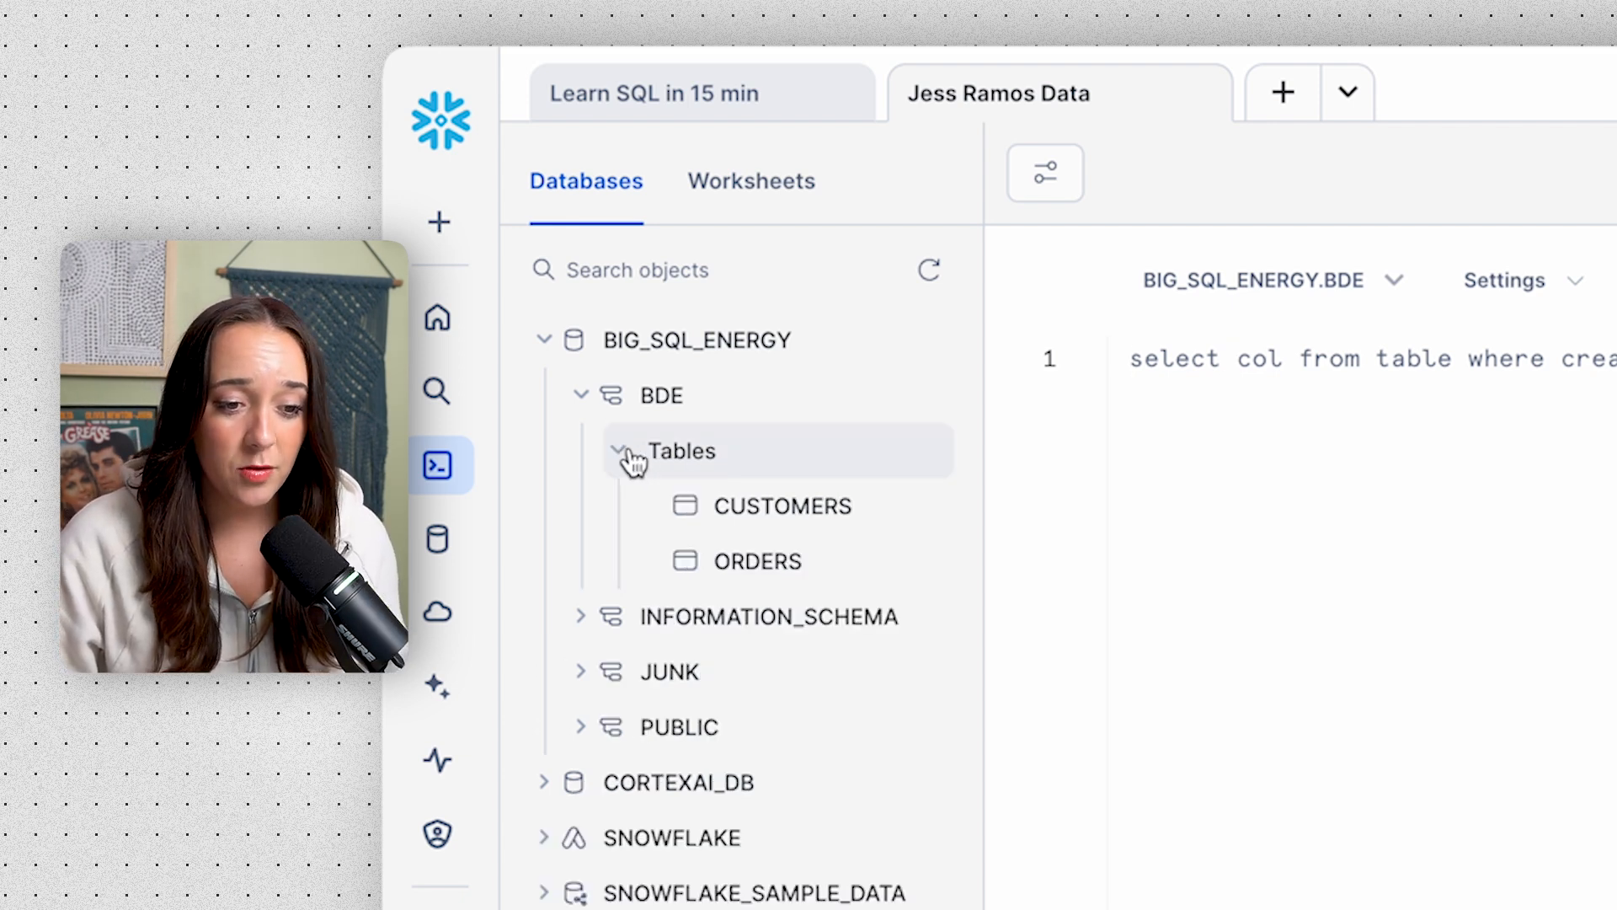
pyautogui.click(782, 505)
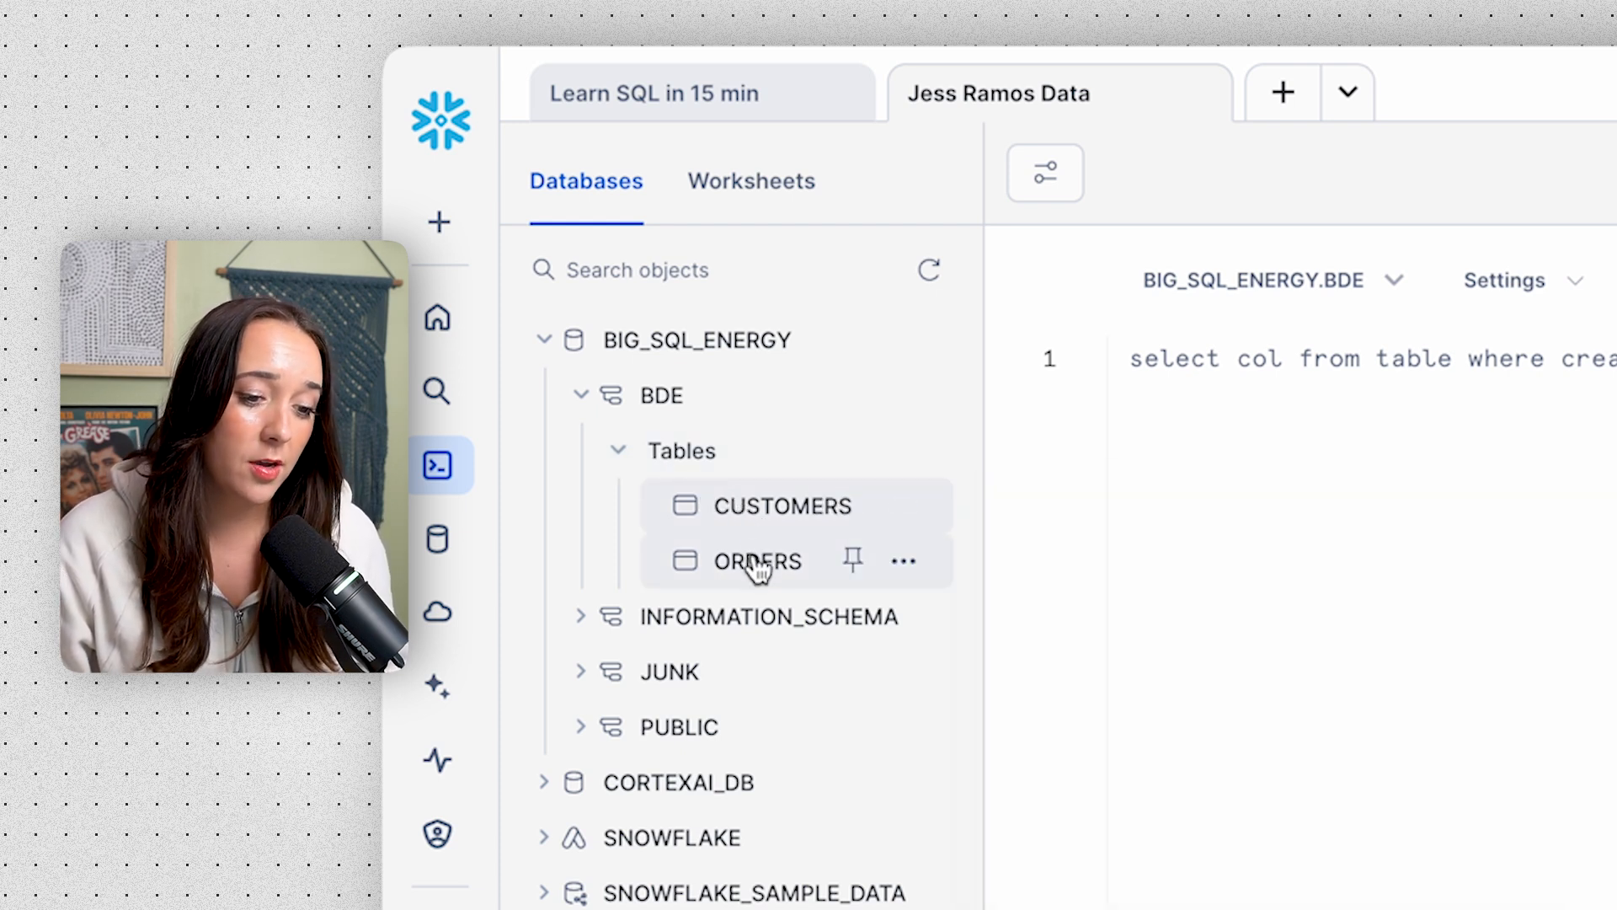
pyautogui.click(757, 561)
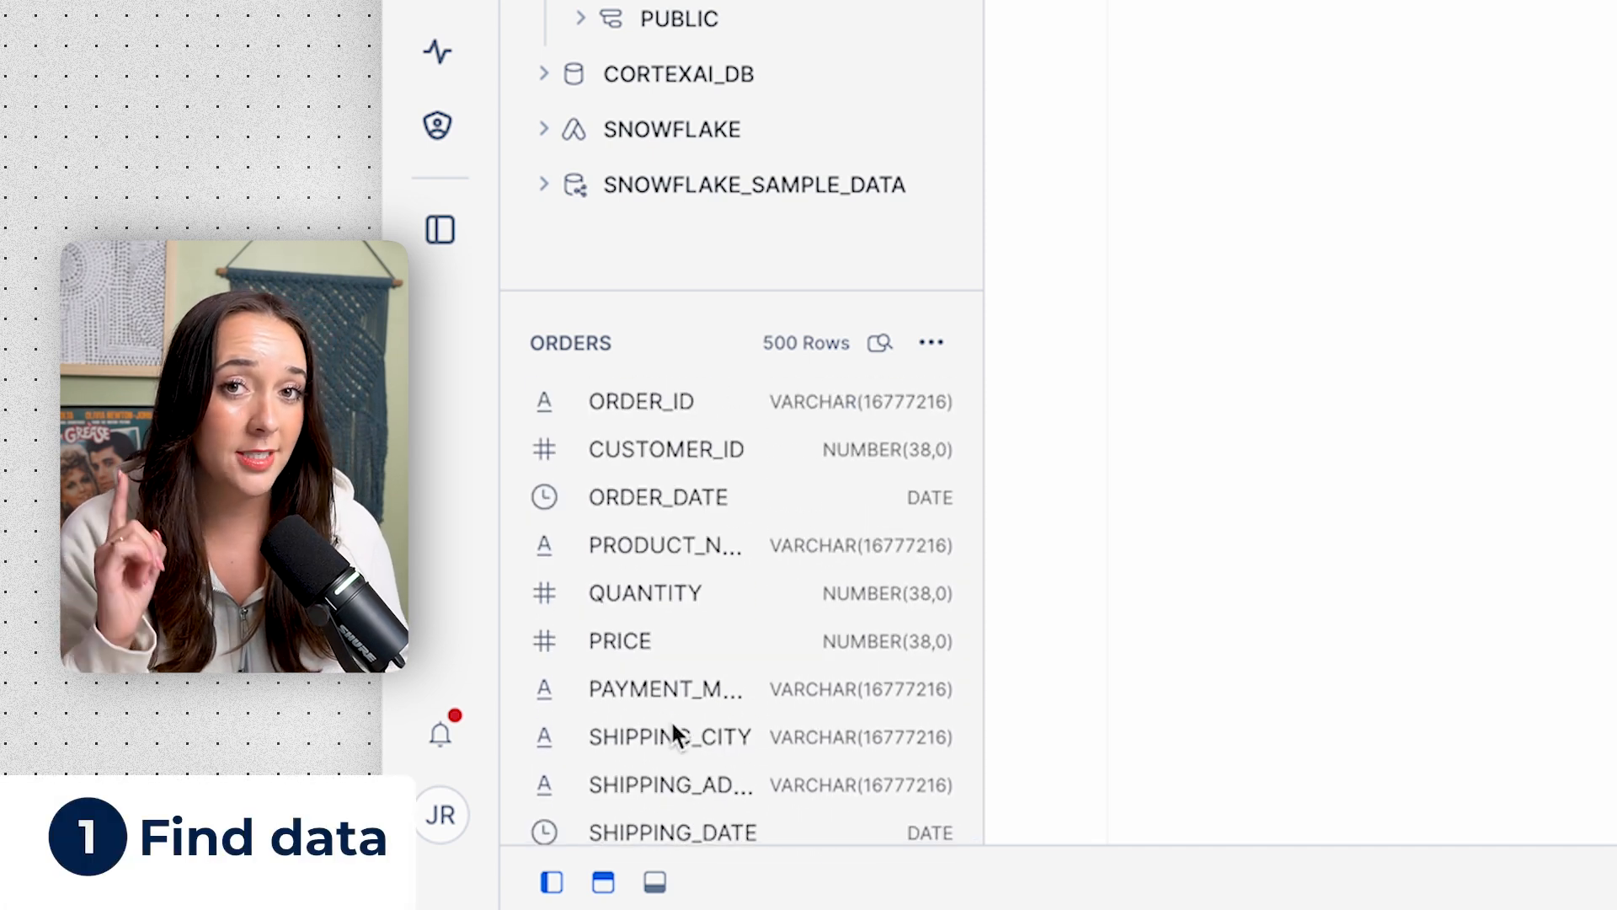
# Step: Write and run 'select * from orders' in the worksheet editor
pyautogui.write('select')
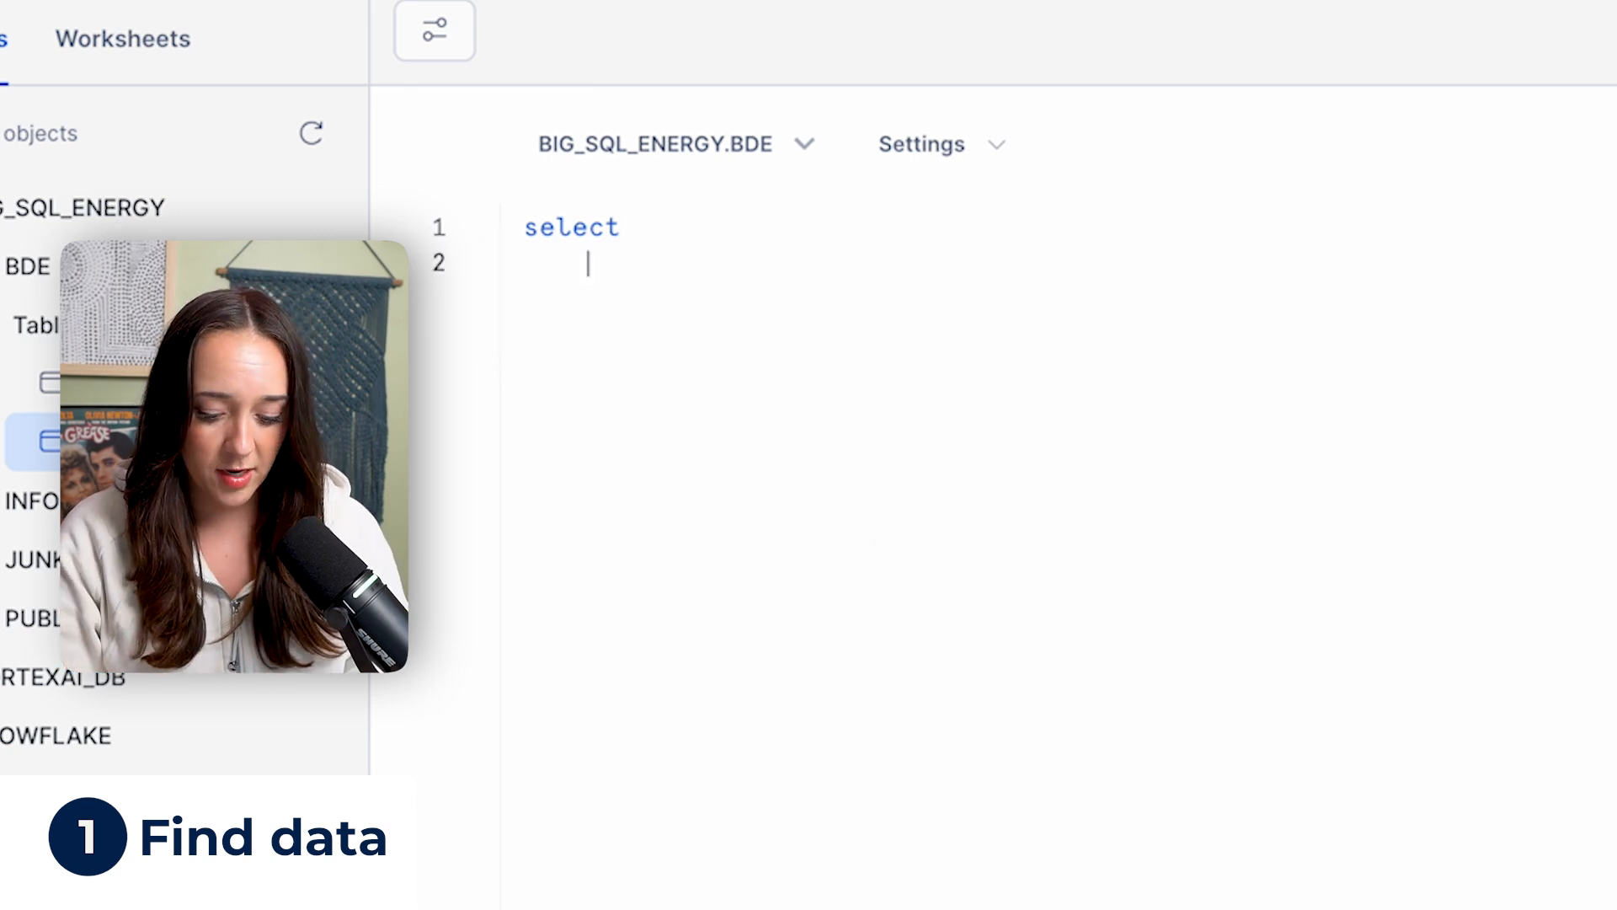
pyautogui.write('*')
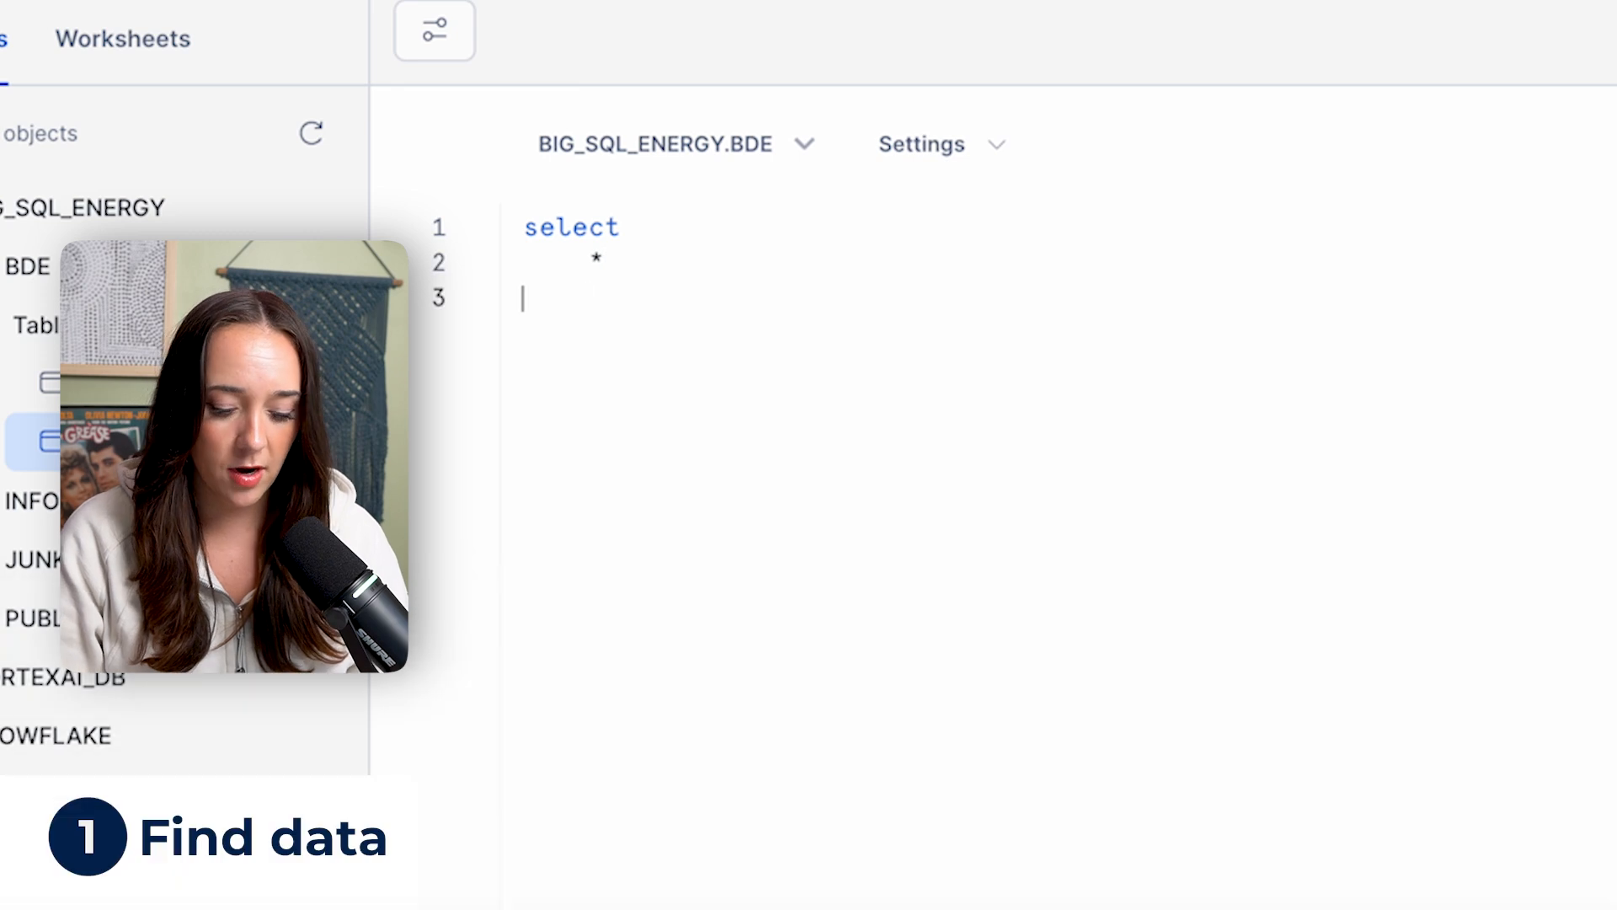
pyautogui.write('from')
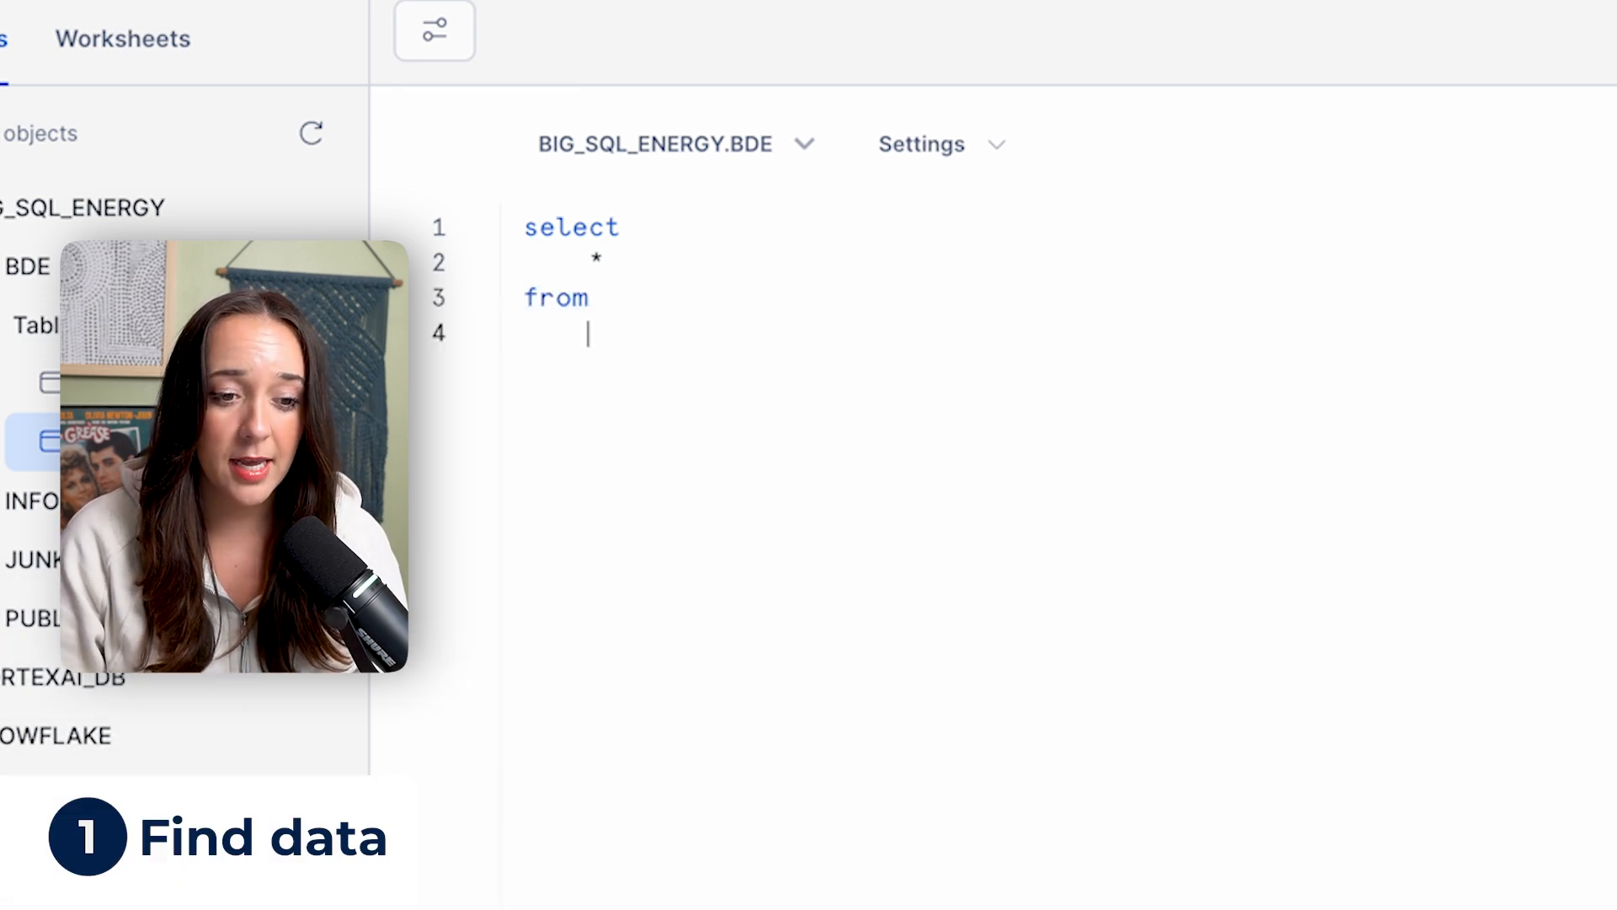
pyautogui.write('orders')
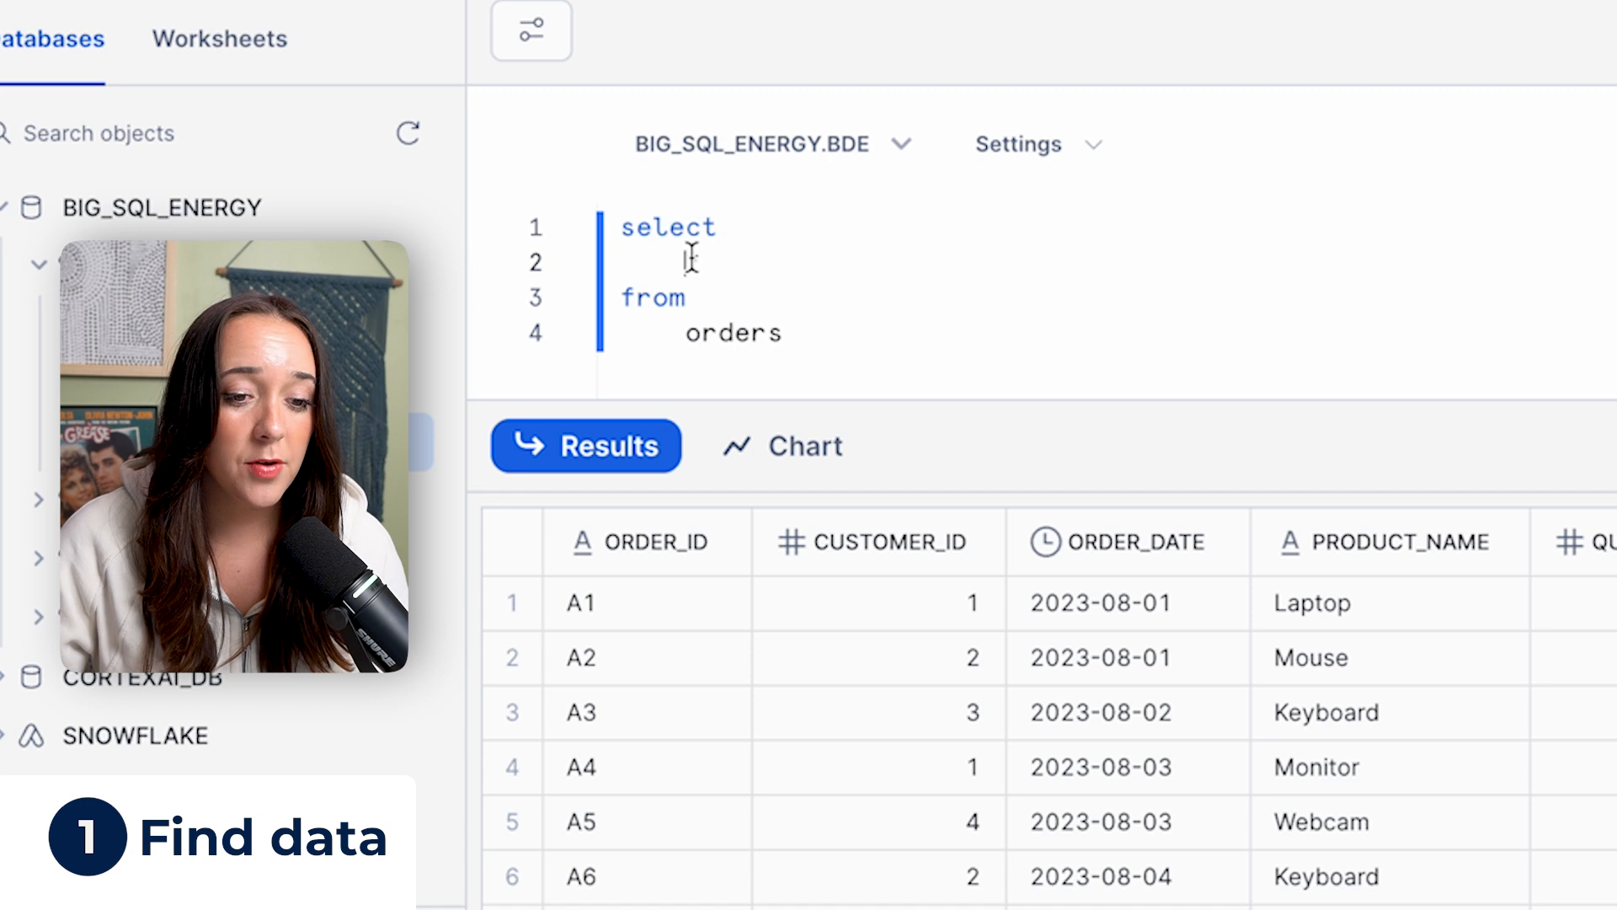
# Step: Delete the * after select, leaving line 2 blank
pyautogui.write('*')
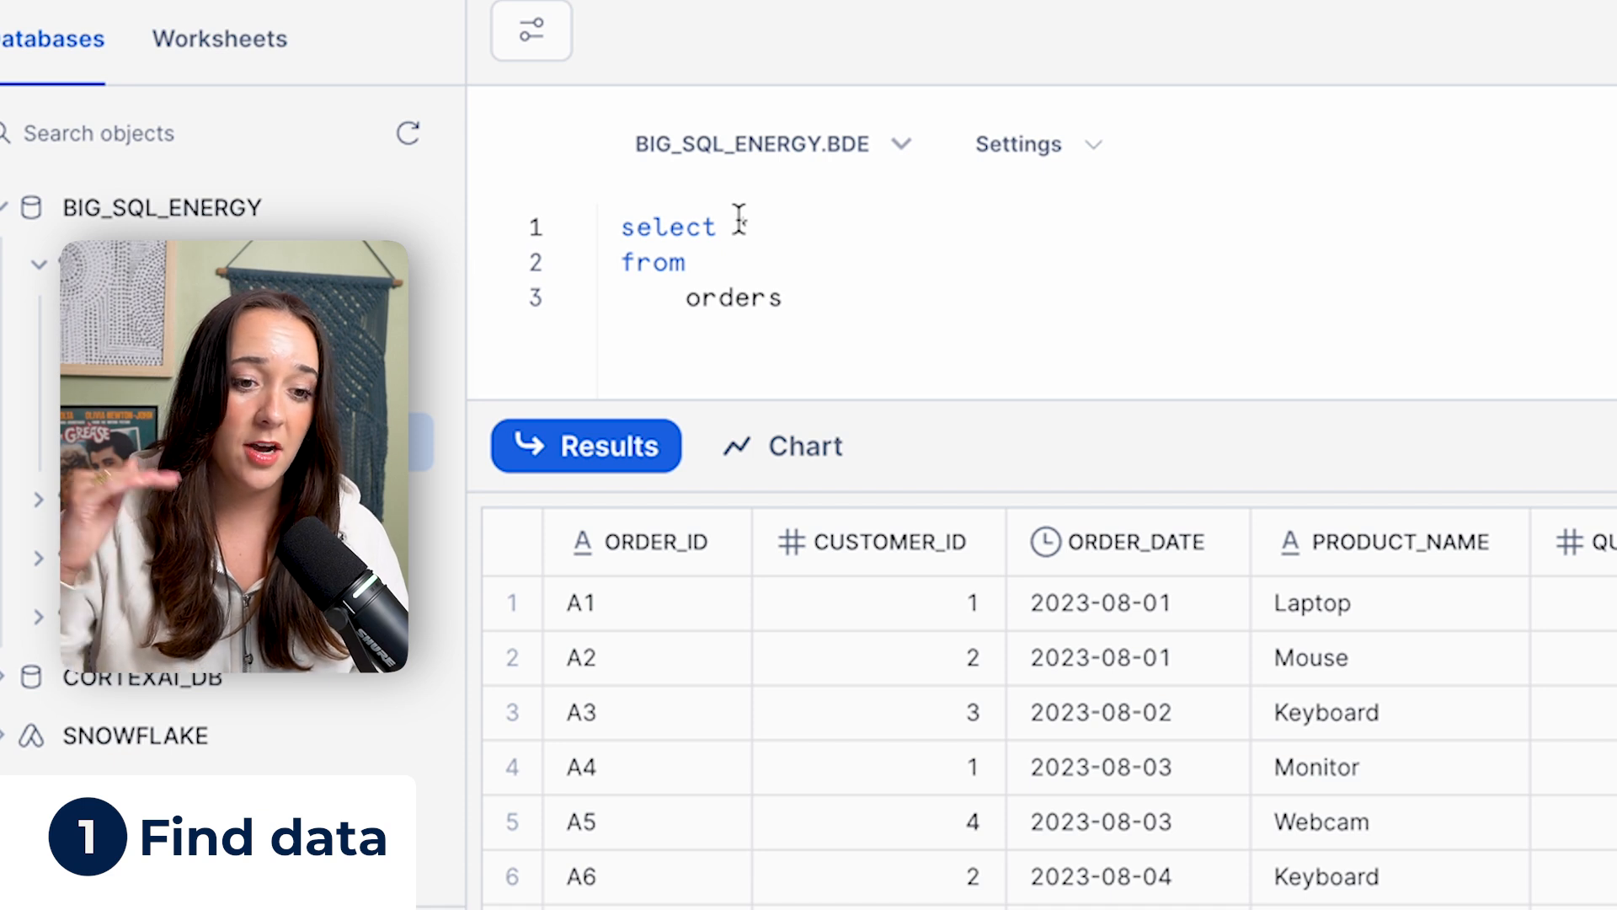
pyautogui.write('*')
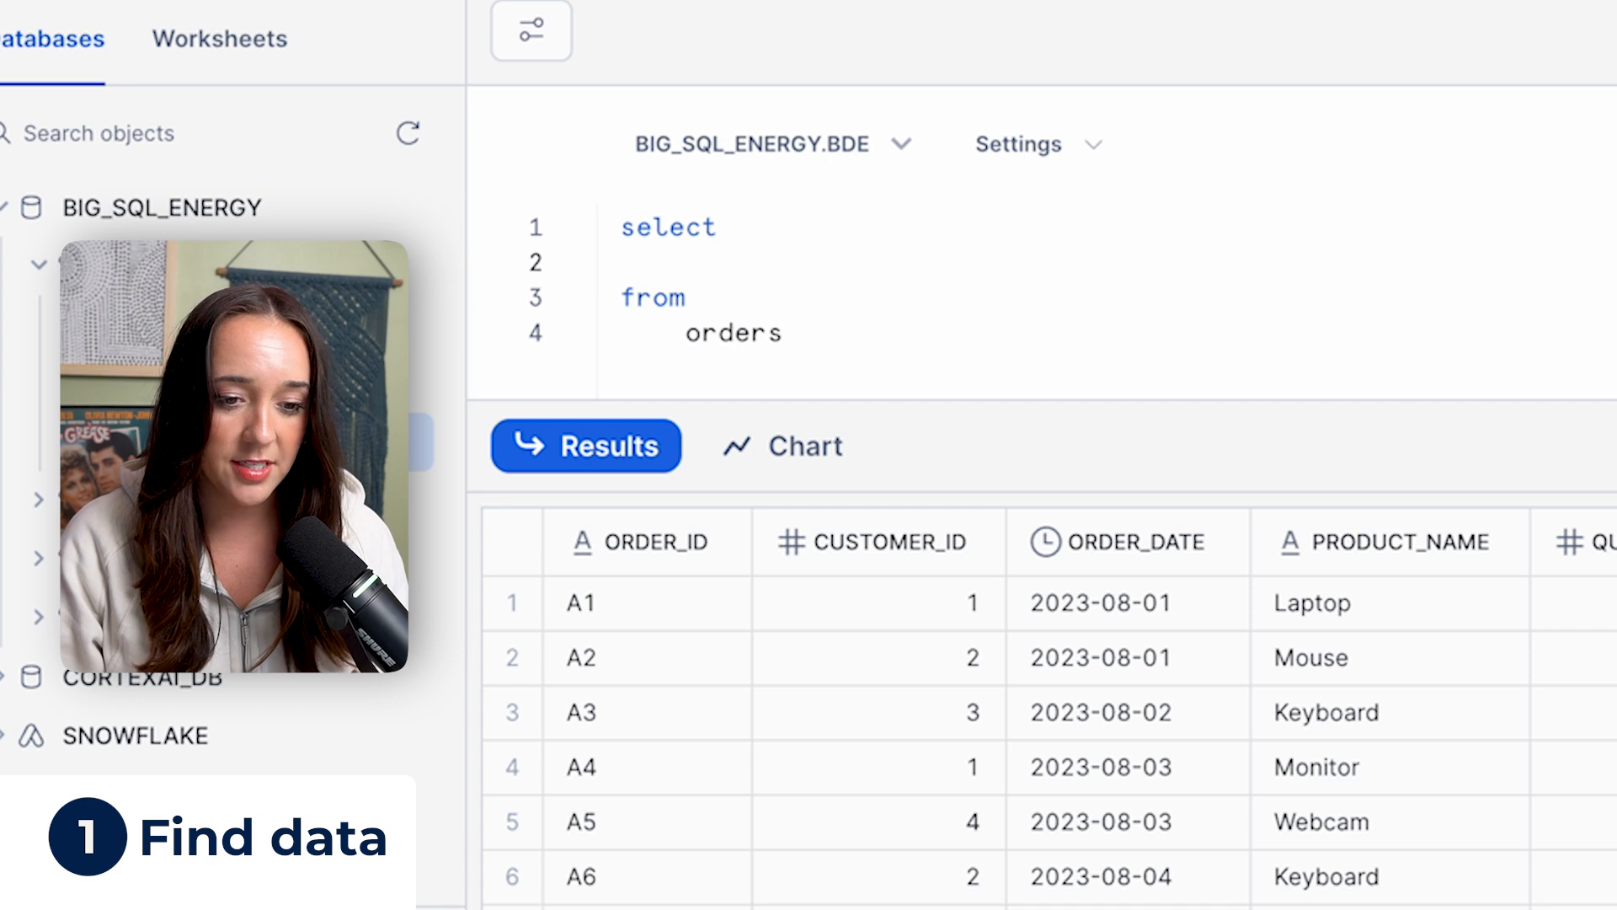
# Step: Enter order_id and customer_id as select columns using autocomplete
pyautogui.write('or')
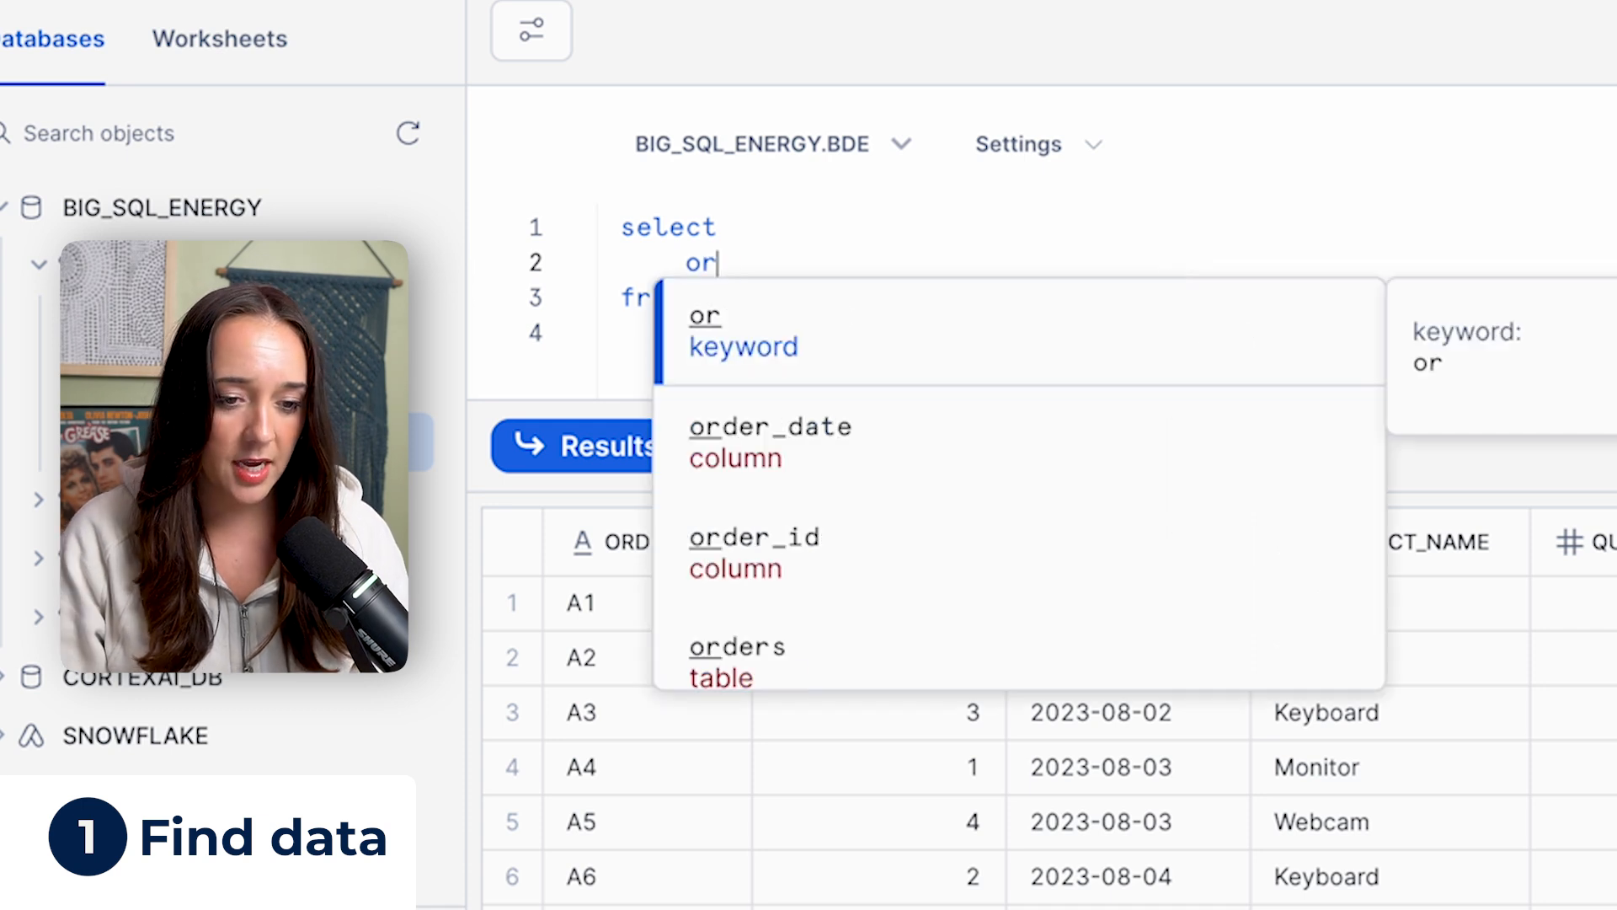
pyautogui.write('der')
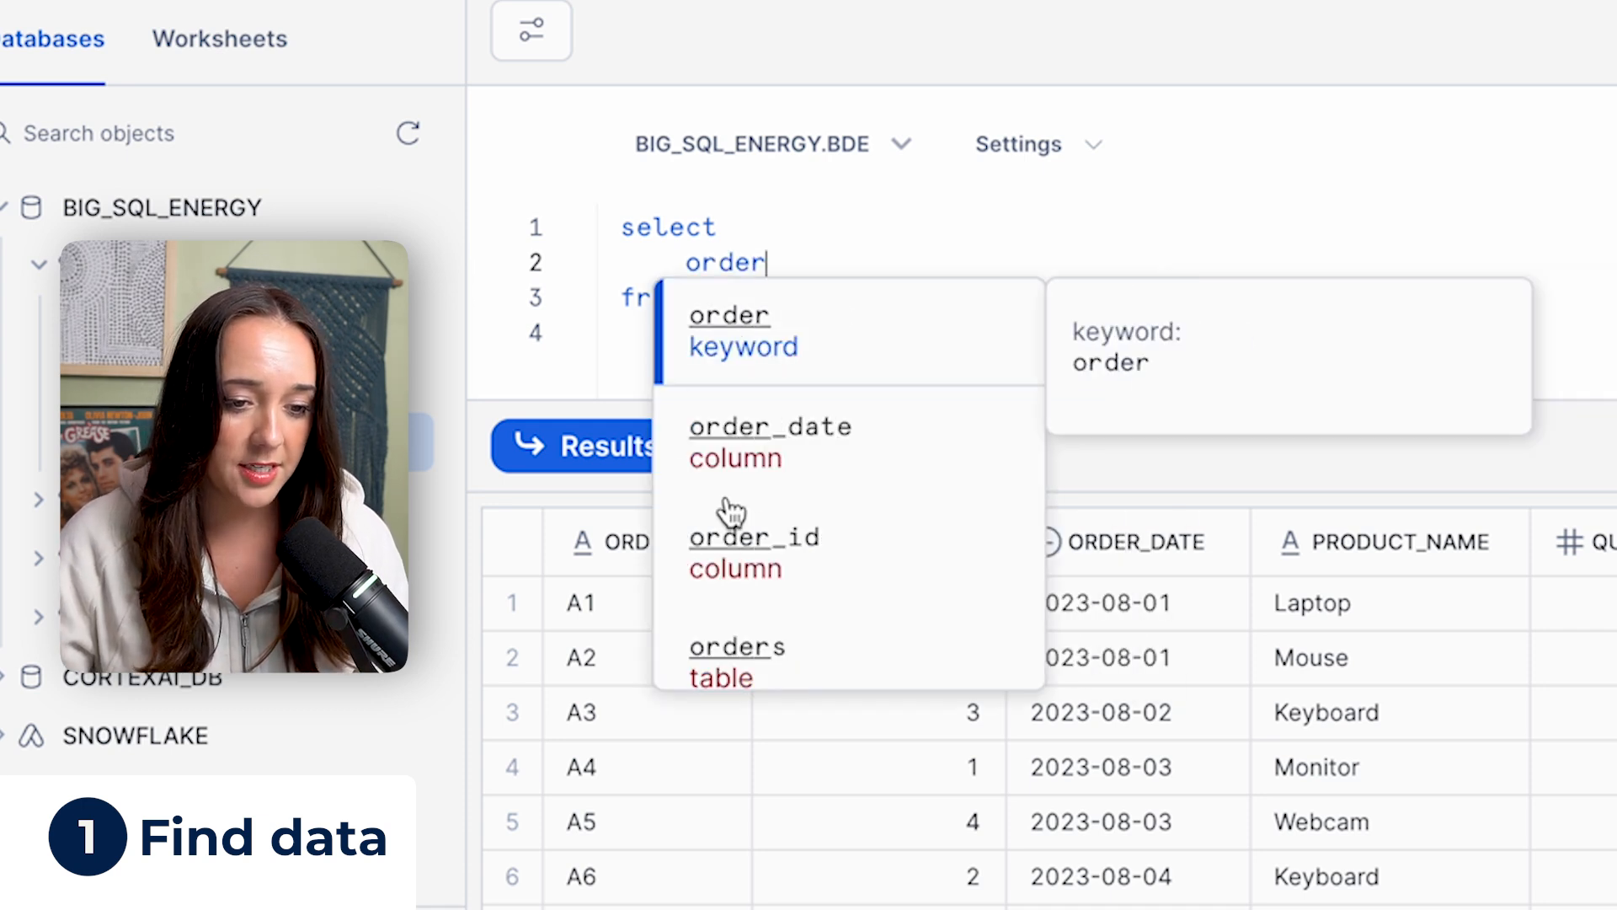
pyautogui.click(754, 537)
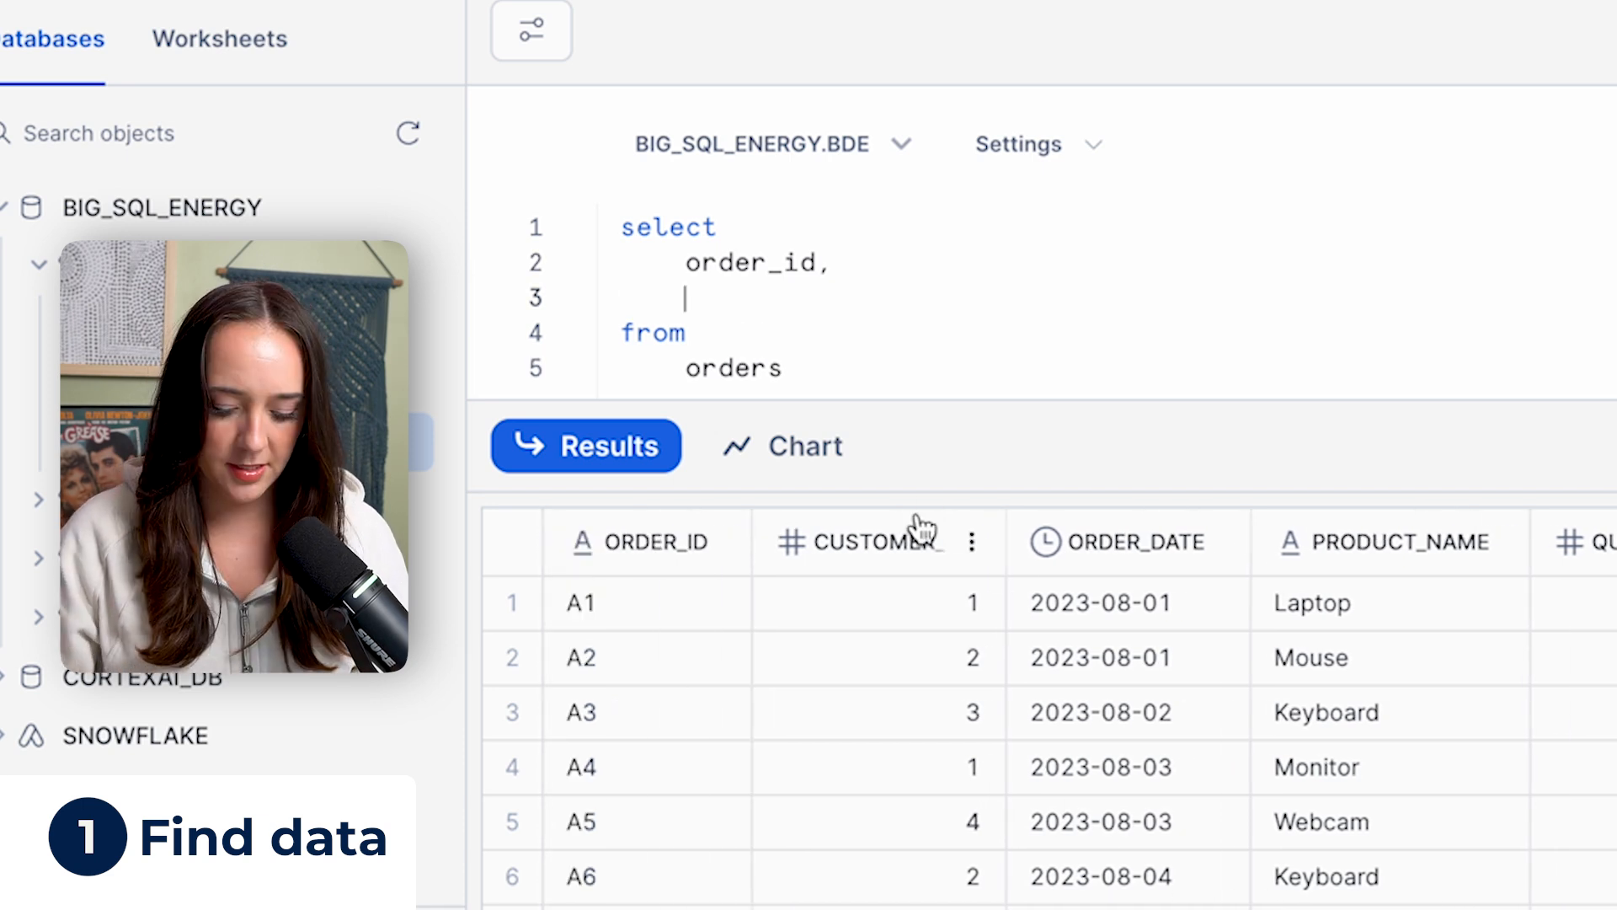
pyautogui.write('customer_id')
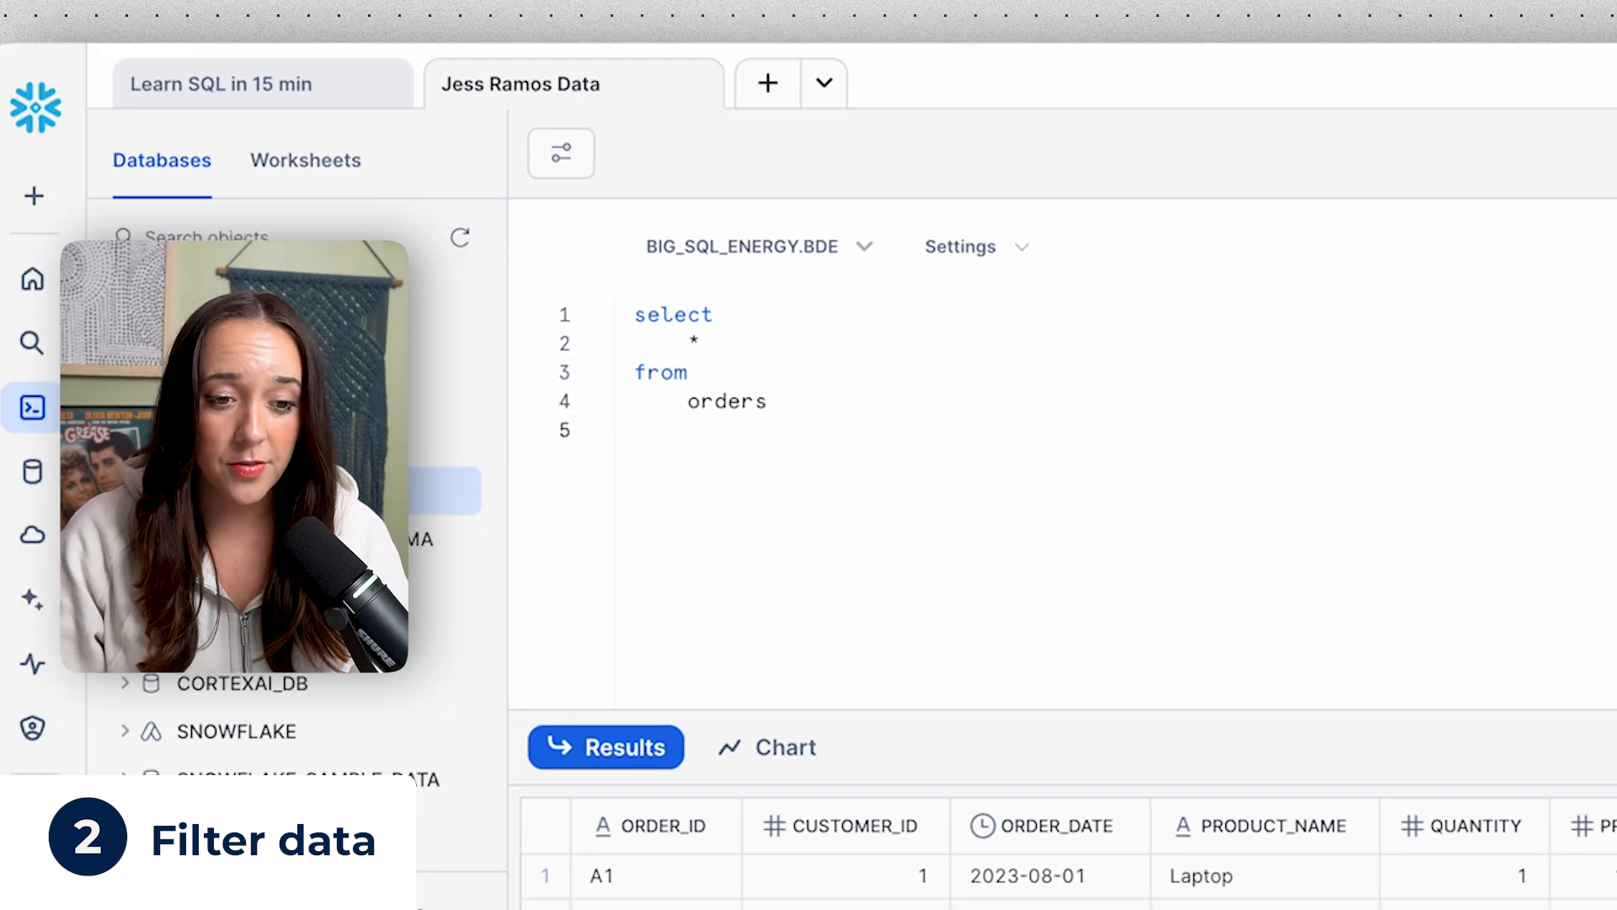
# Step: Add a where clause on quantity after checking the QUANTITY histogram's highest range
pyautogui.write('where')
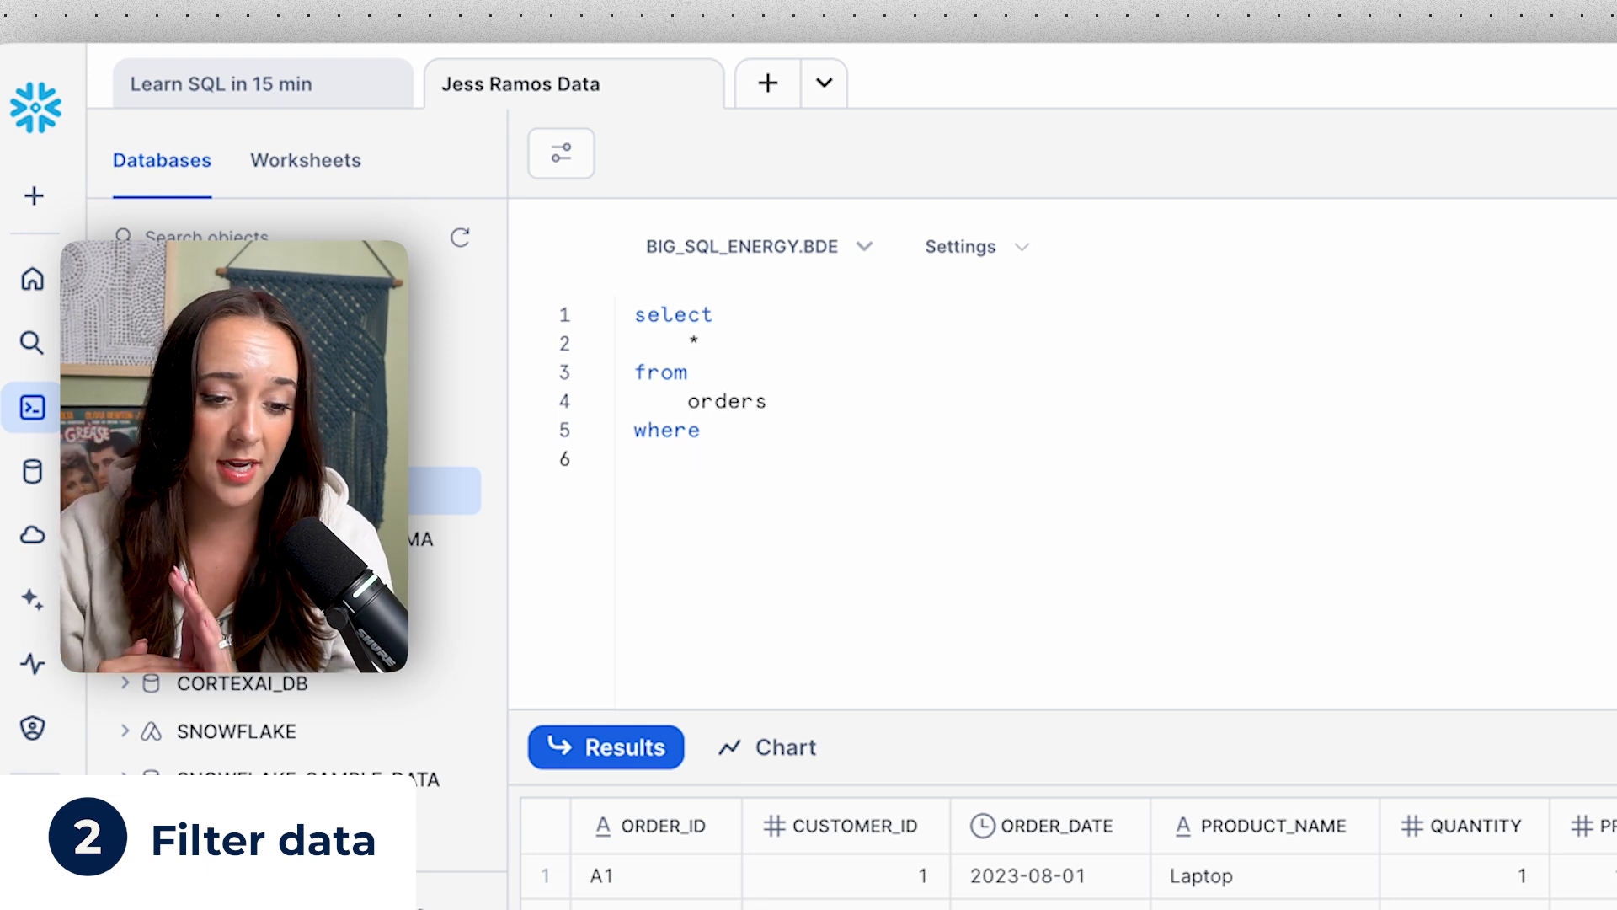
pyautogui.scroll(-3)
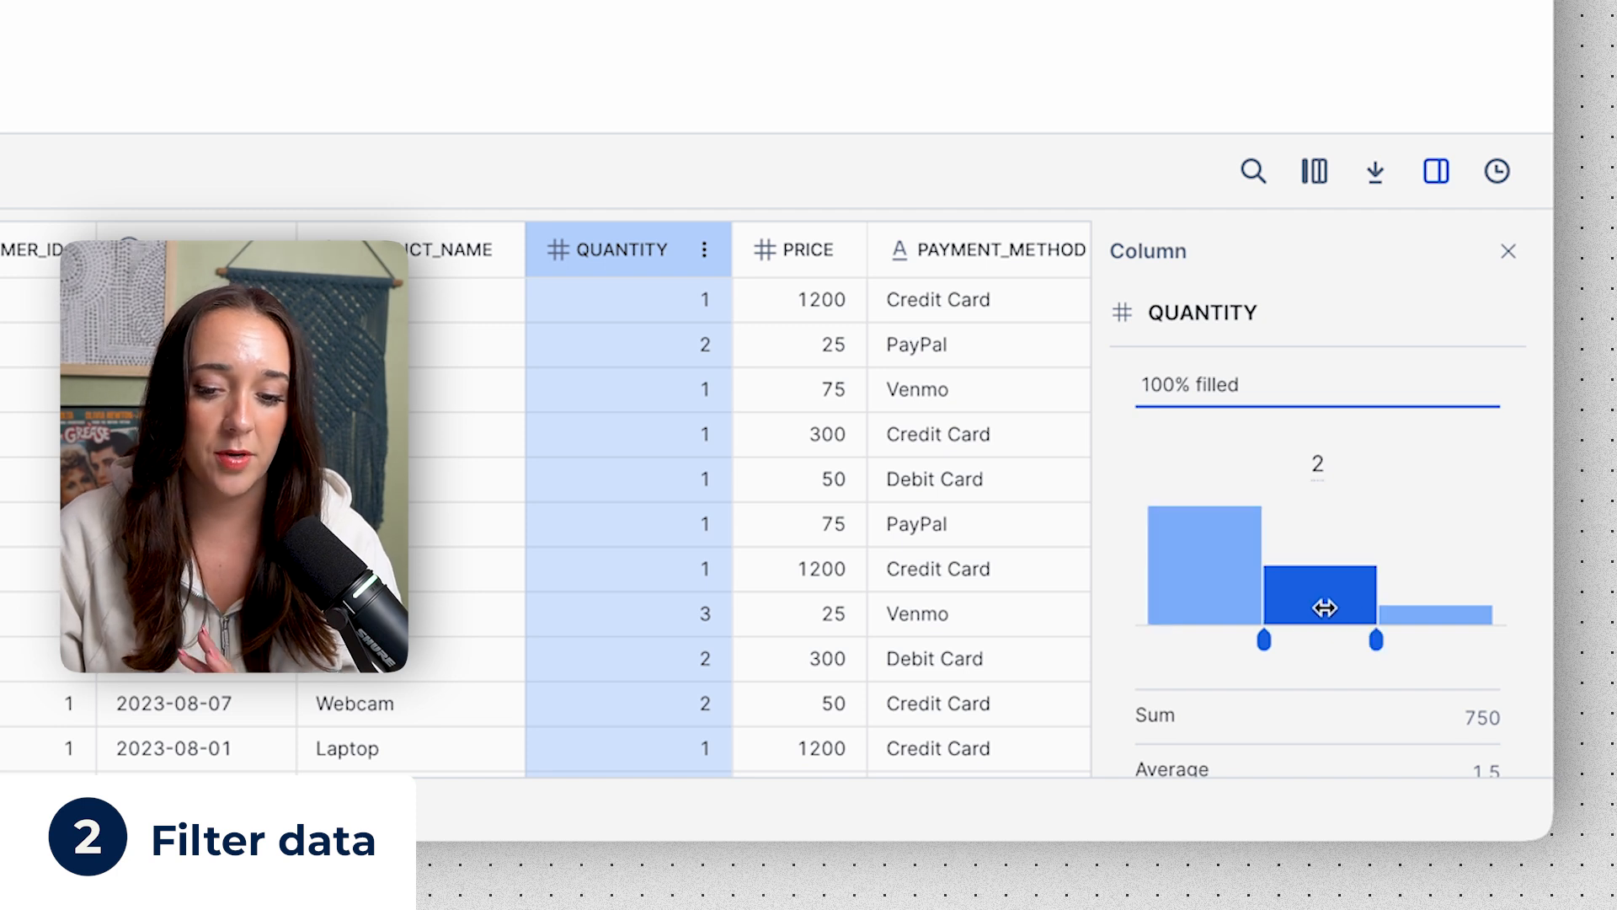
pyautogui.moveTo(1323, 607); pyautogui.dragTo(1445, 622)
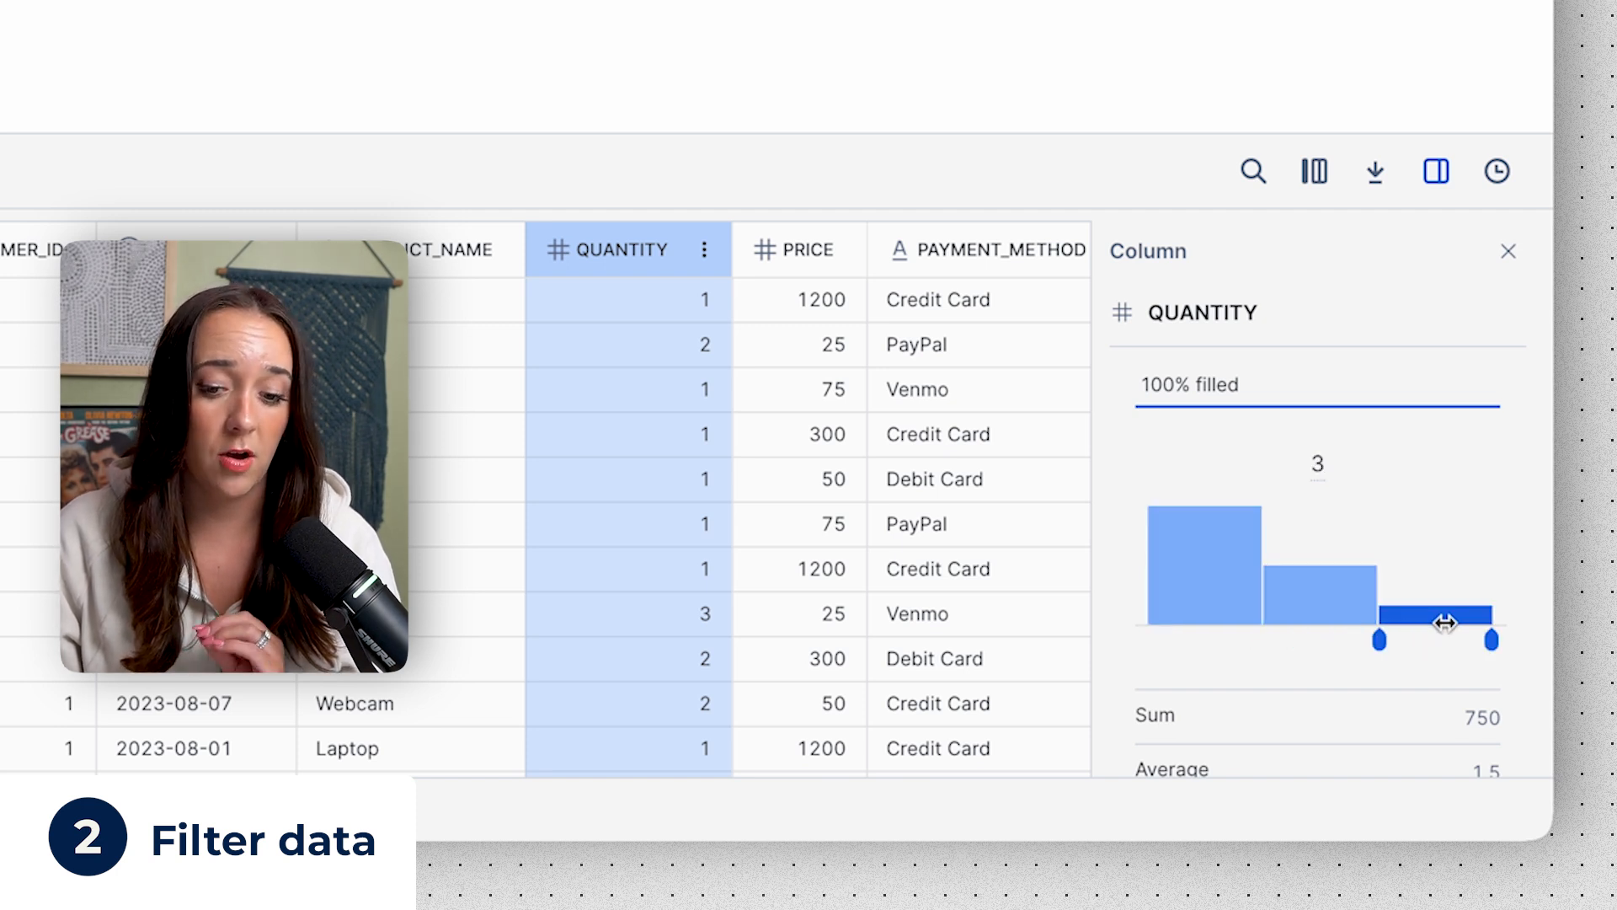
pyautogui.write('quan')
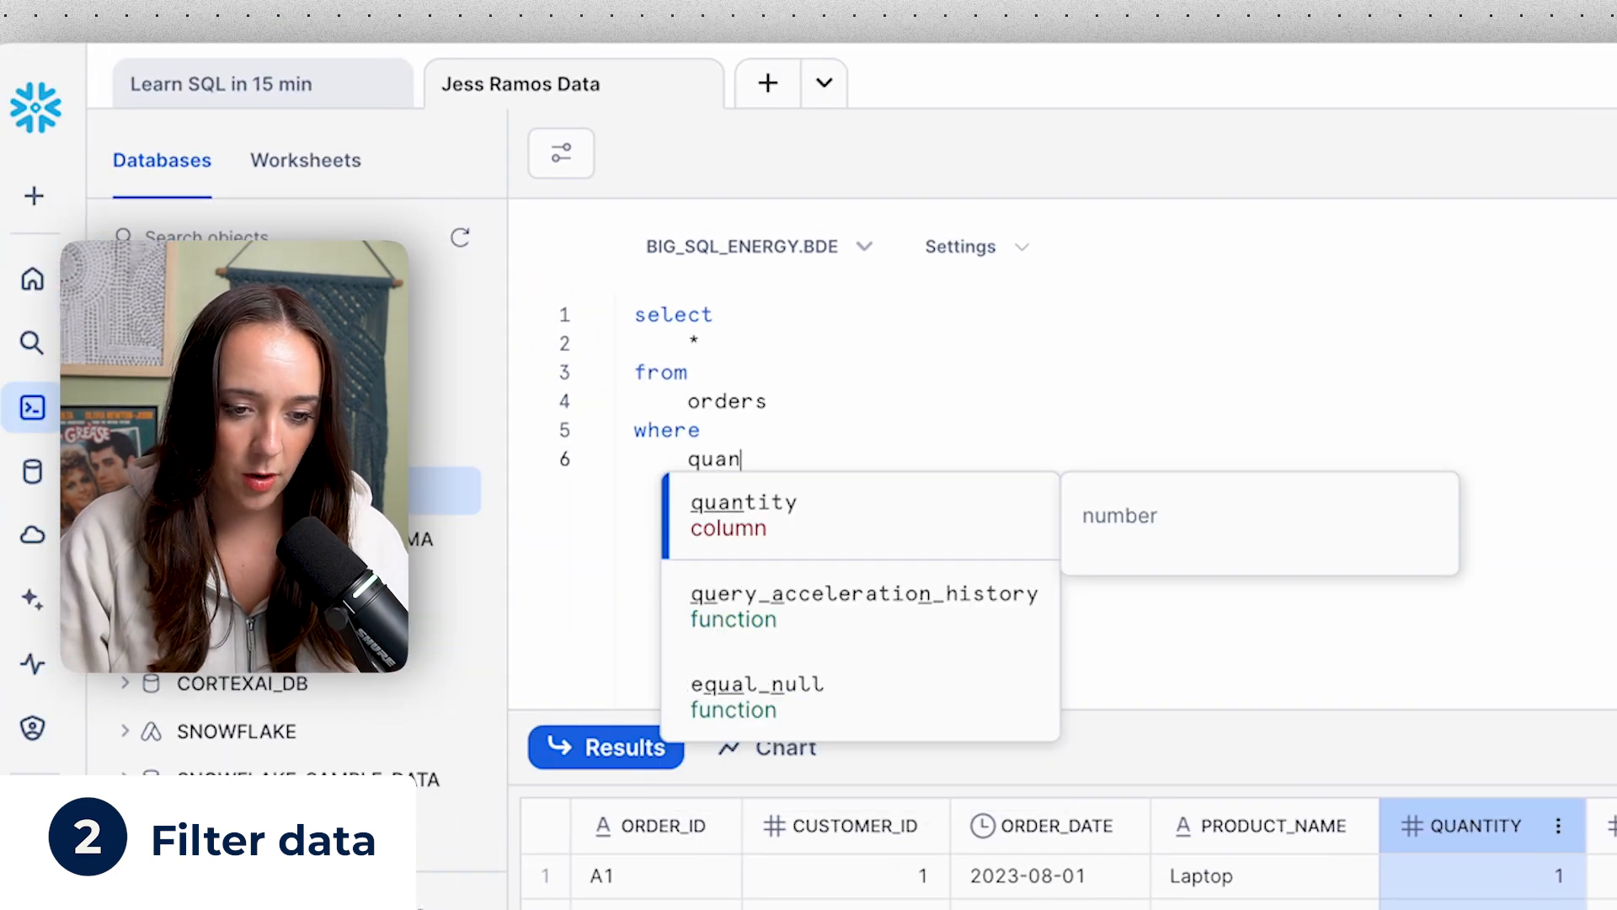
pyautogui.click(743, 502)
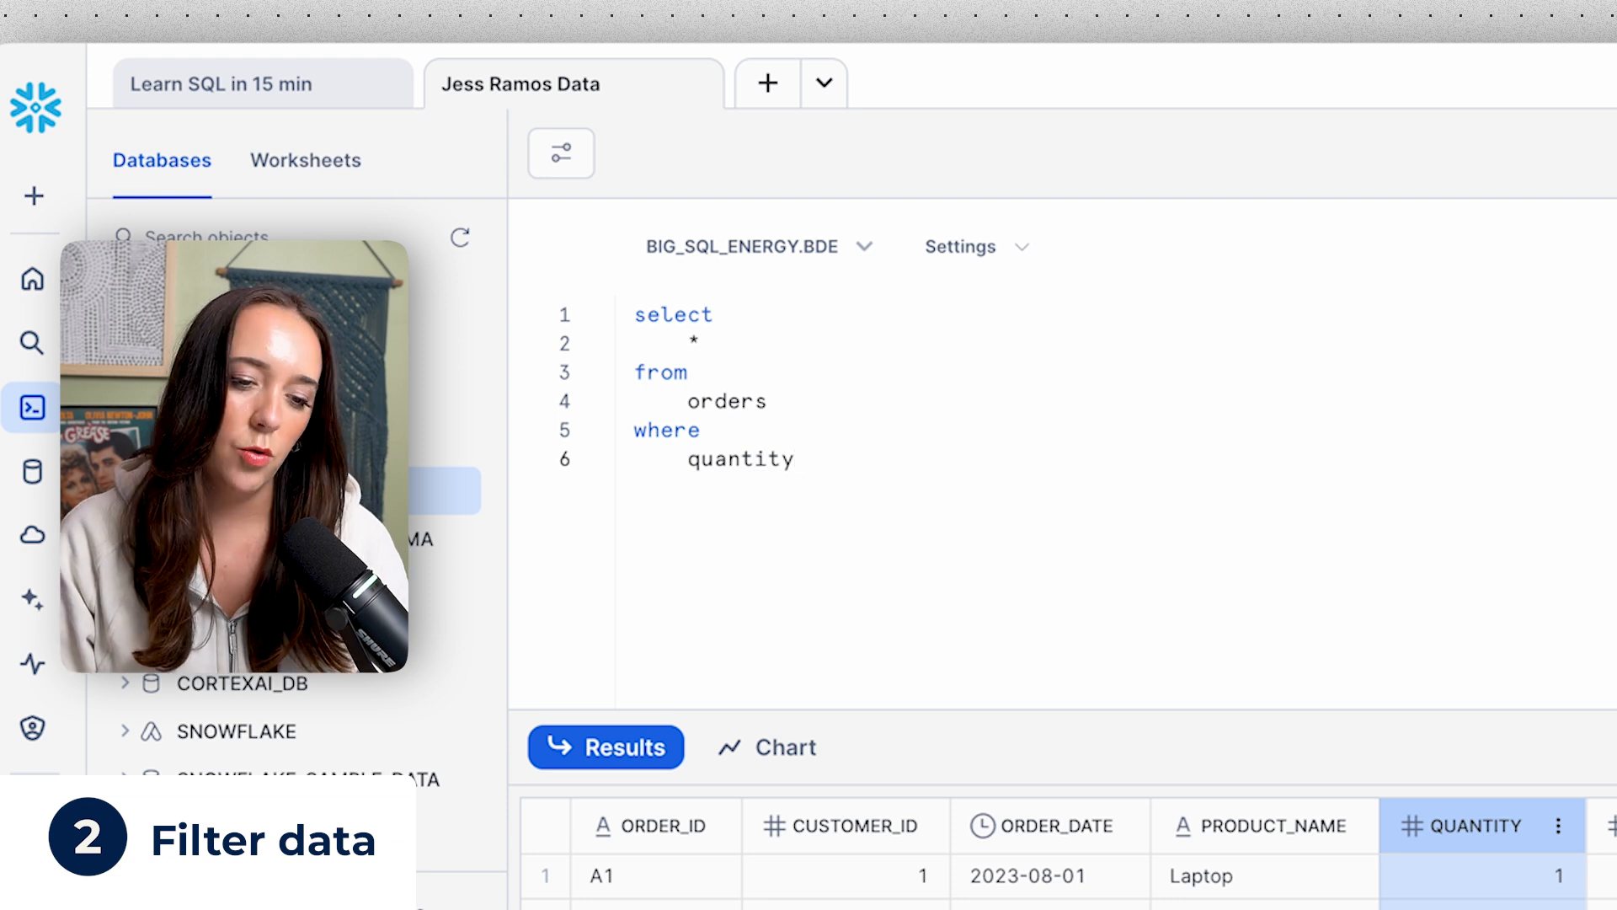
pyautogui.scroll(-3)
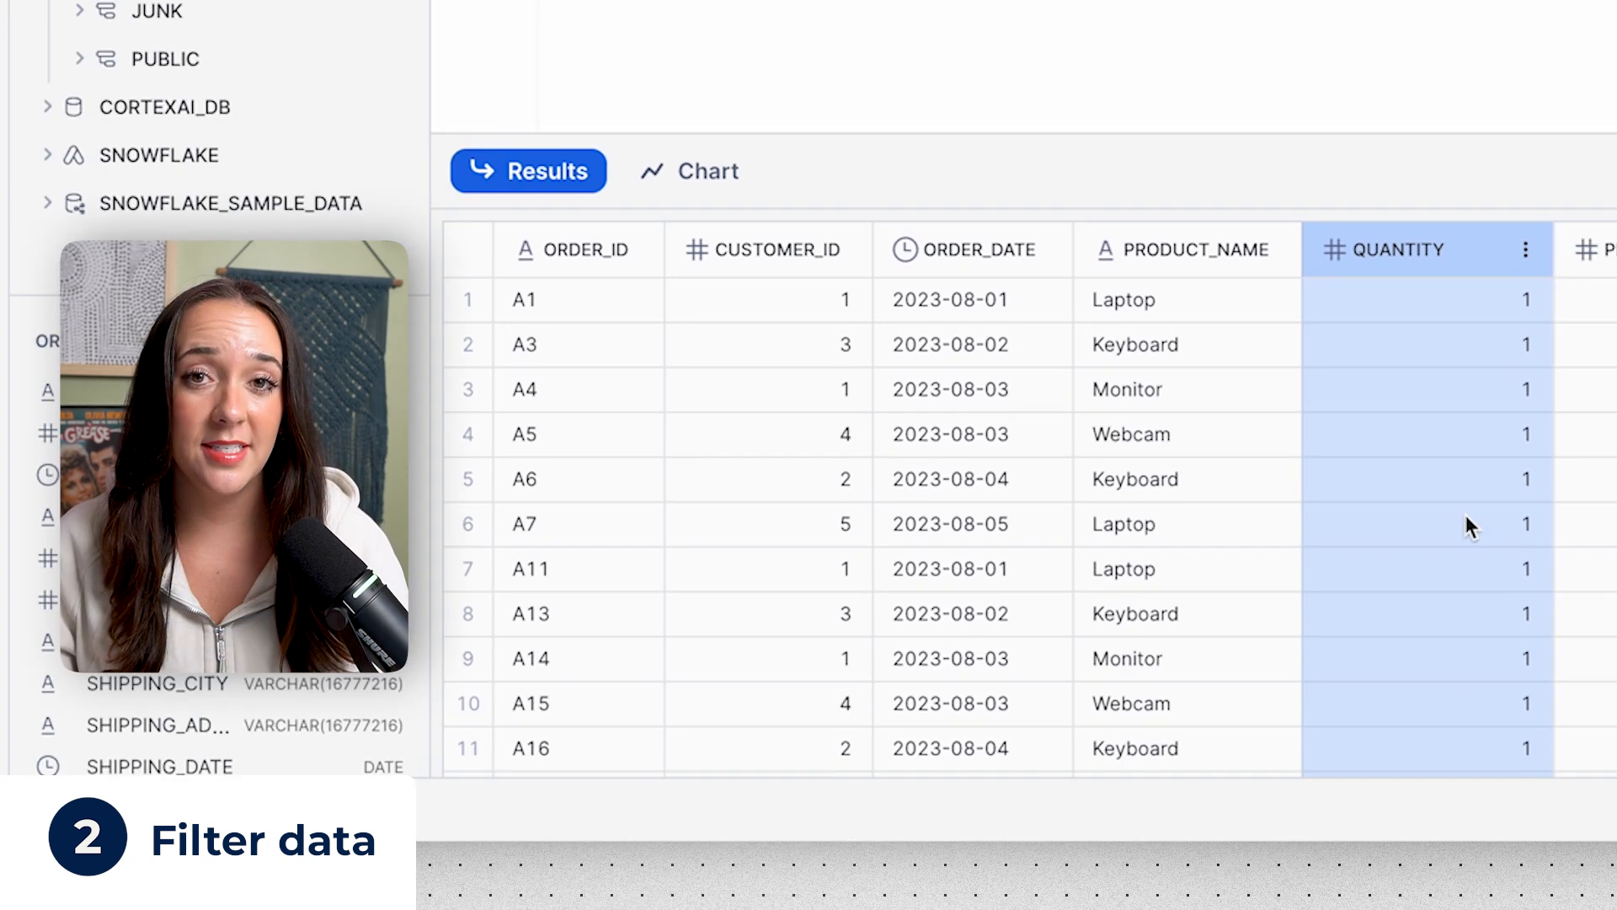
pyautogui.moveTo(1067, 359)
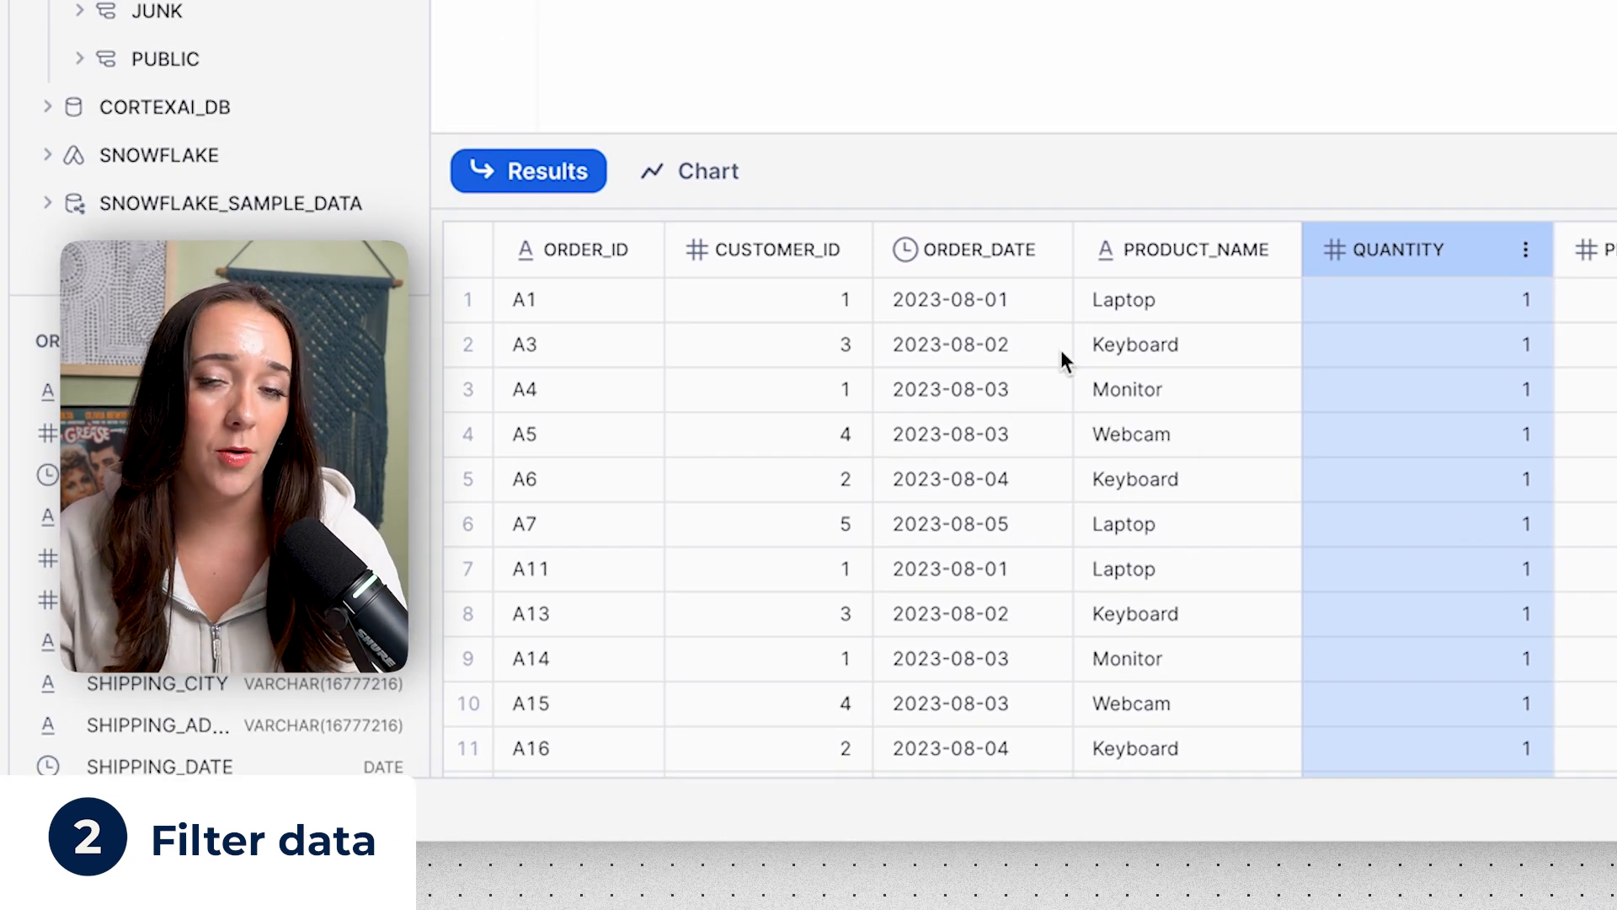
pyautogui.moveTo(1424, 268)
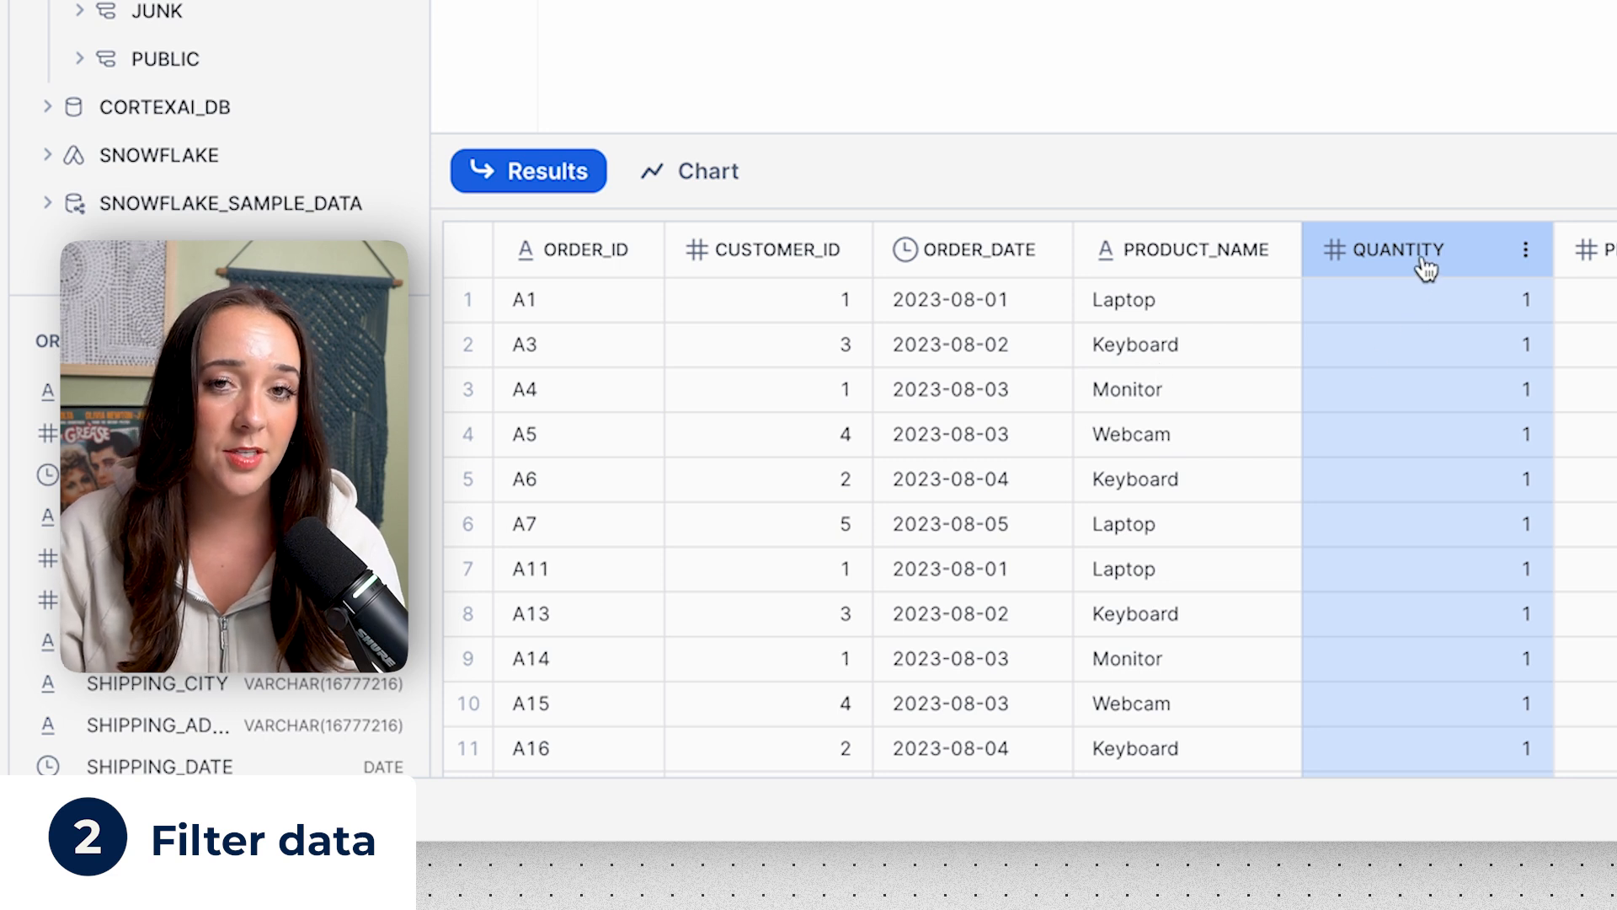
pyautogui.moveTo(1411, 429)
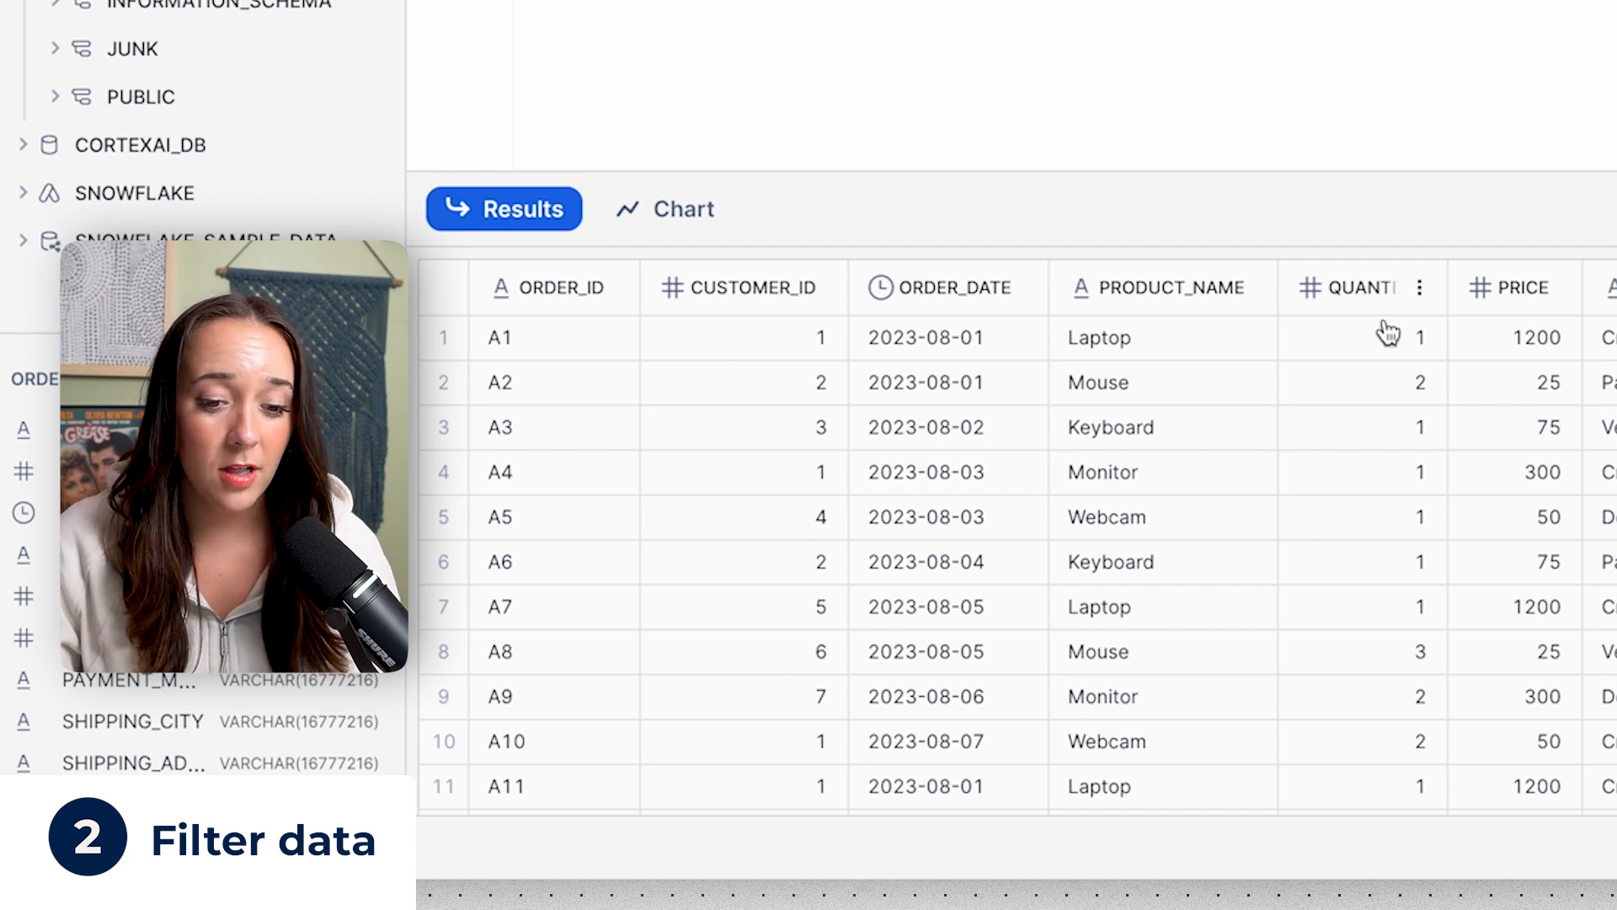
# Step: Check the QUANTITY results column and start a product_name where condition
pyautogui.click(1353, 286)
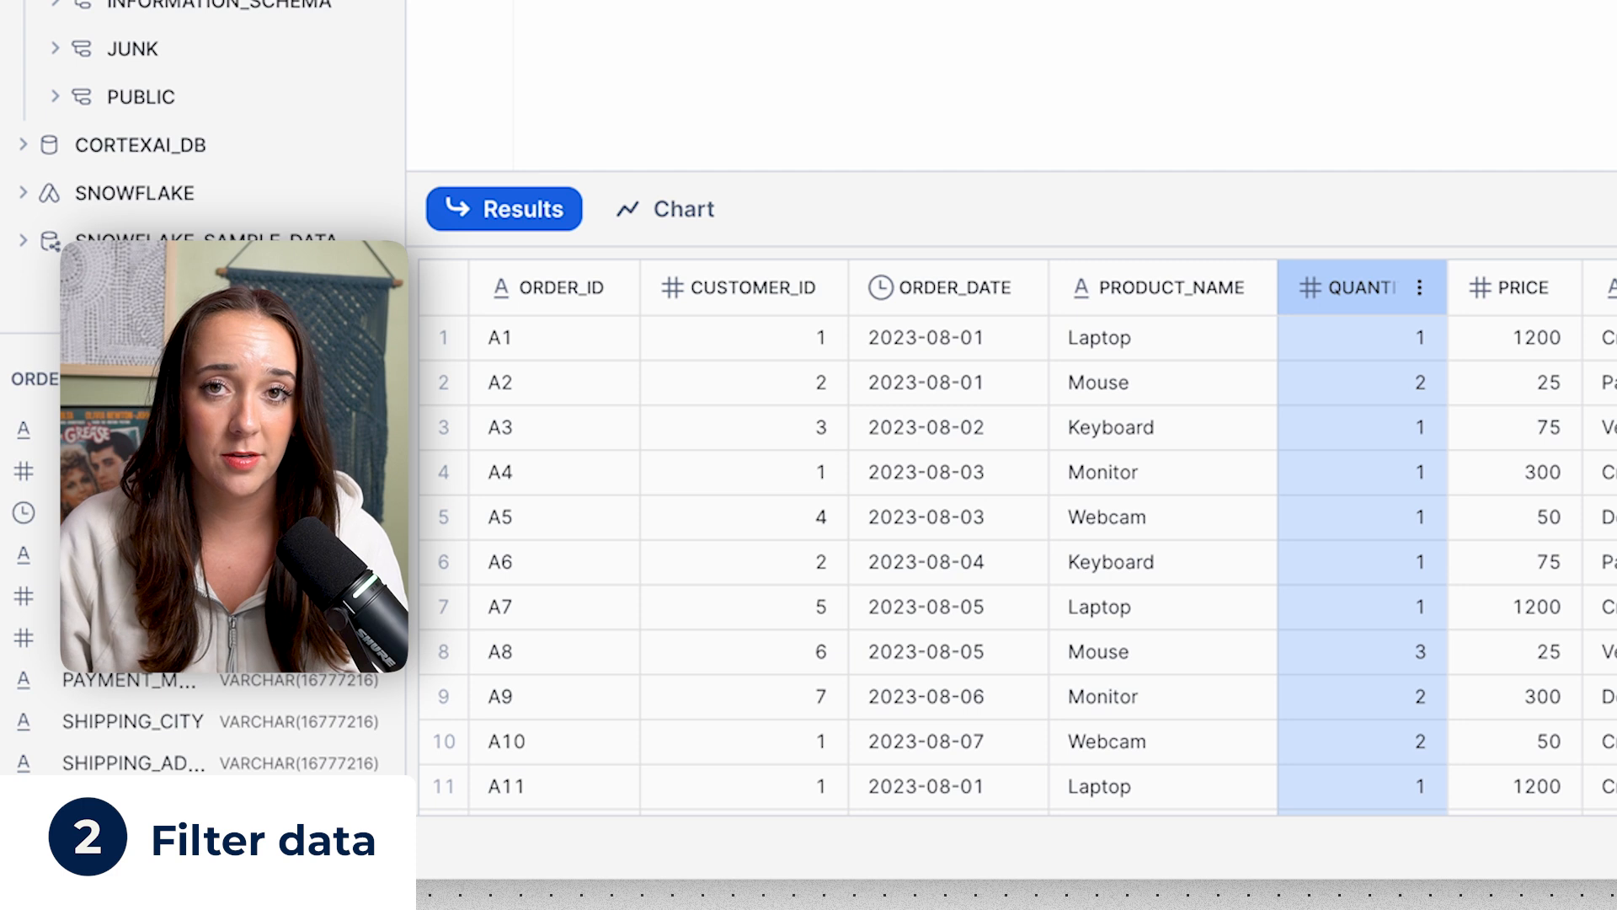
pyautogui.click(1171, 286)
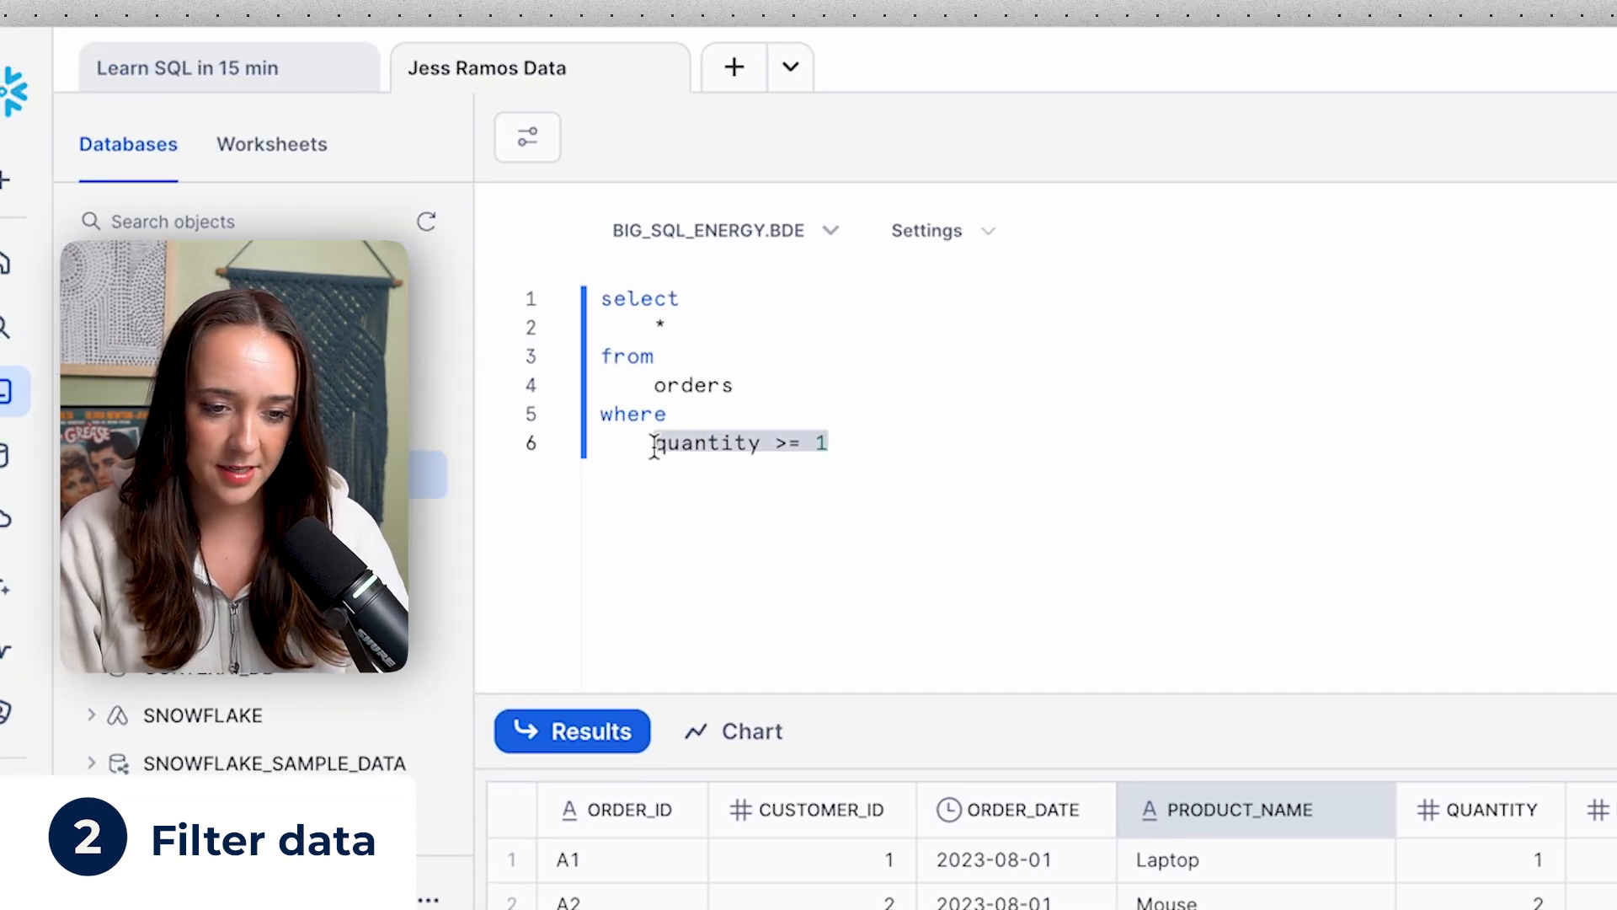
pyautogui.write('product_name =')
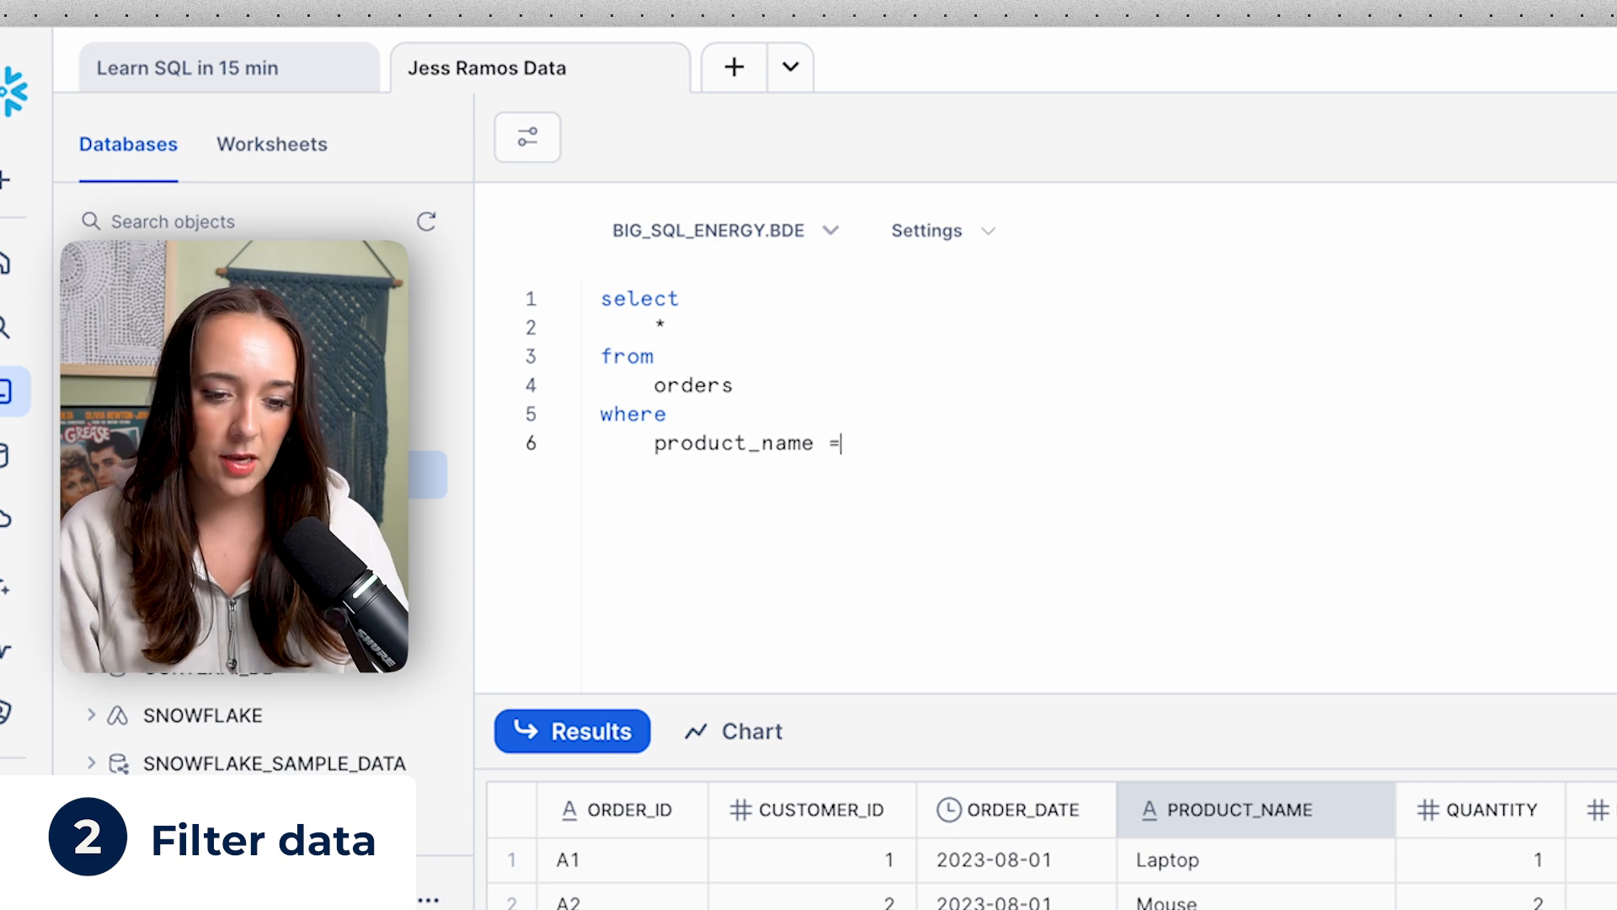
# Step: Filter on product_name = 'Laptop' with quoted value and run the query
pyautogui.write('Laptop')
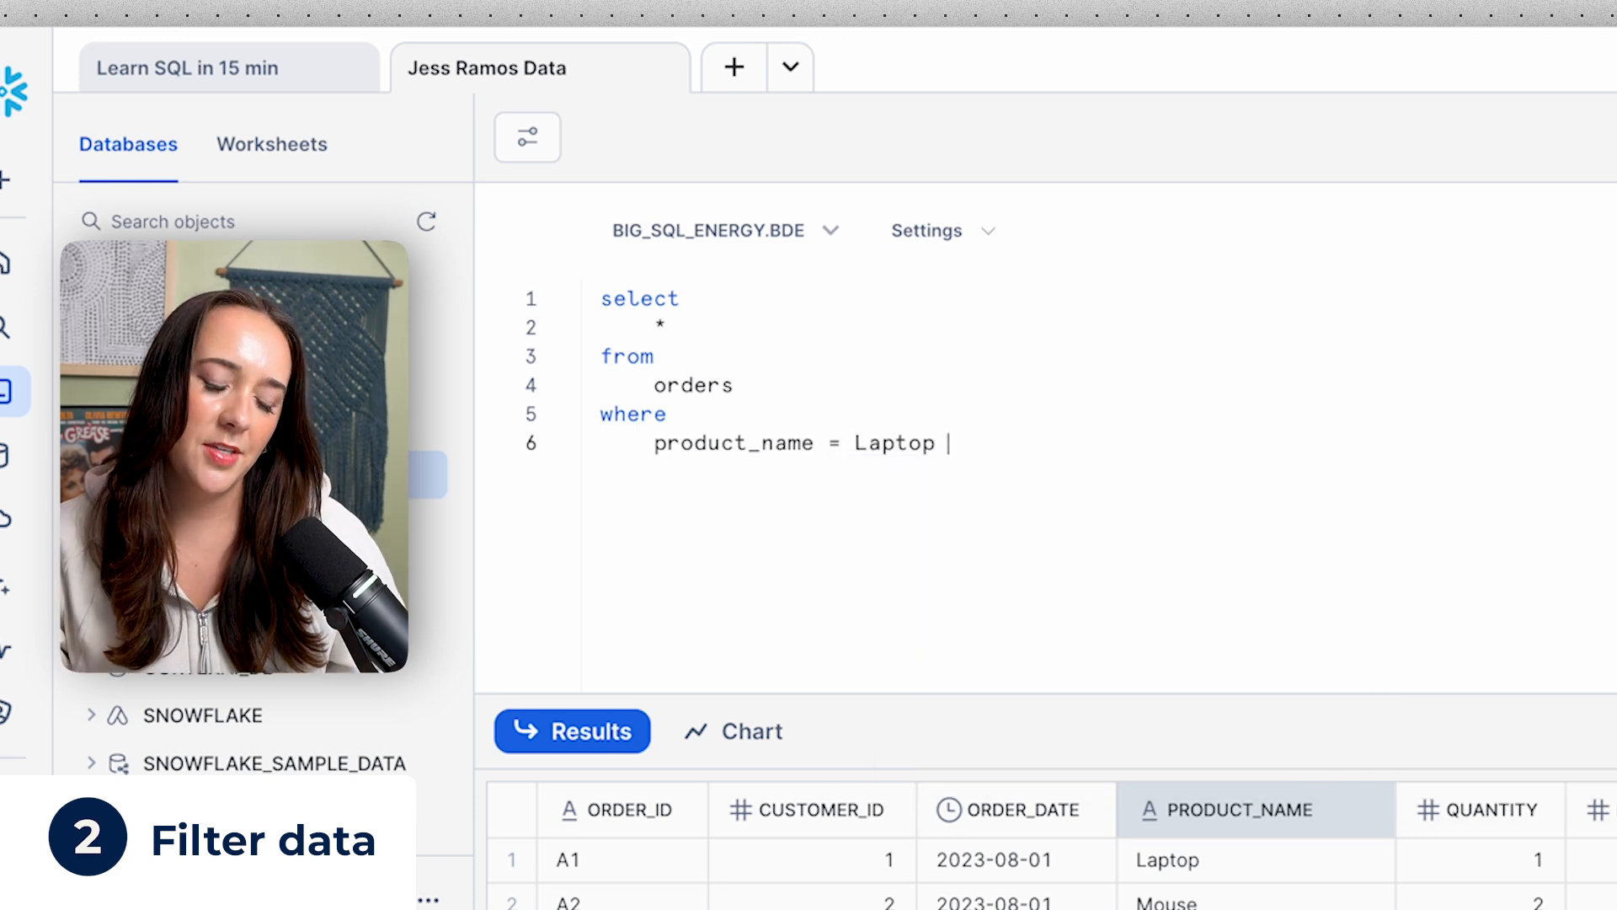
pyautogui.doubleClick(892, 443)
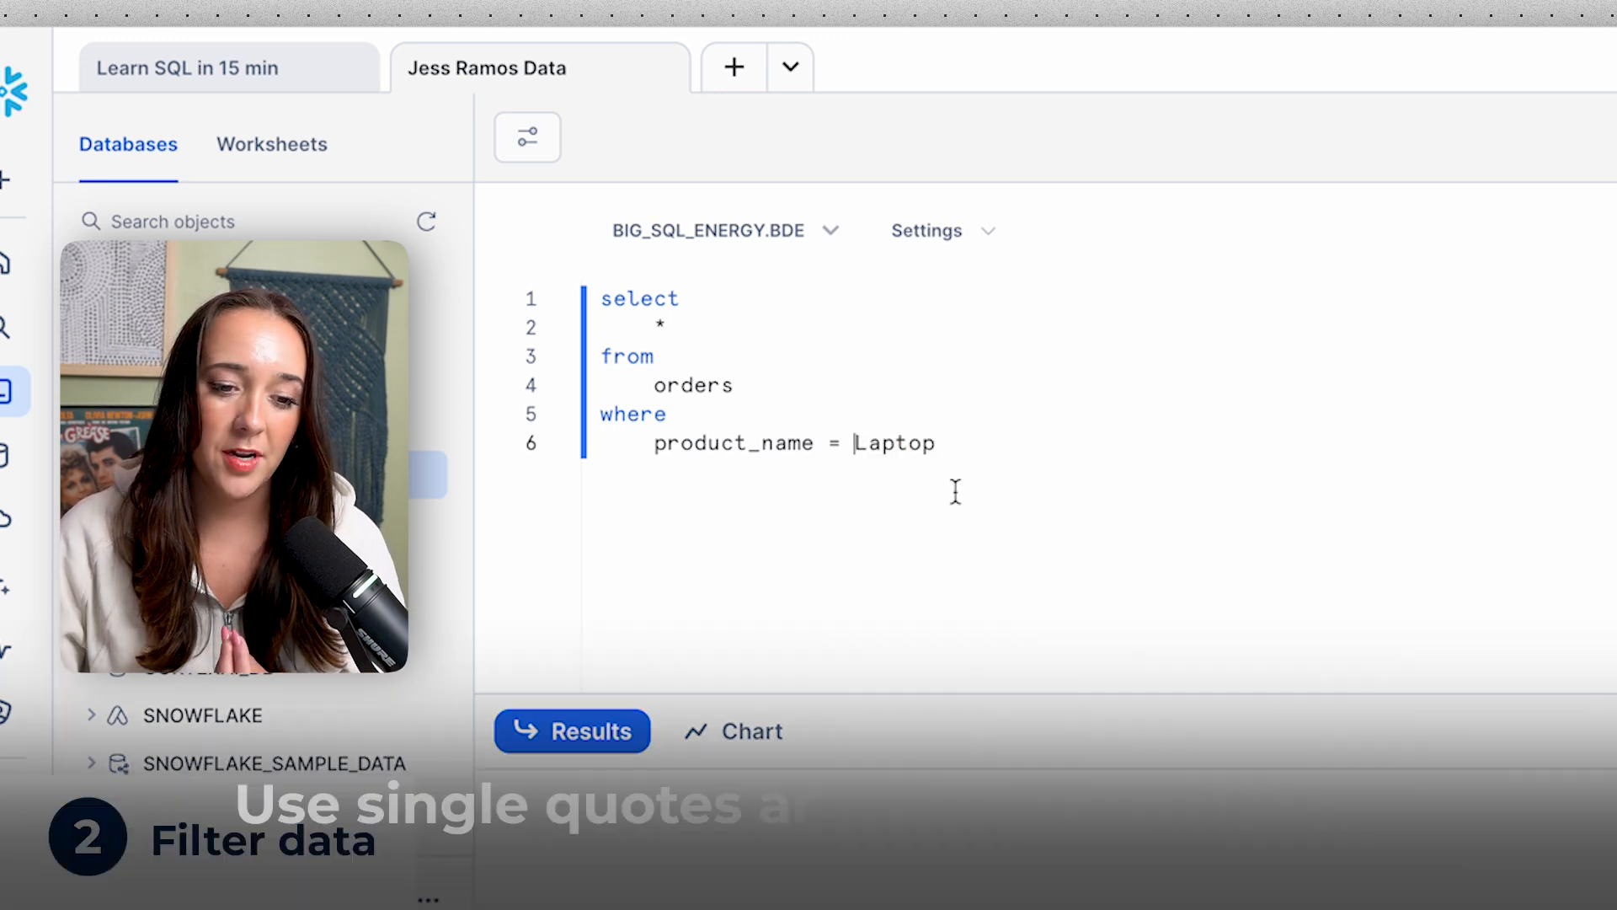
pyautogui.write("'Laptop'")
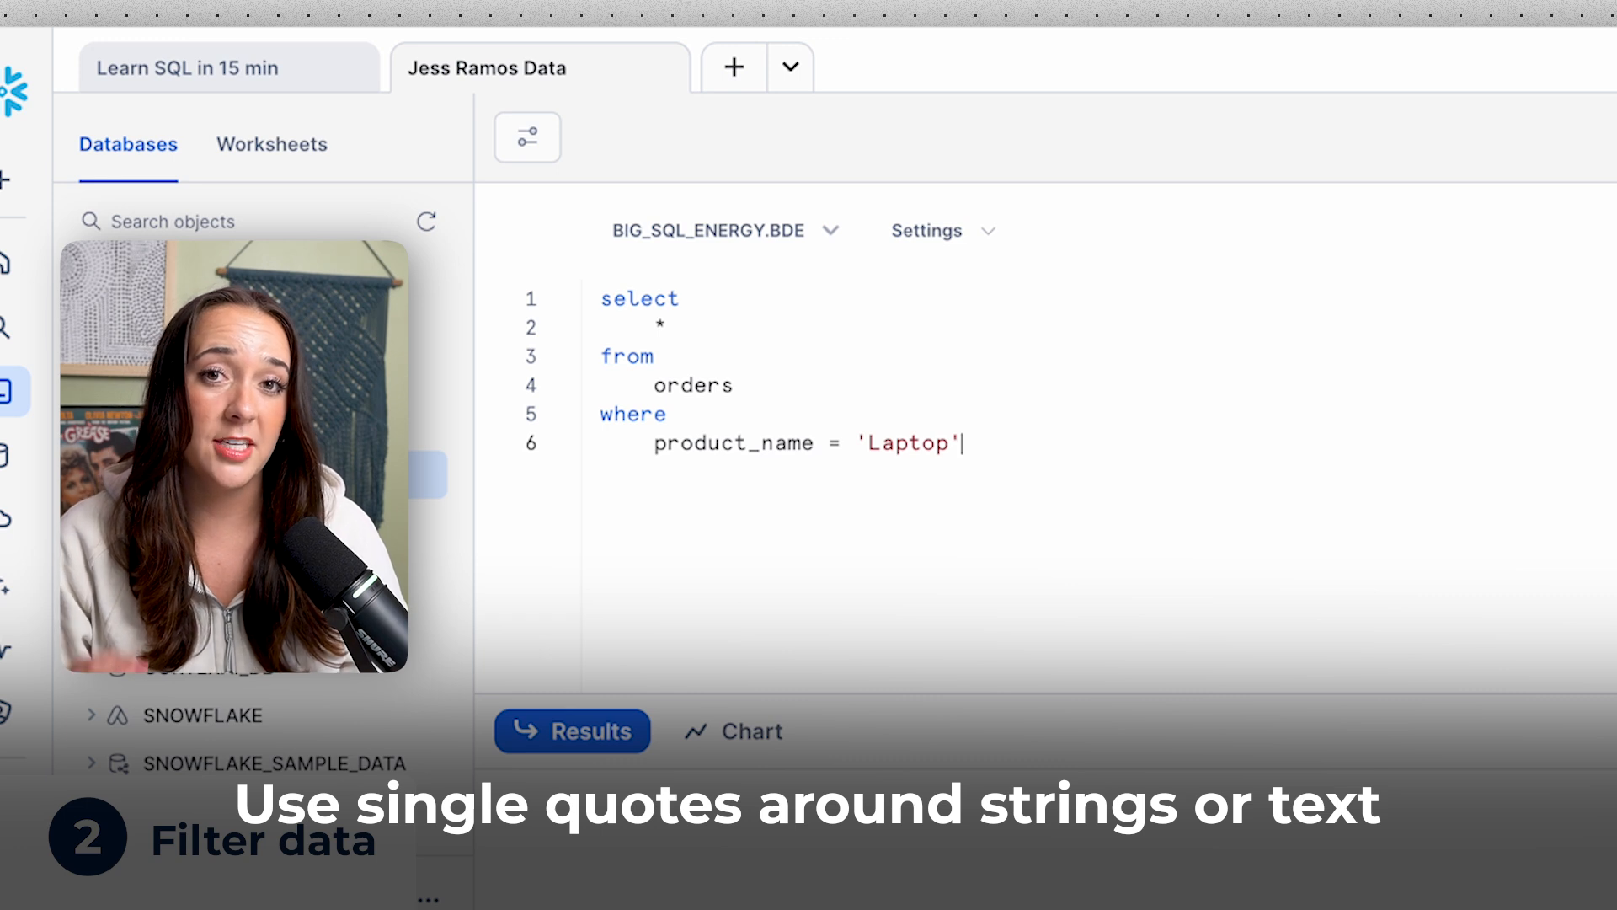
pyautogui.press('Enter')
pyautogui.write('and quantity = 1')
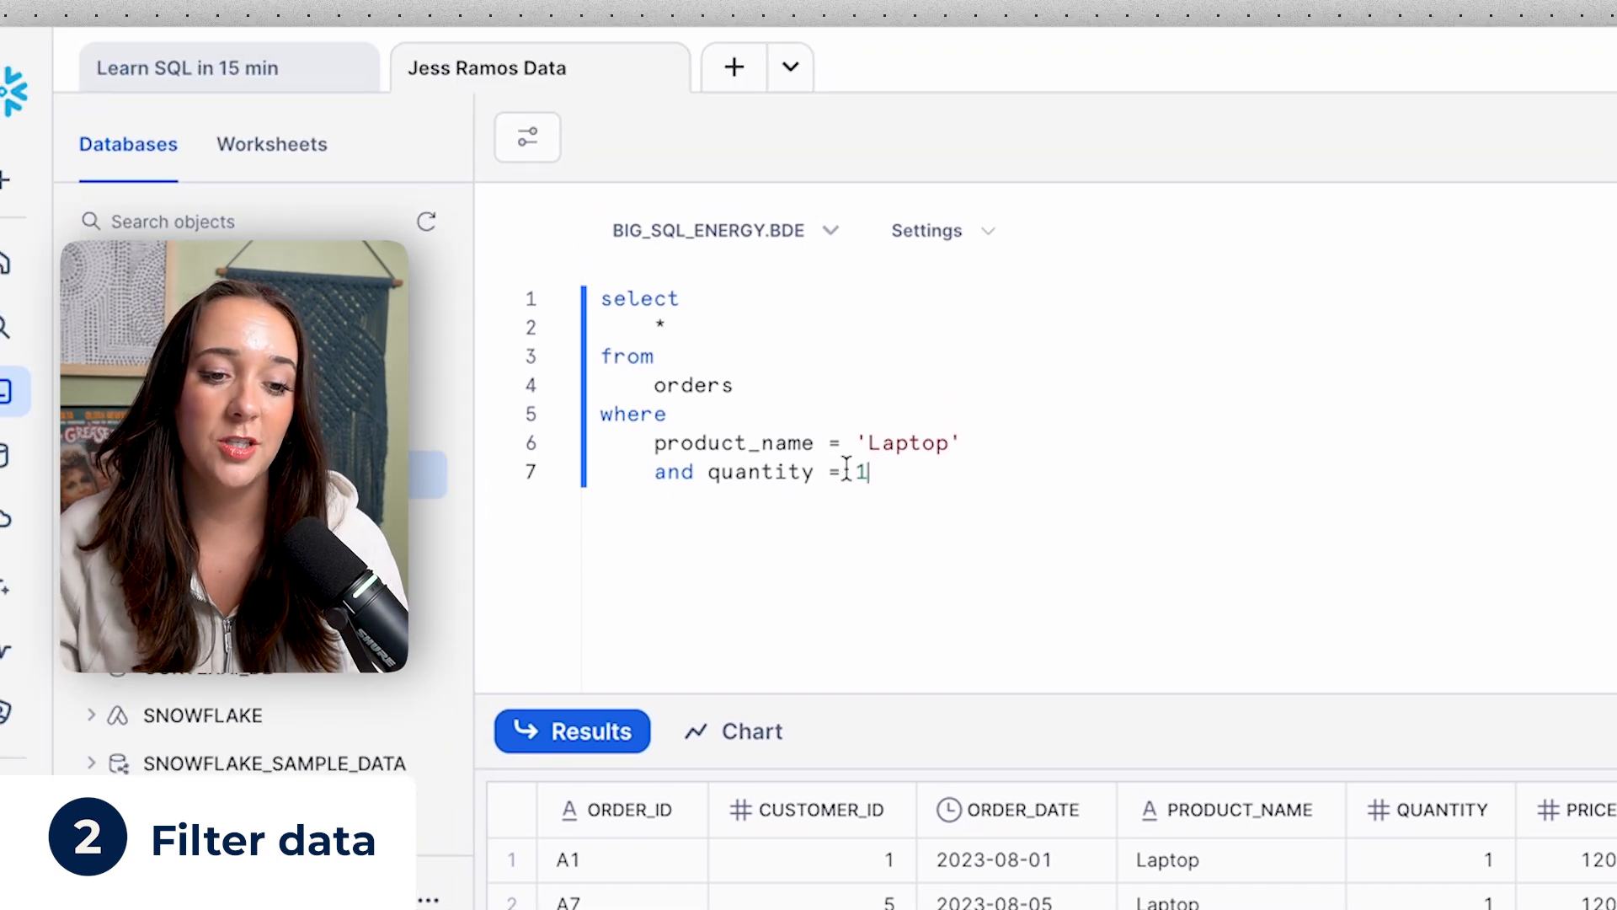
# Step: Select the quantity value 1 in the where clause
pyautogui.doubleClick(673, 472)
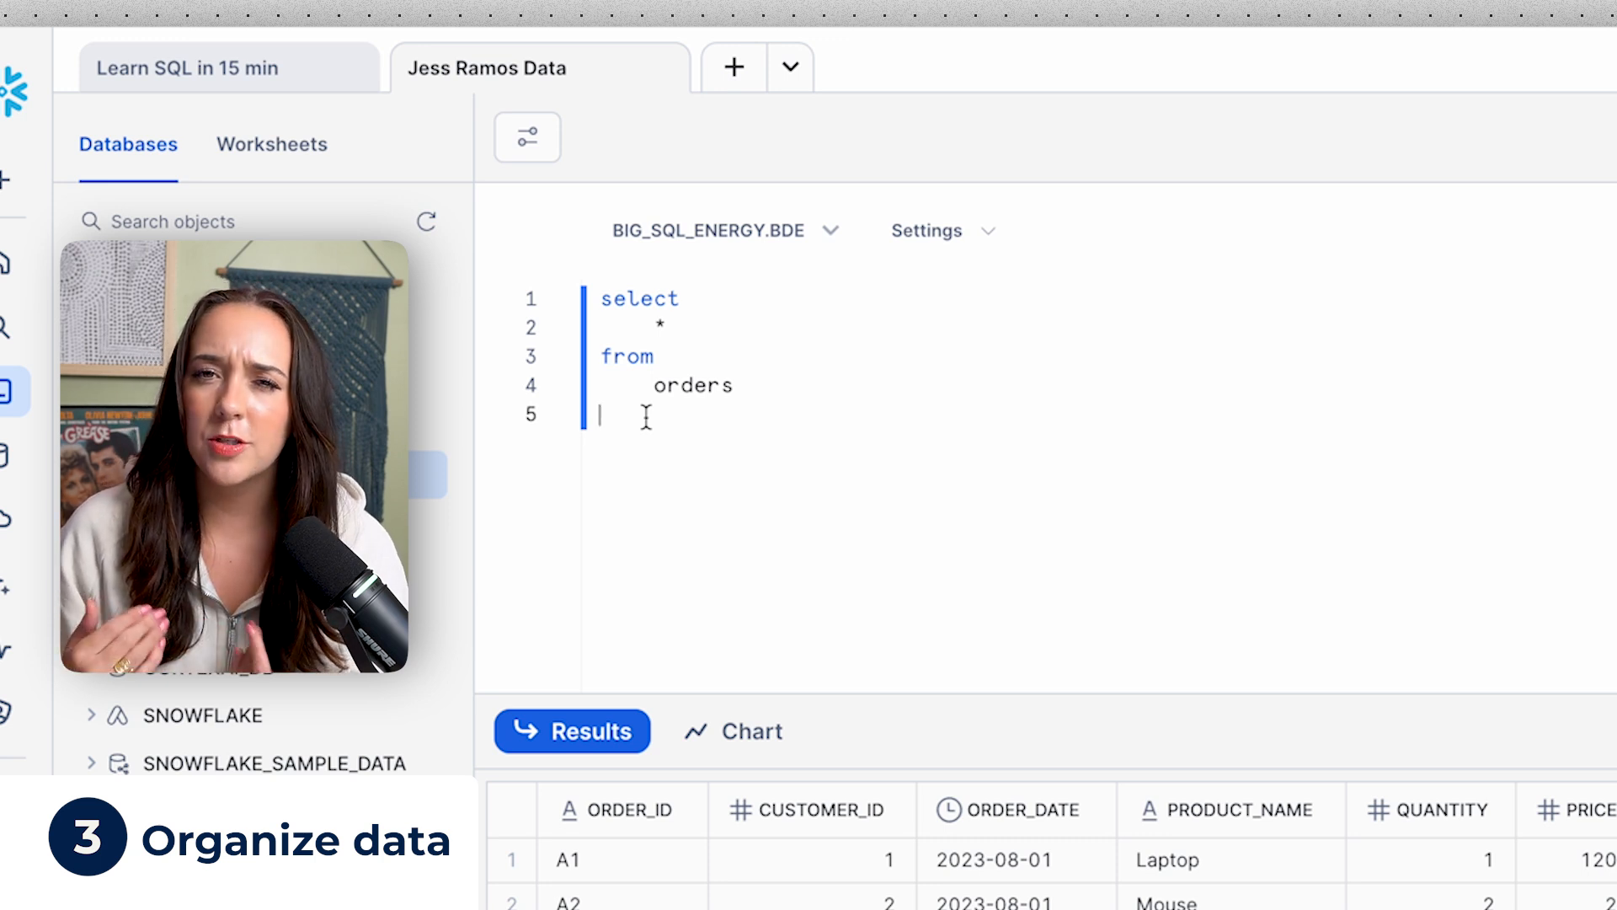
# Step: Order results by coupon ascending and inspect a null coupon at the bottom
pyautogui.write('o')
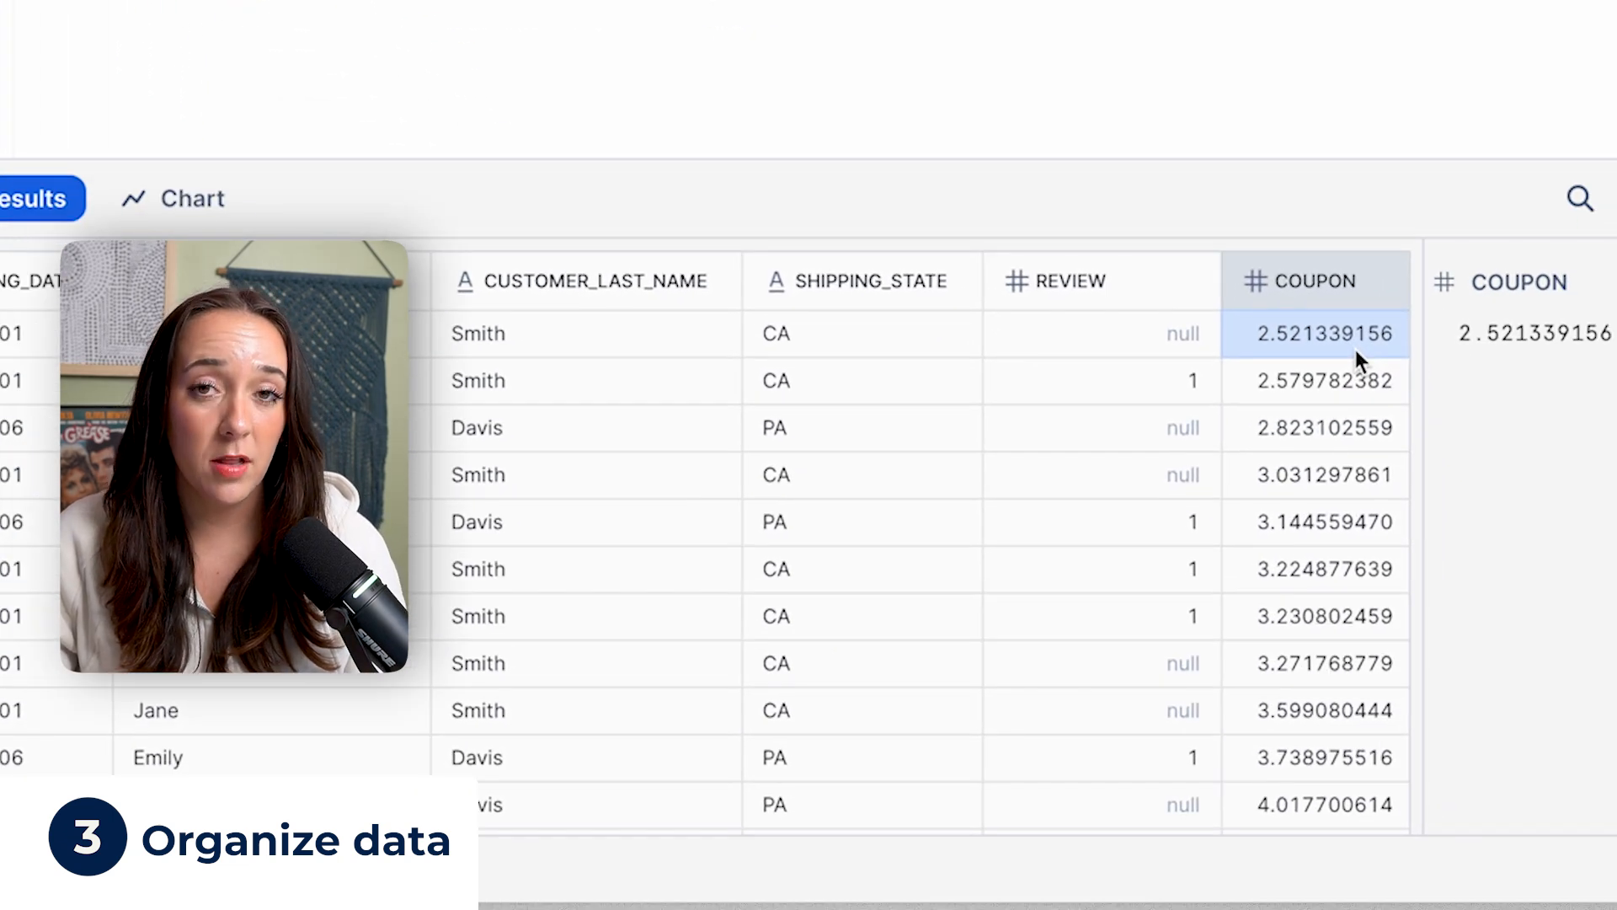
pyautogui.scroll(-3)
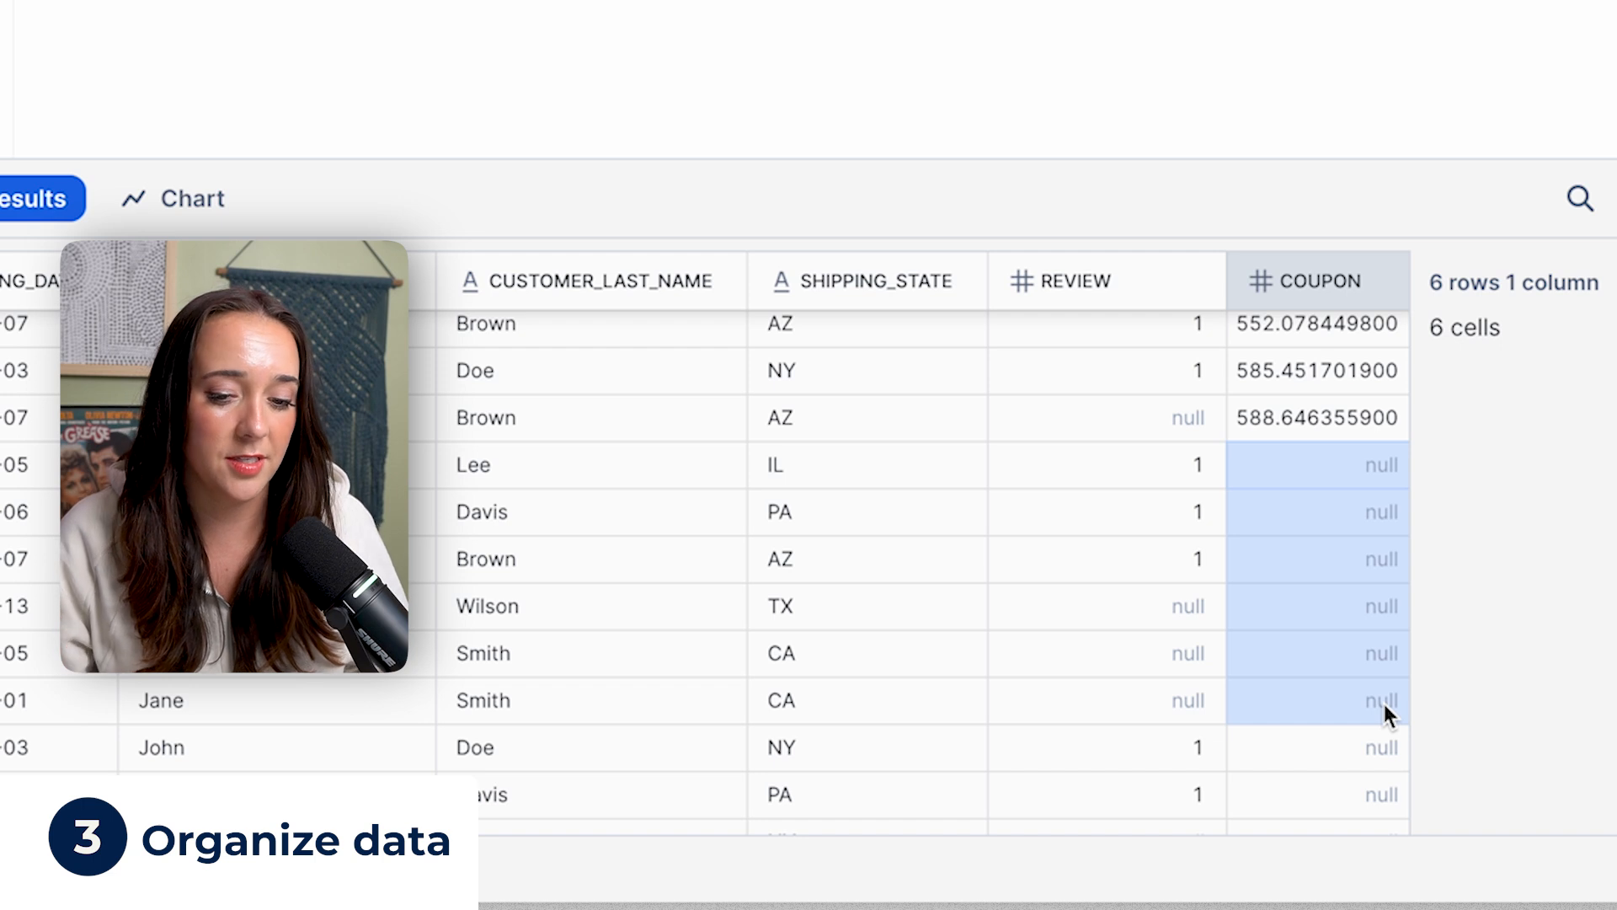
pyautogui.click(1317, 700)
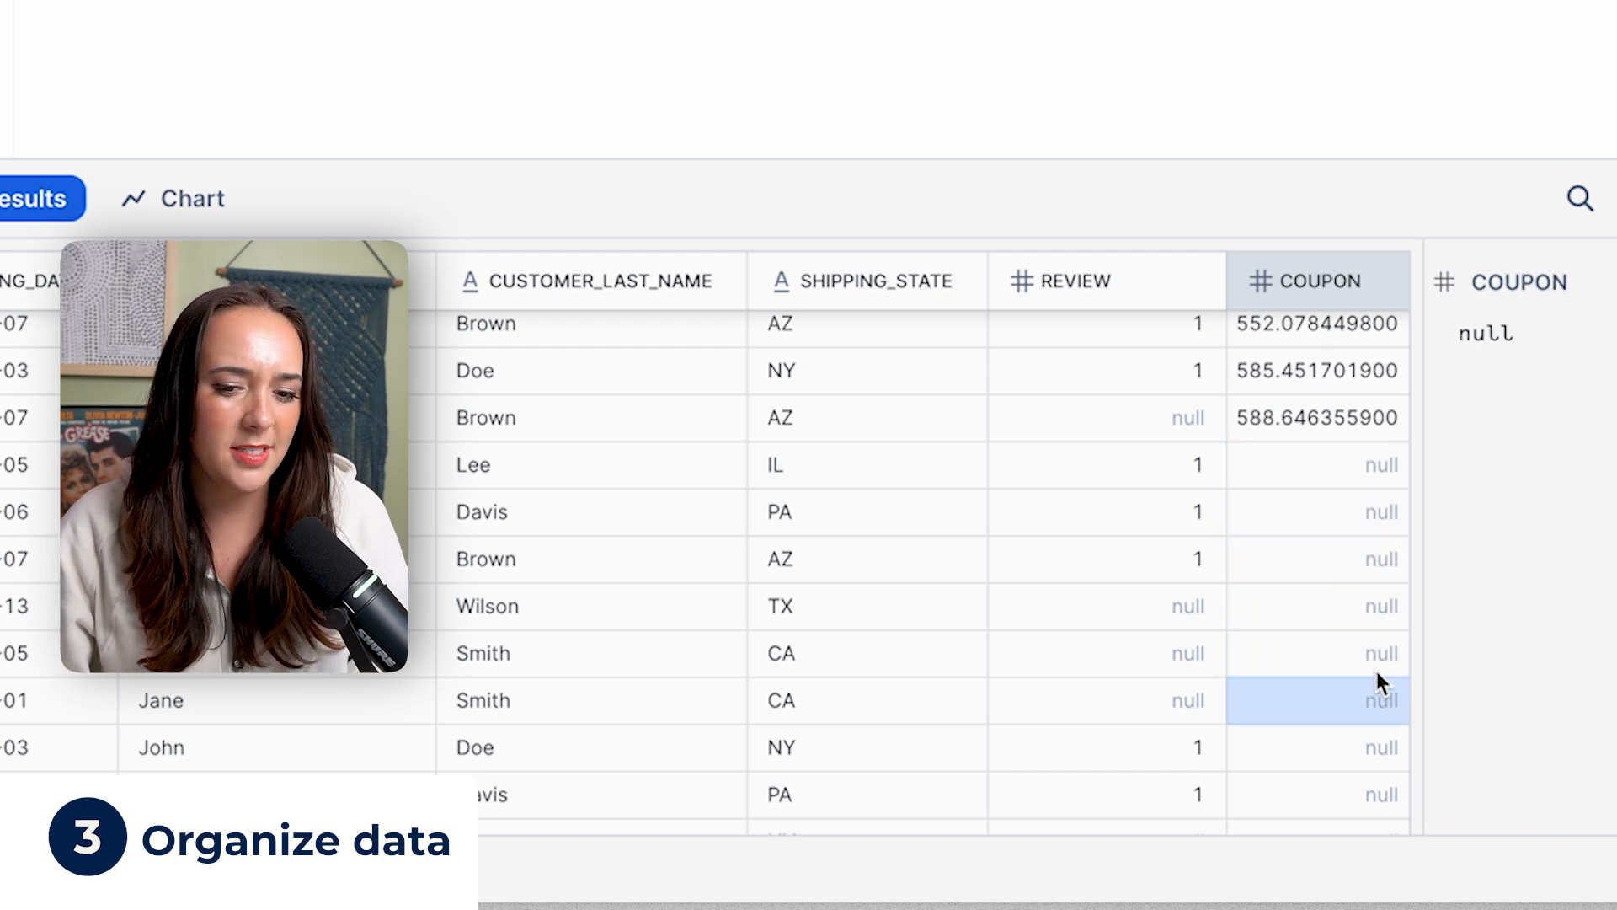
pyautogui.moveTo(1333, 544)
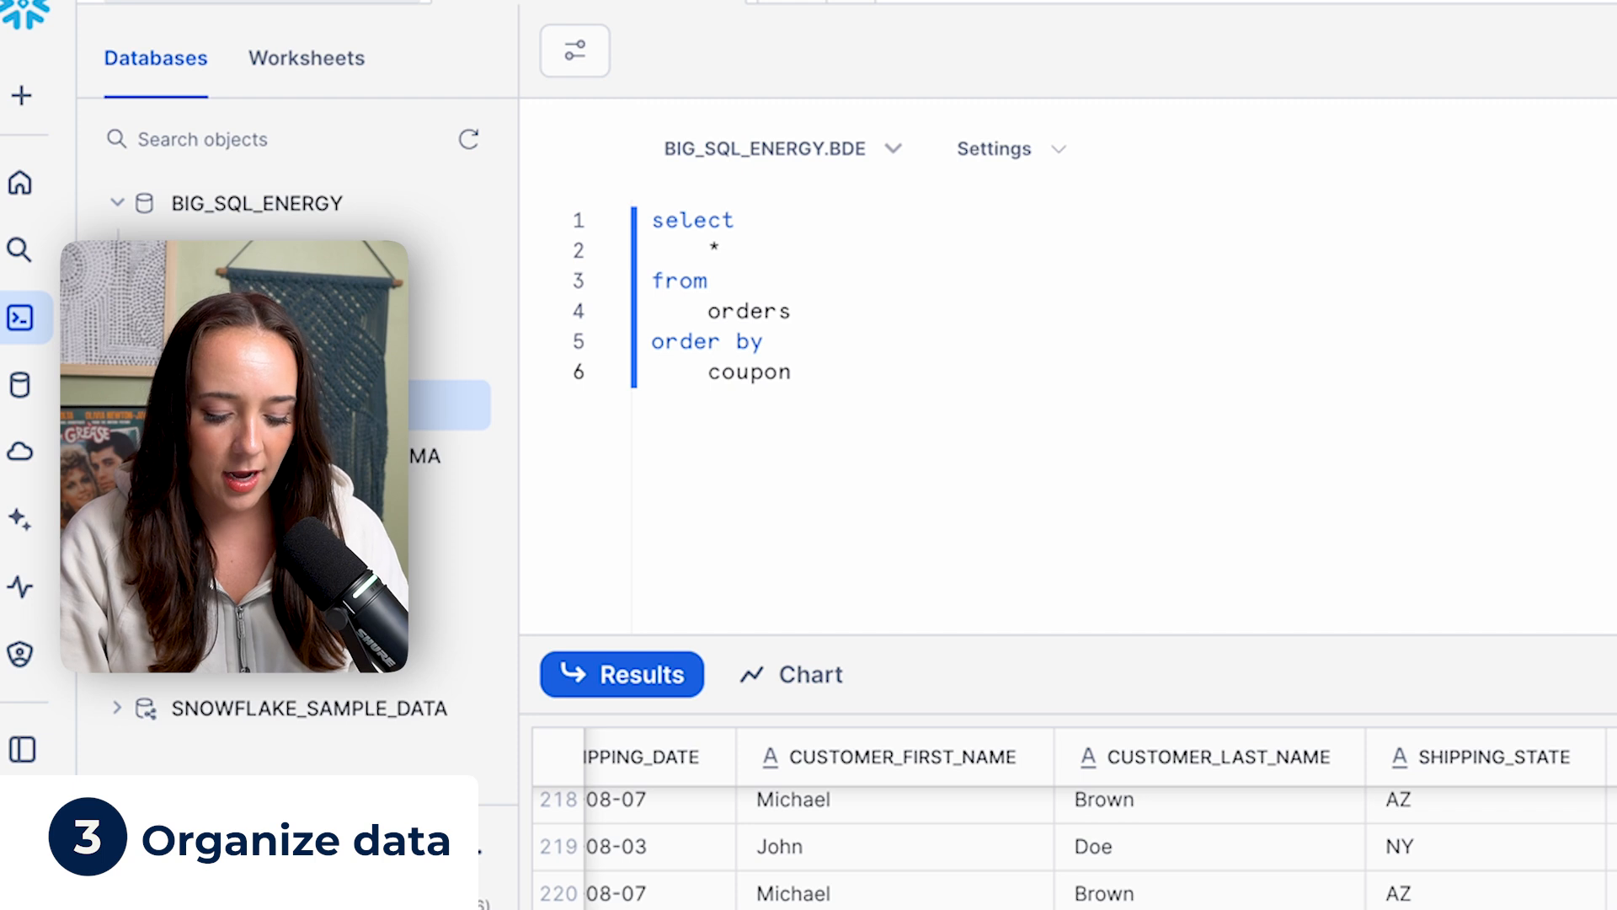
# Step: Add DESC to the coupon sort and scroll through the results
pyautogui.write('desc')
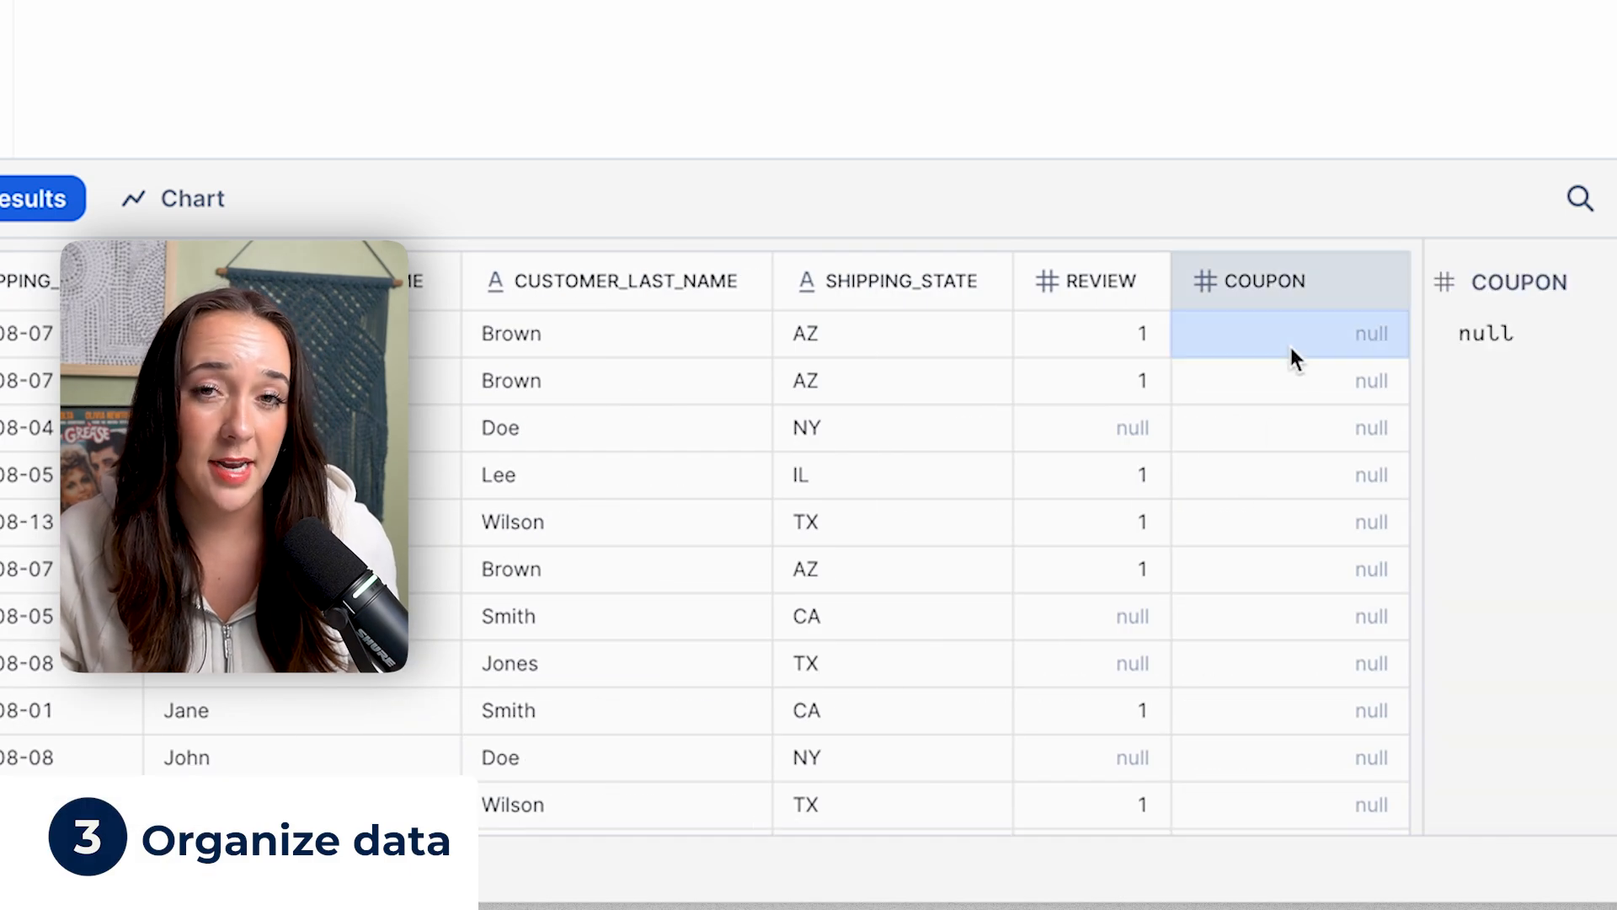
pyautogui.scroll(-3)
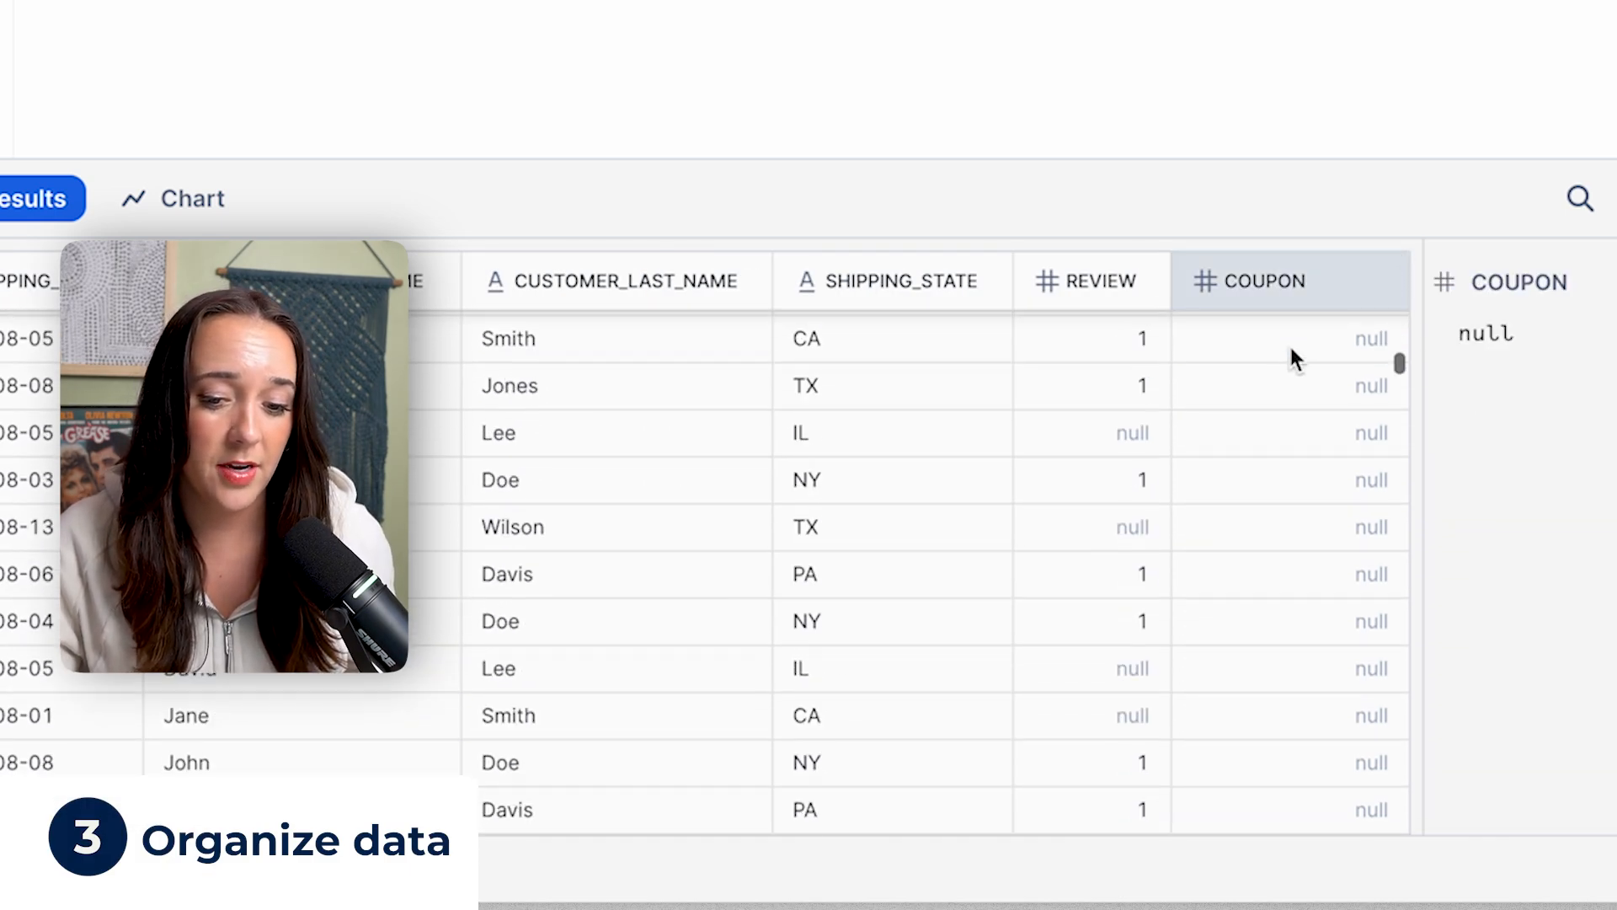
pyautogui.scroll(-3)
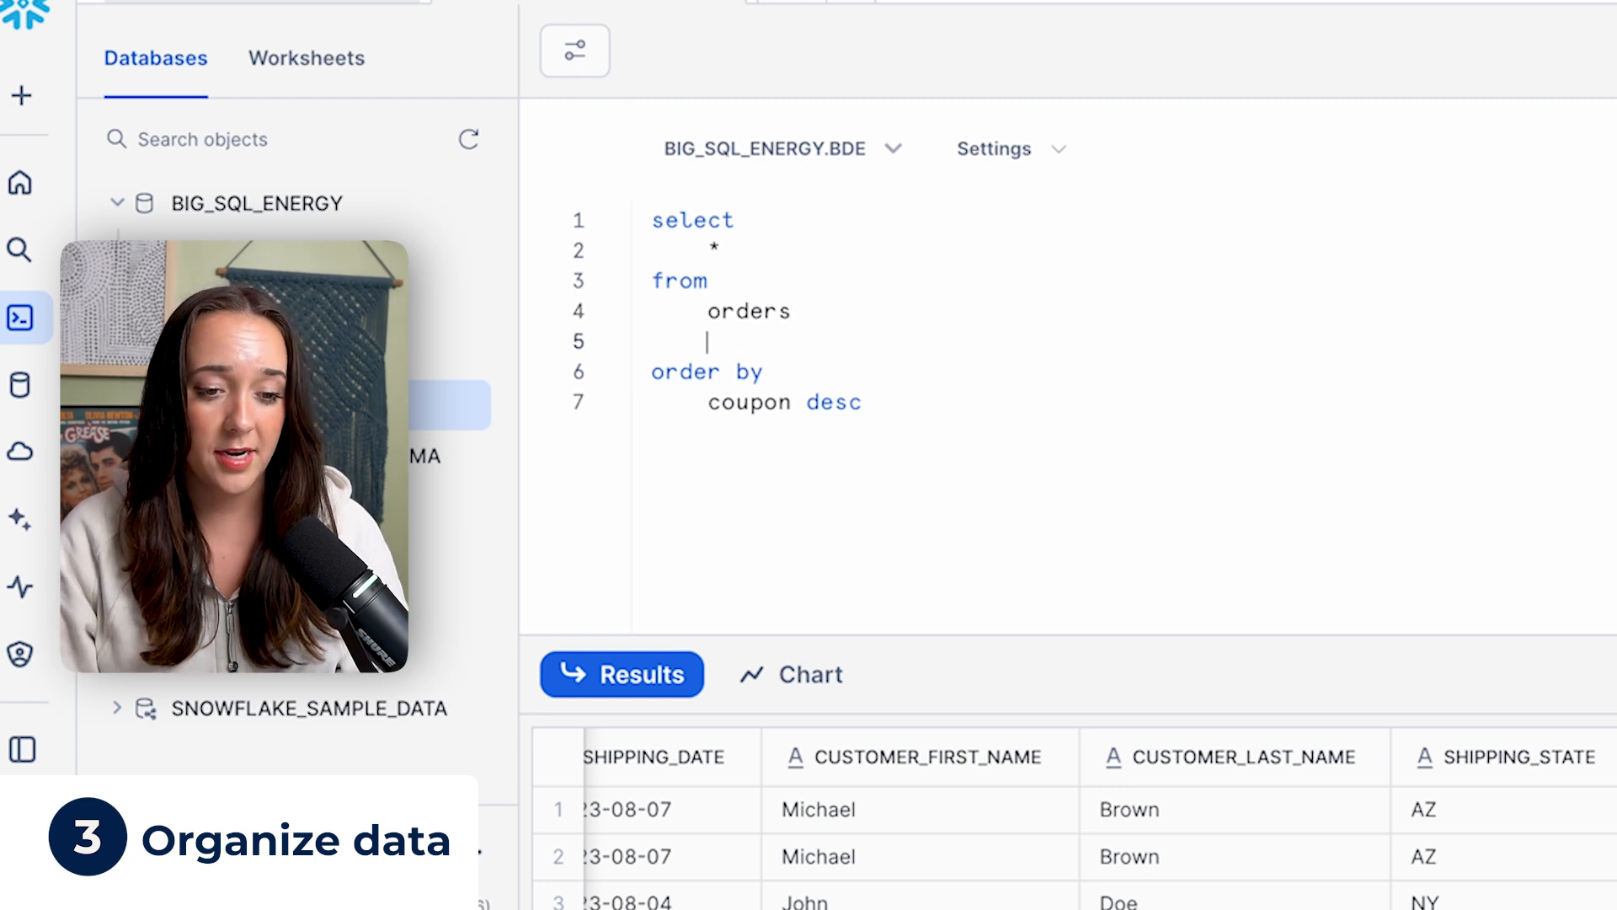
# Step: Filter to rows WHERE coupon IS NOT NULL, run, and scroll results from about 588
pyautogui.write('where')
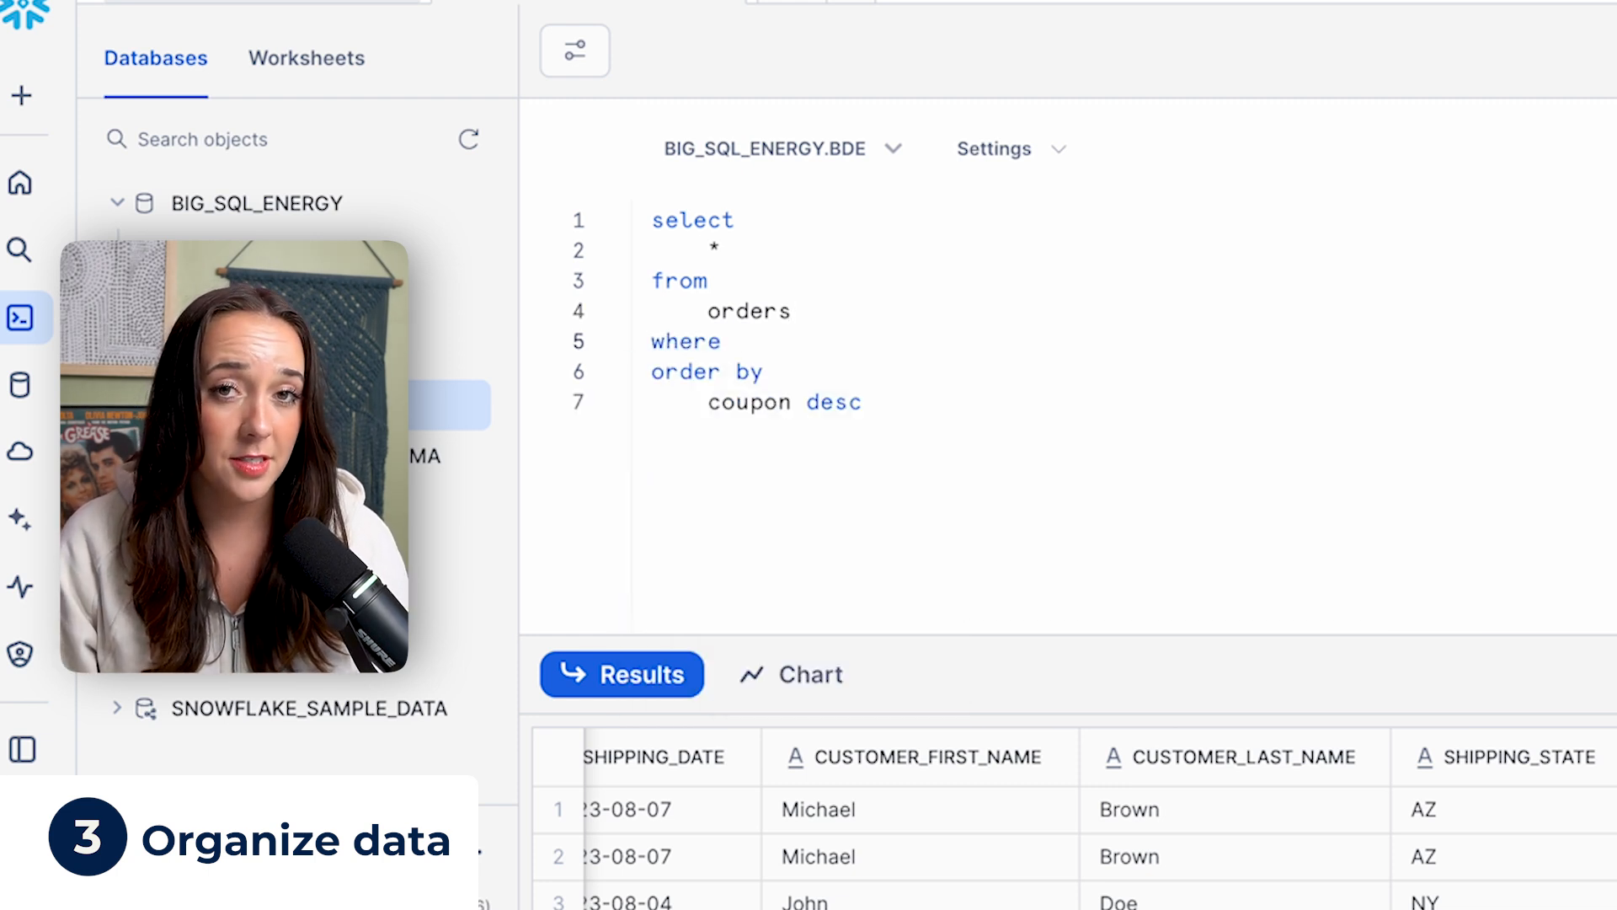
pyautogui.write('cop')
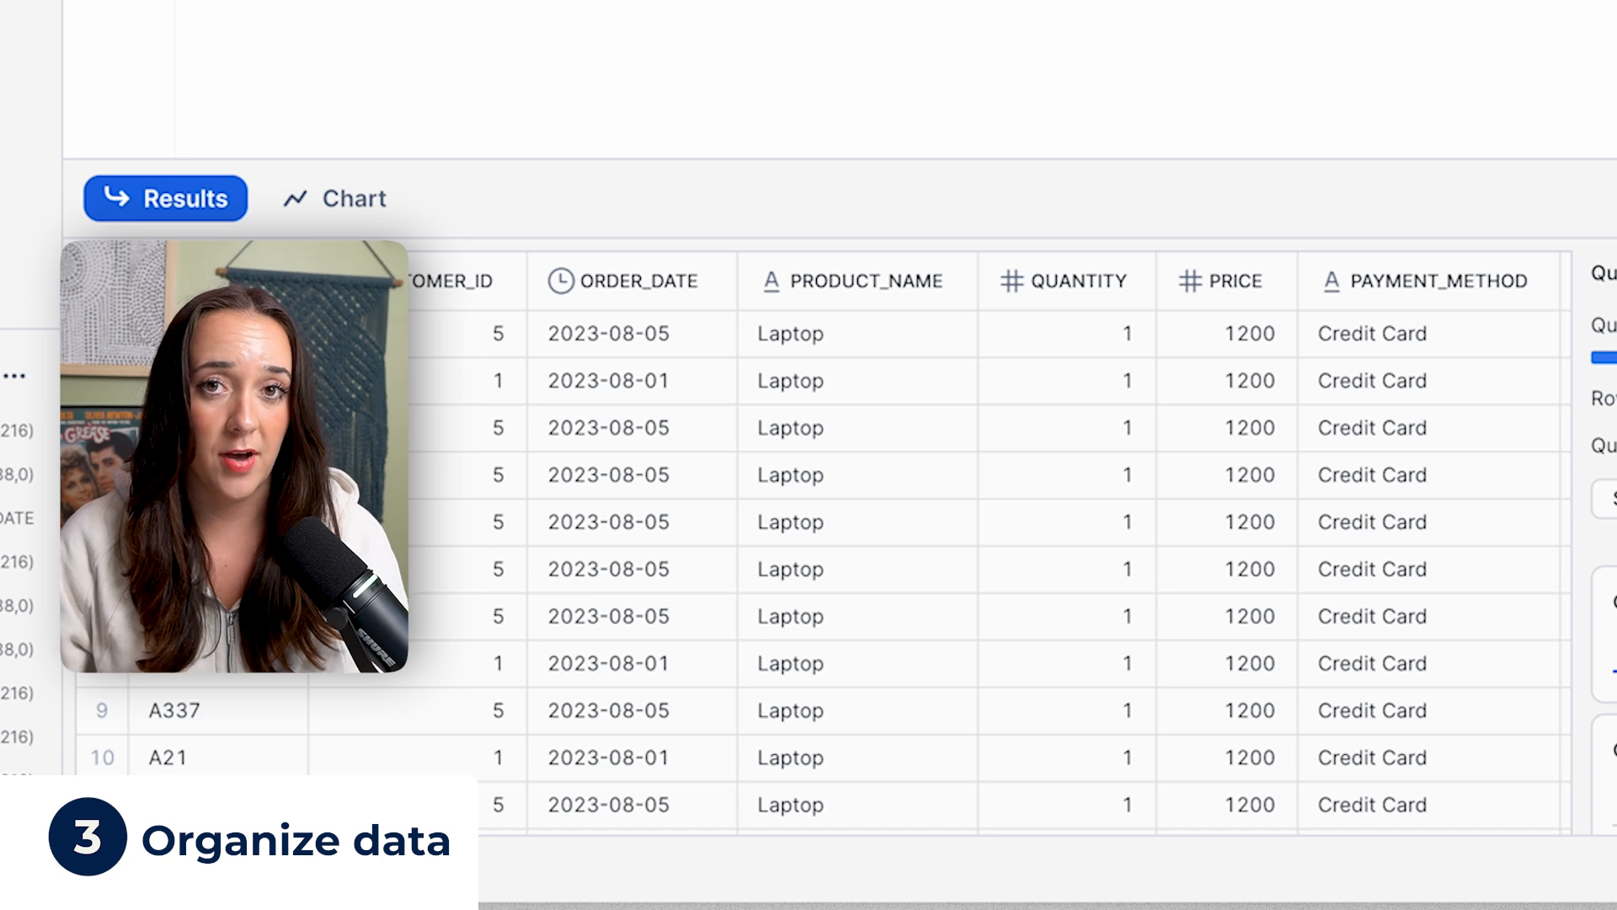
pyautogui.hscroll(3)
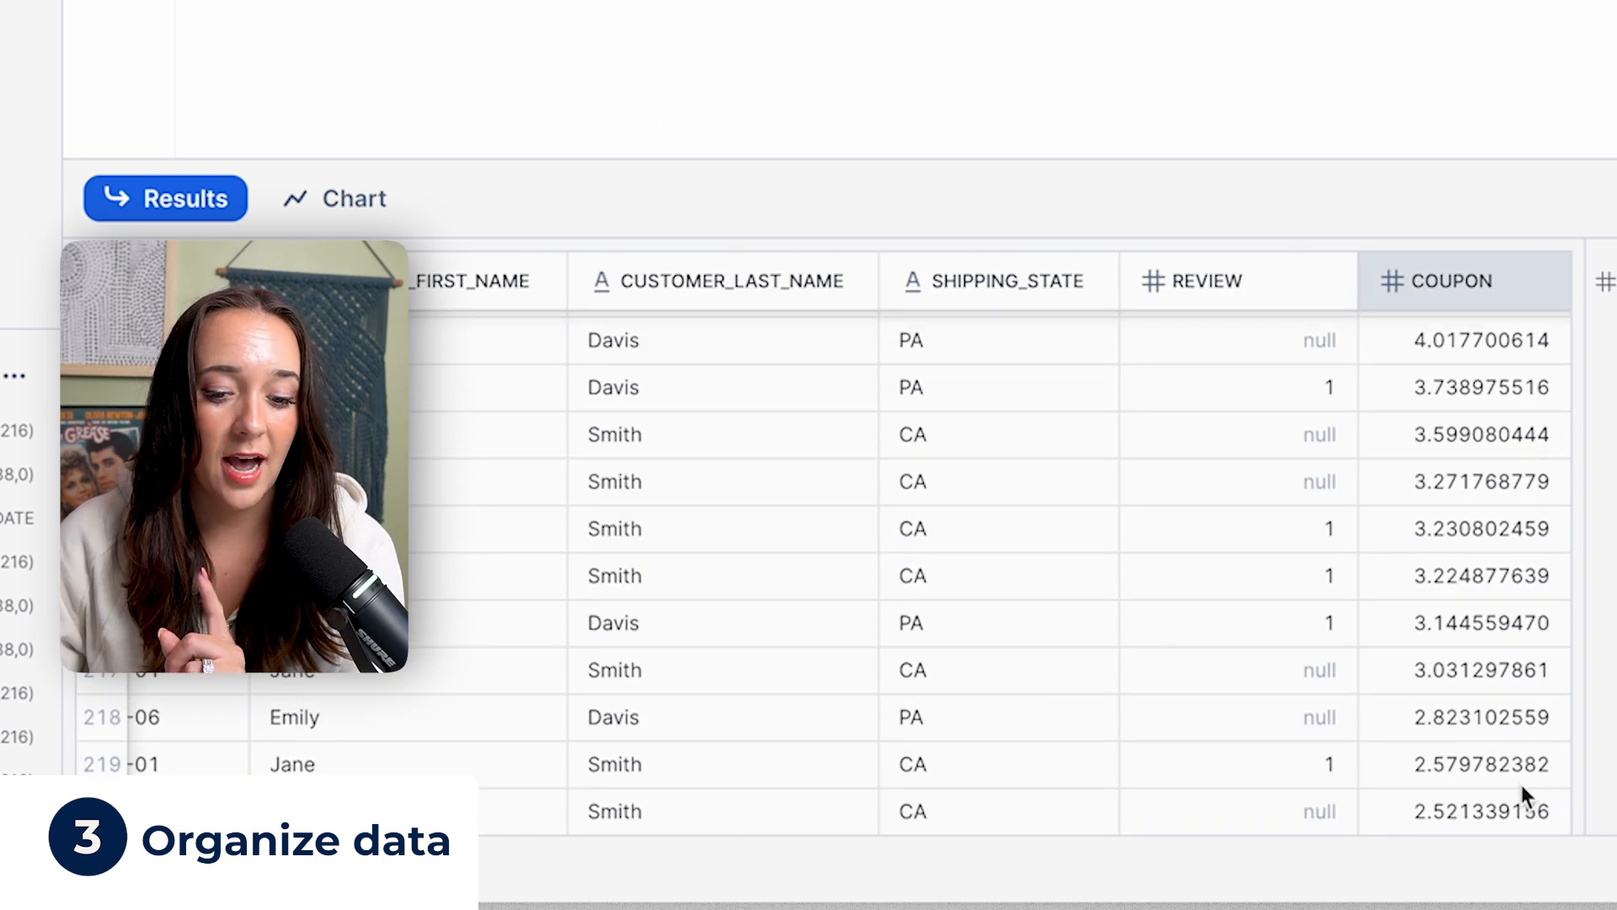
pyautogui.click(1484, 810)
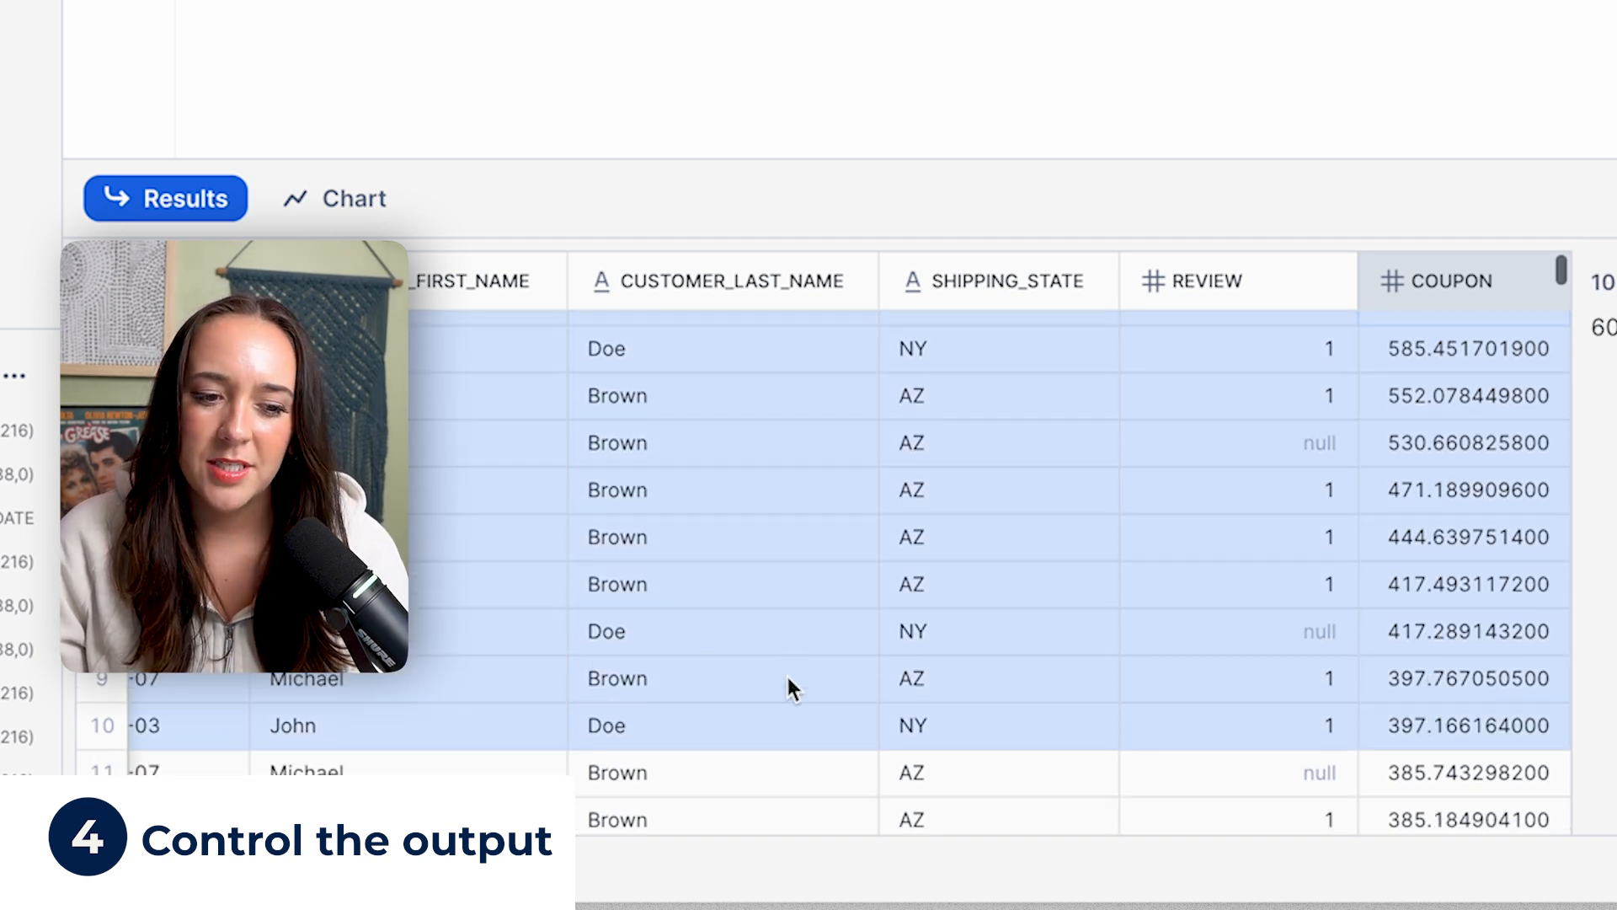
pyautogui.scroll(-3)
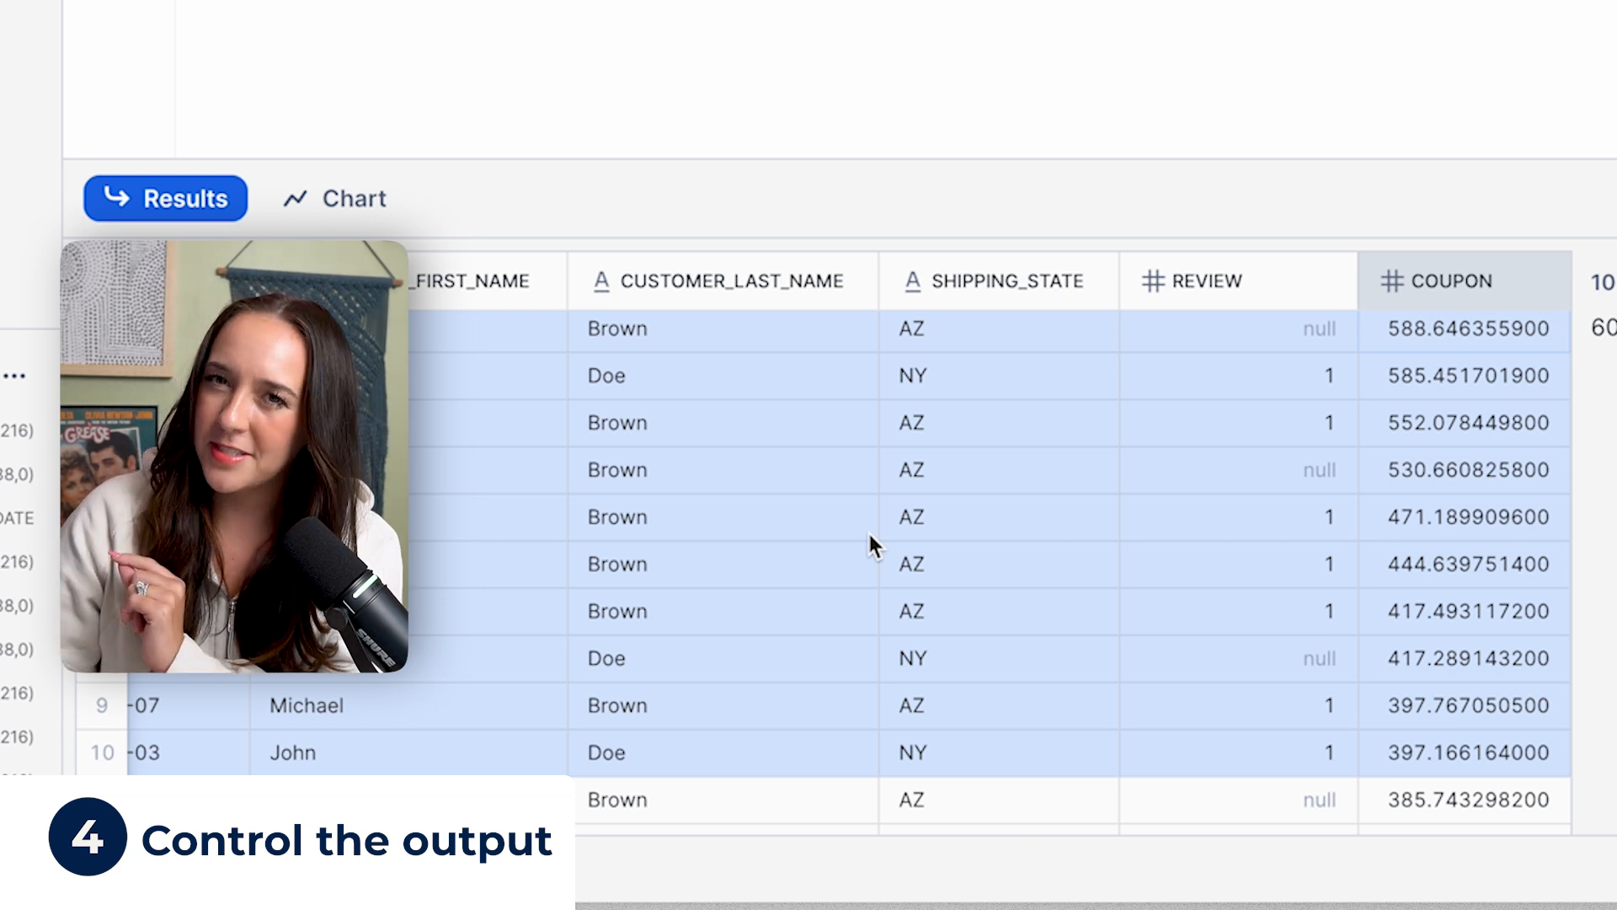
pyautogui.moveTo(575, 334)
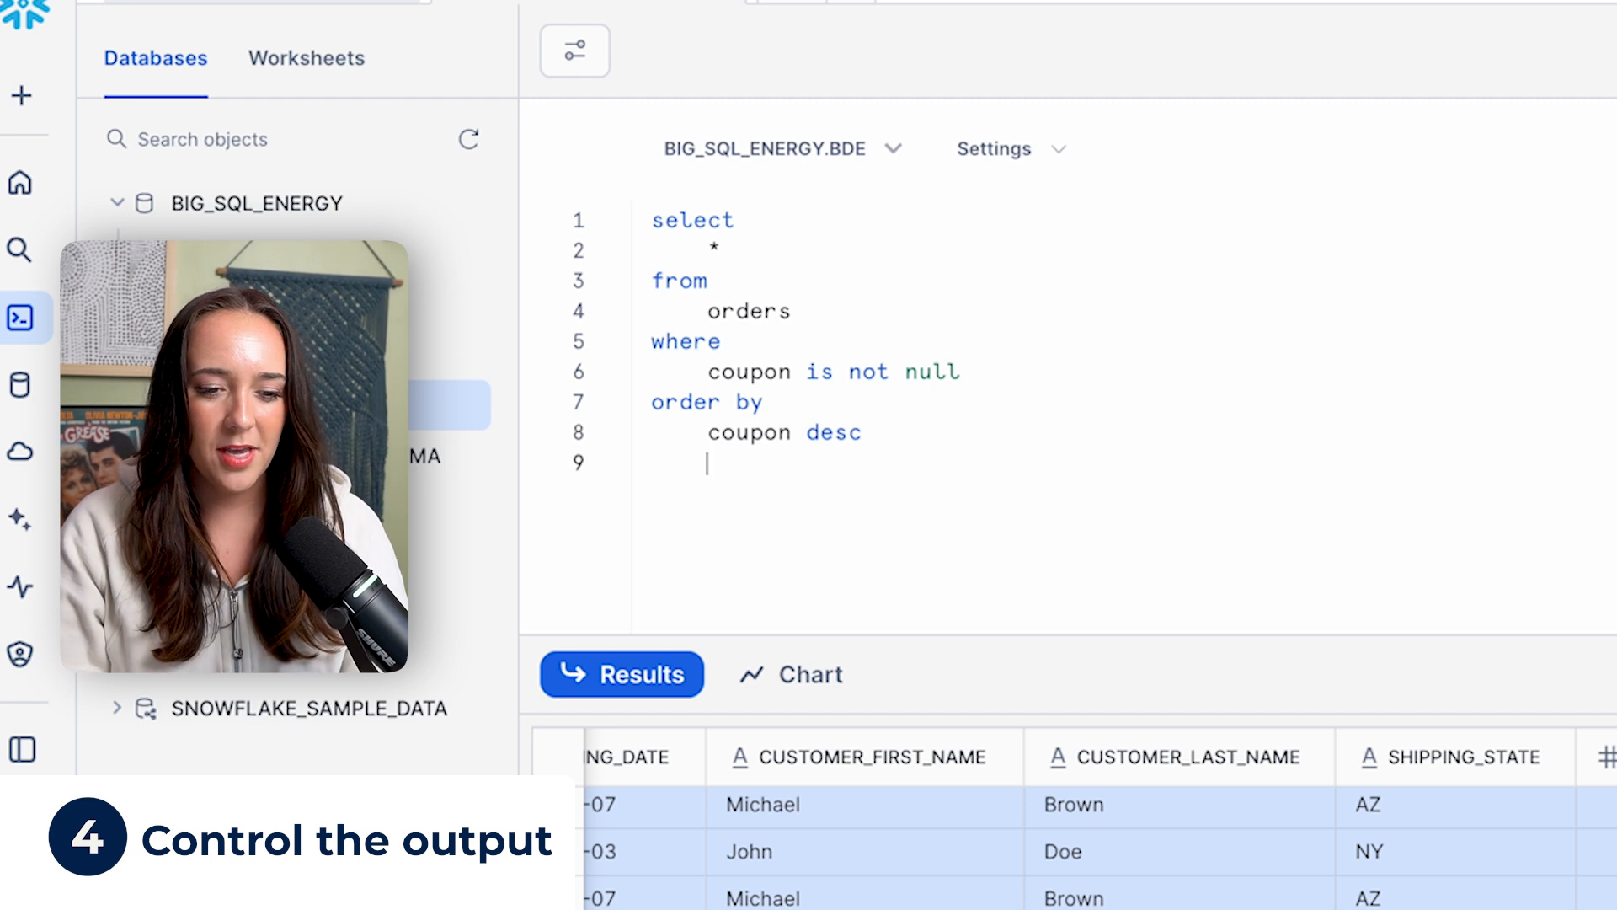
# Step: Add LIMIT 10 to the end of the query and run it
pyautogui.write('limit')
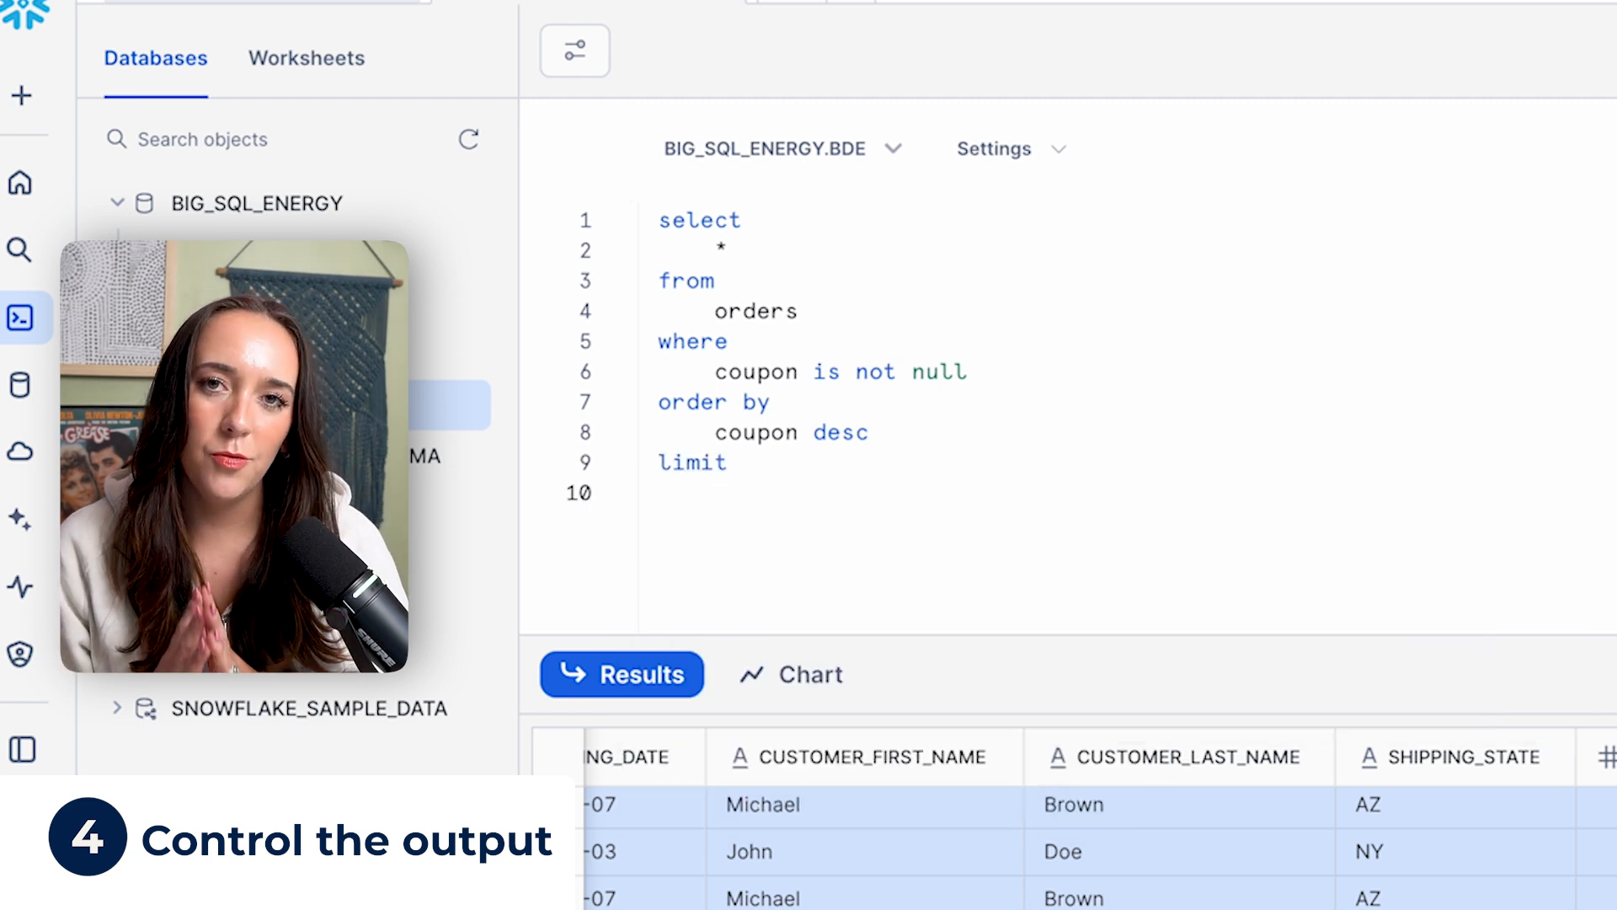
pyautogui.write('10')
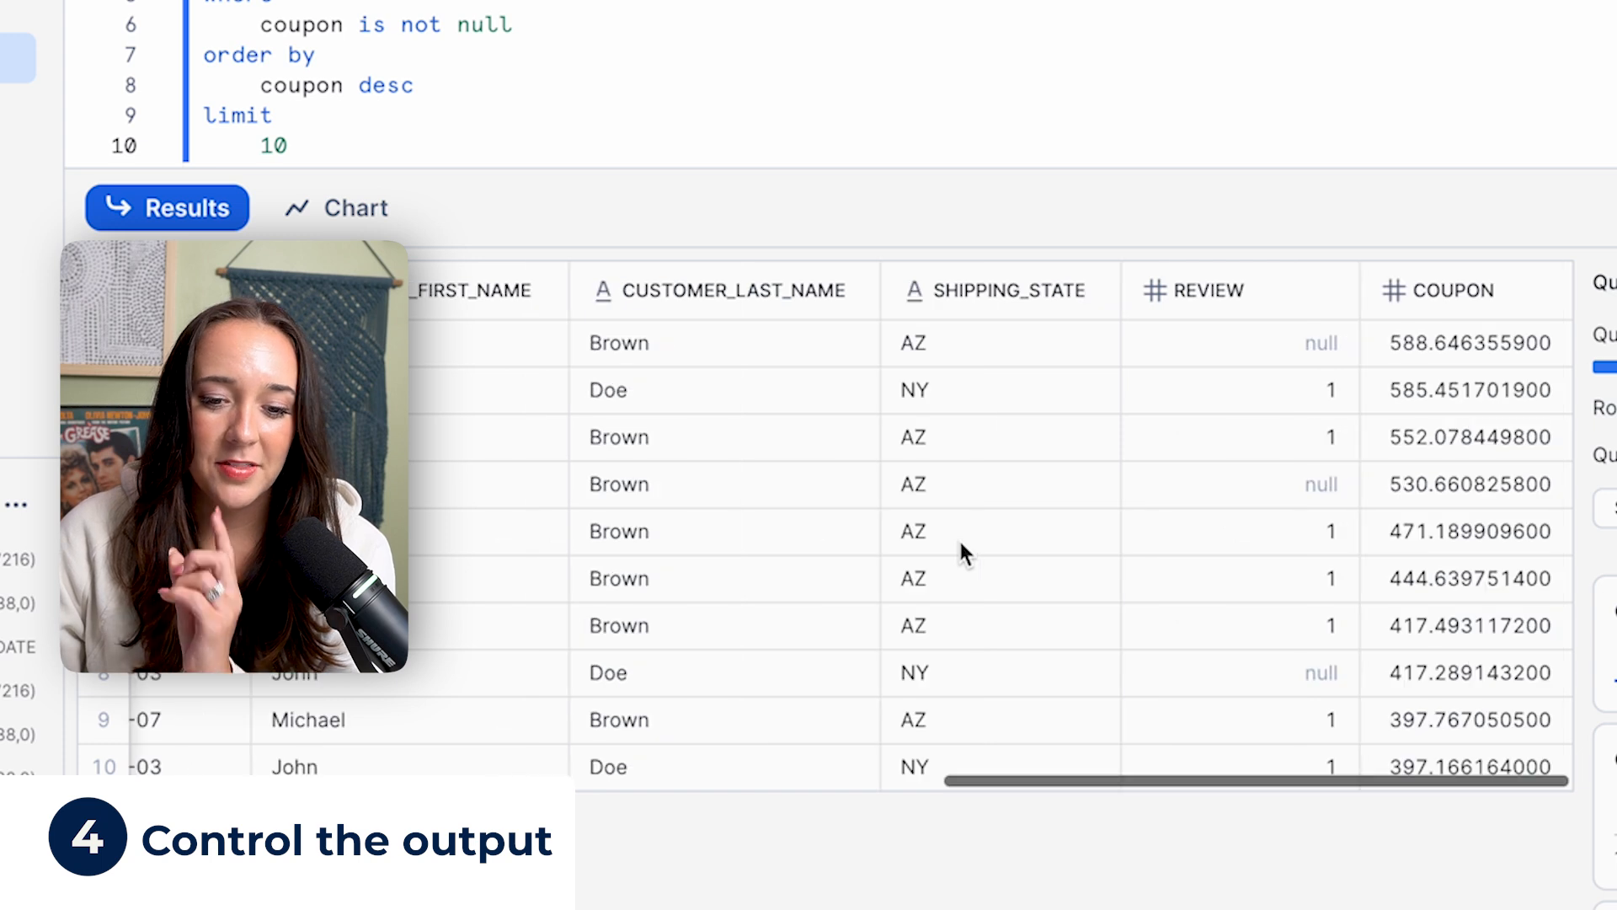
pyautogui.click(1465, 290)
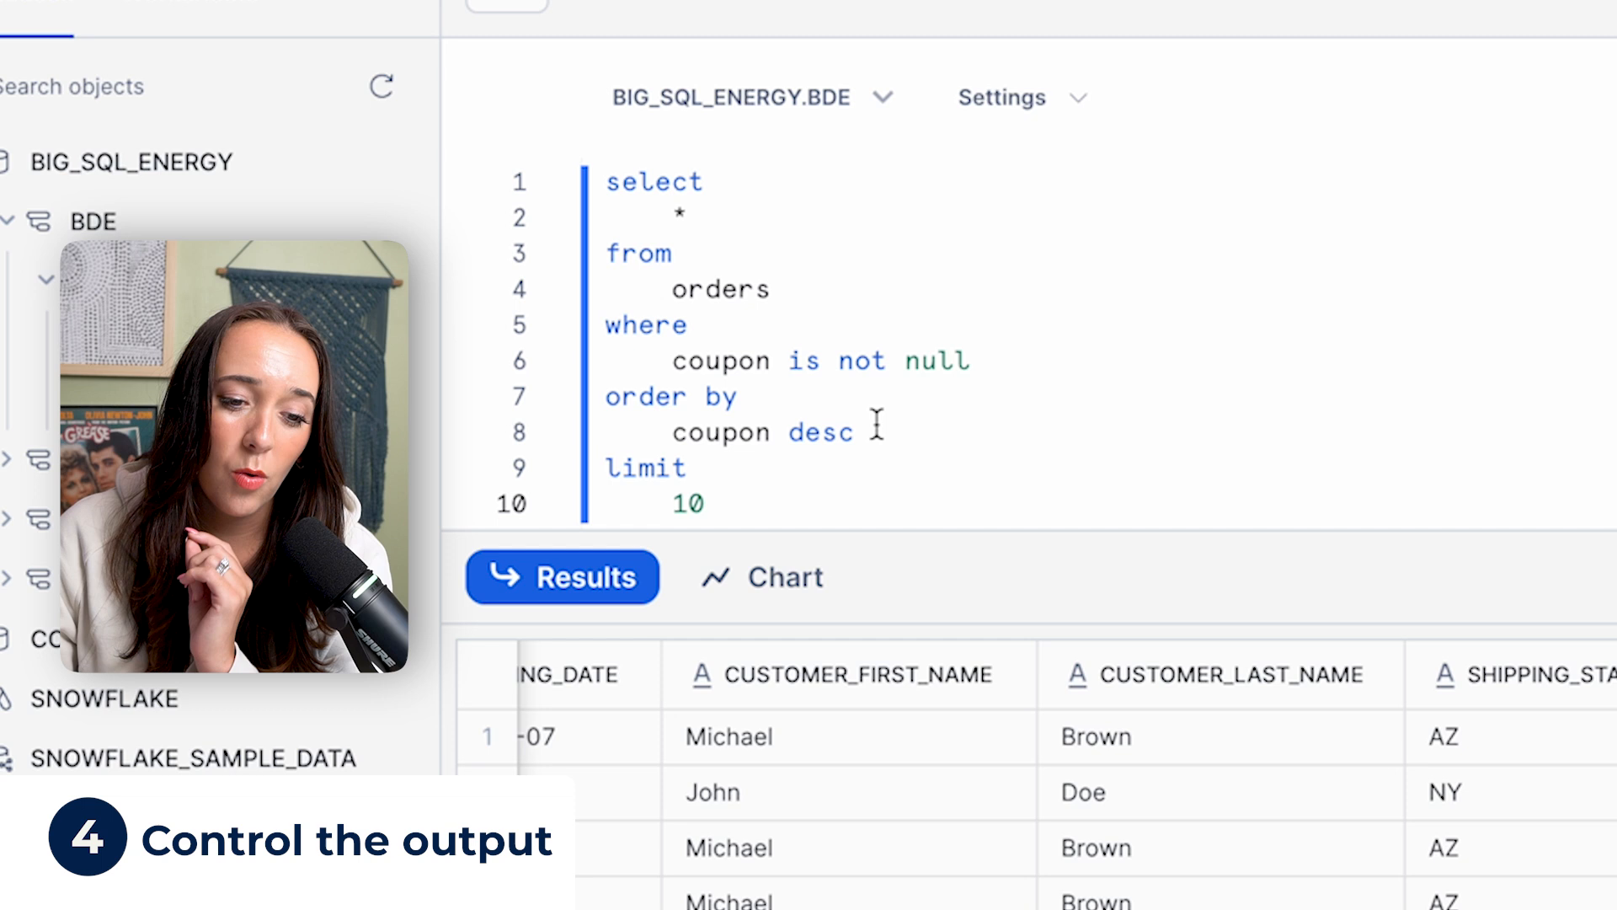
# Step: Edit the query lines to reduce the limit to a single row
pyautogui.moveTo(607, 396); pyautogui.dragTo(867, 431)
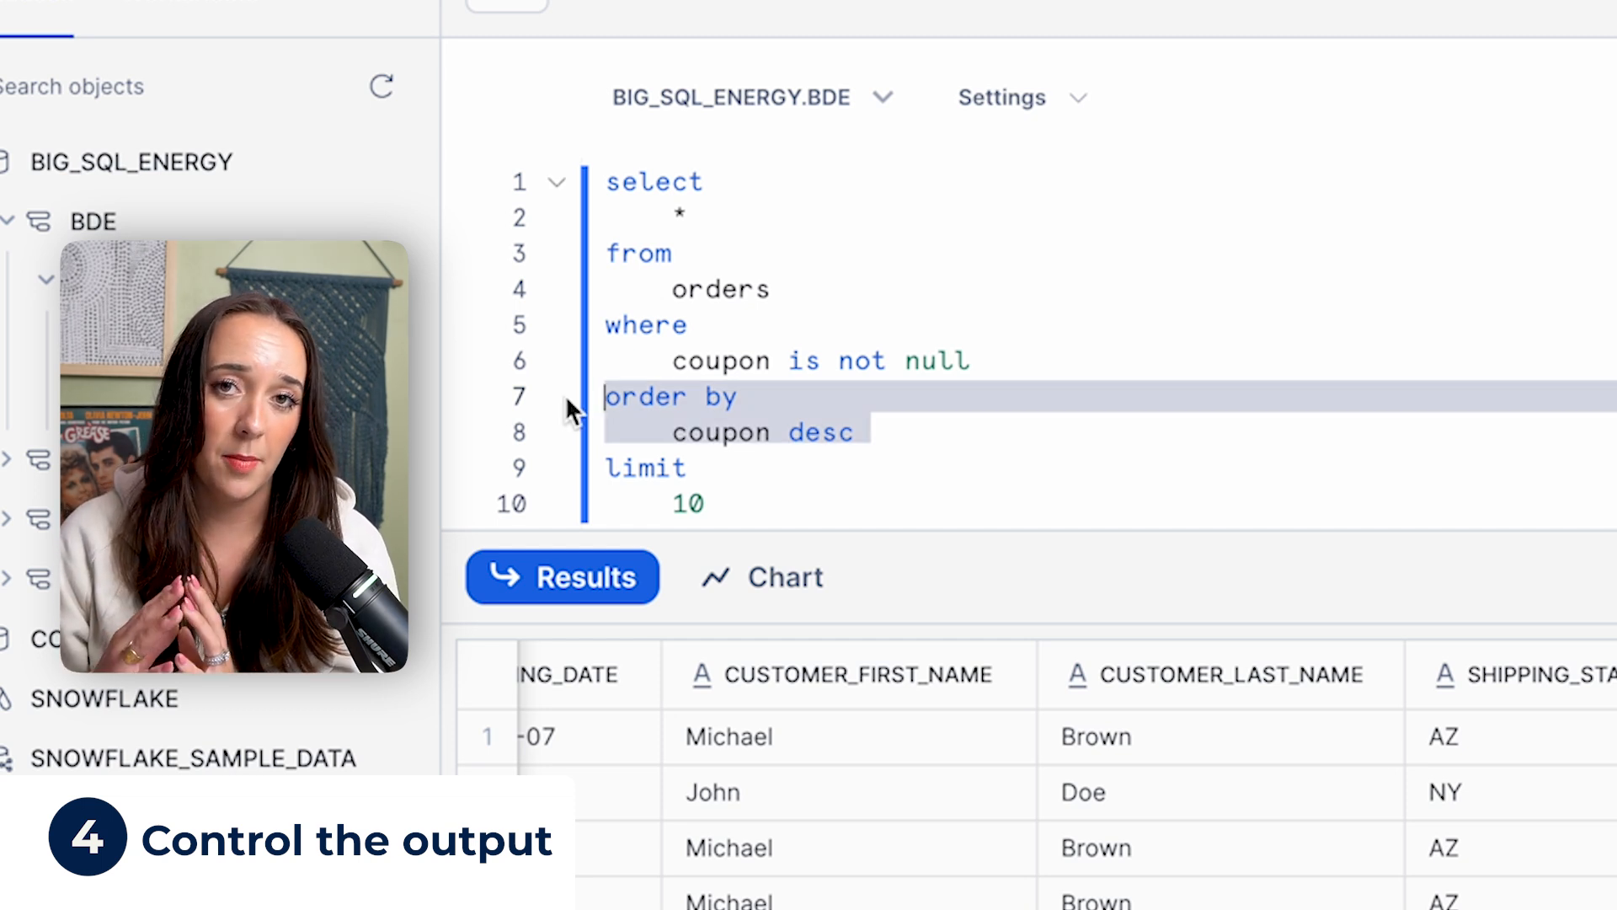
pyautogui.click(722, 432)
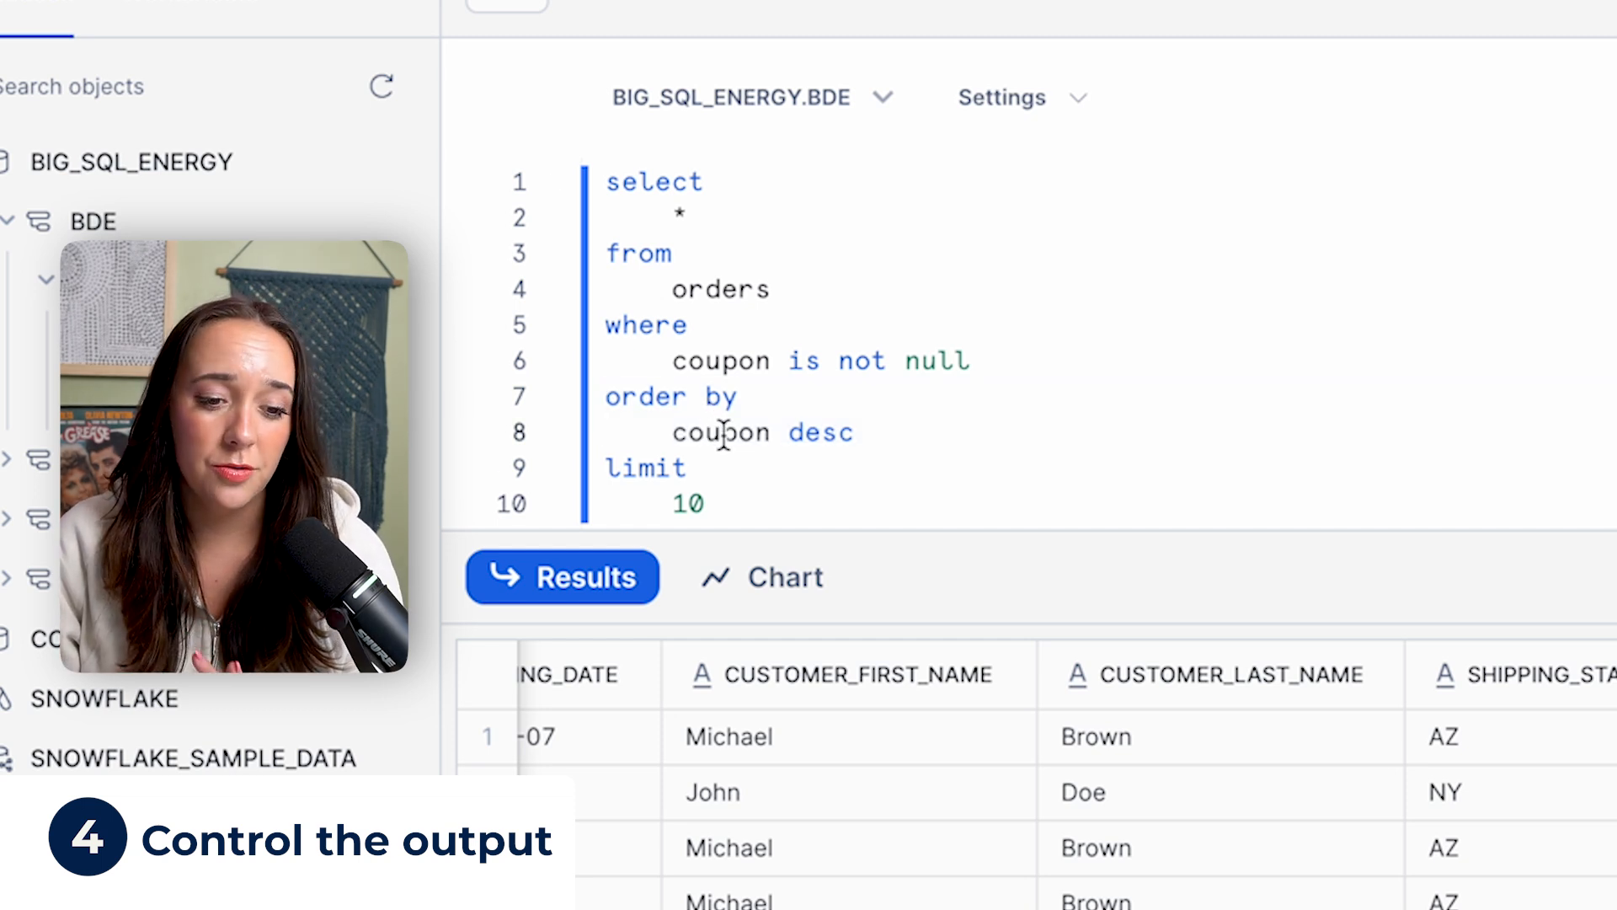
pyautogui.press('Backspace')
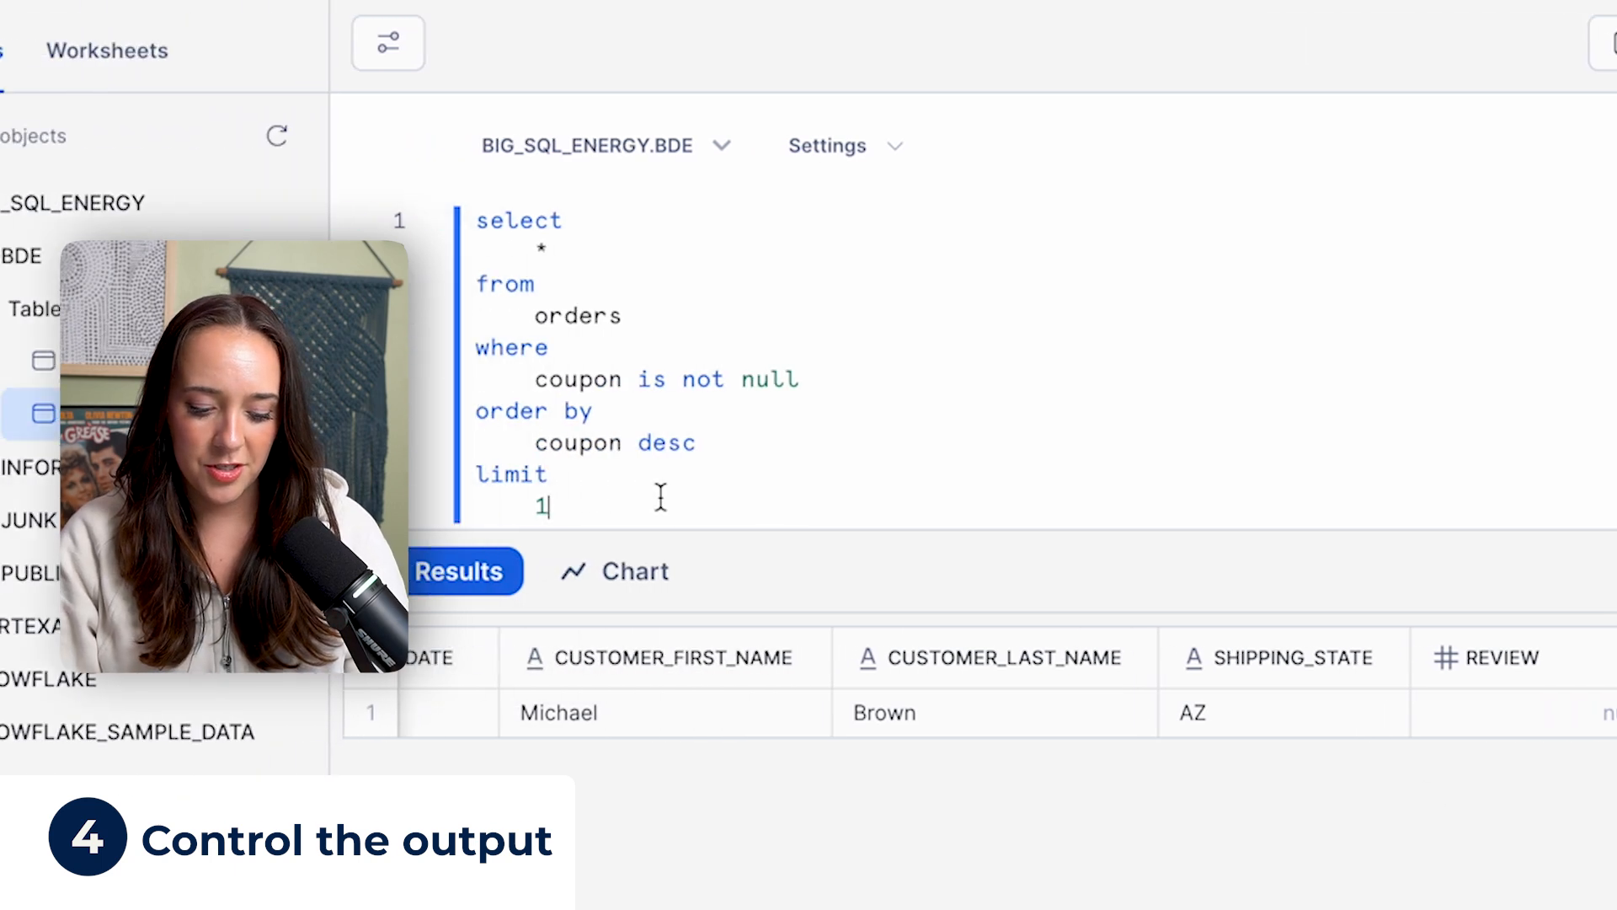
# Step: Change the limit to 47, expand the results grid, and begin a customer filter
pyautogui.write('47')
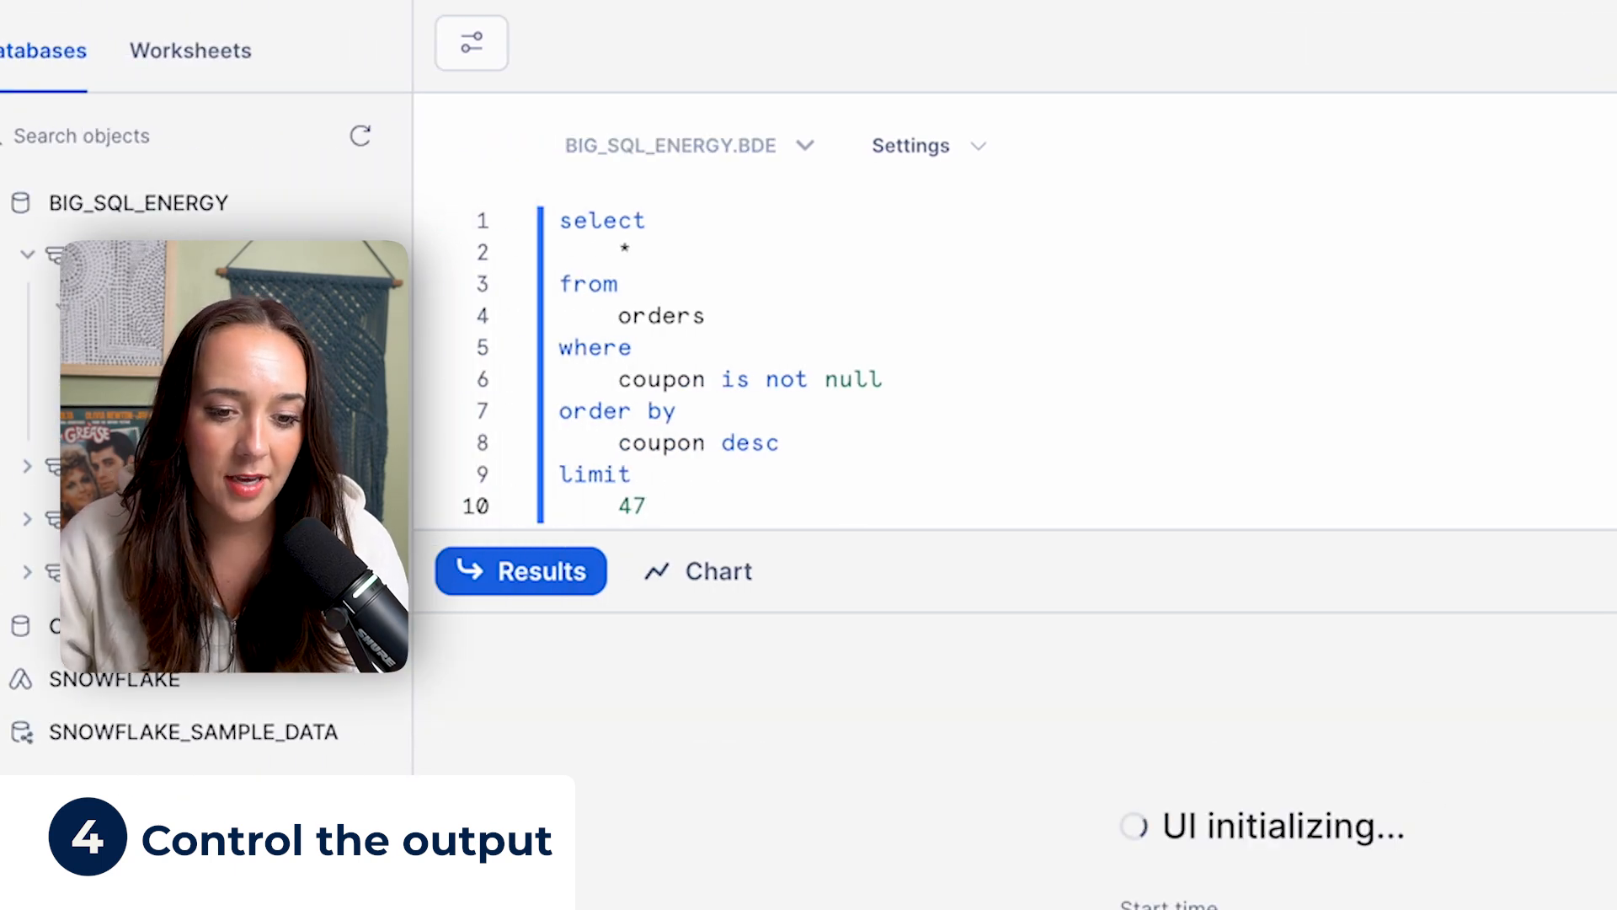
pyautogui.click(520, 571)
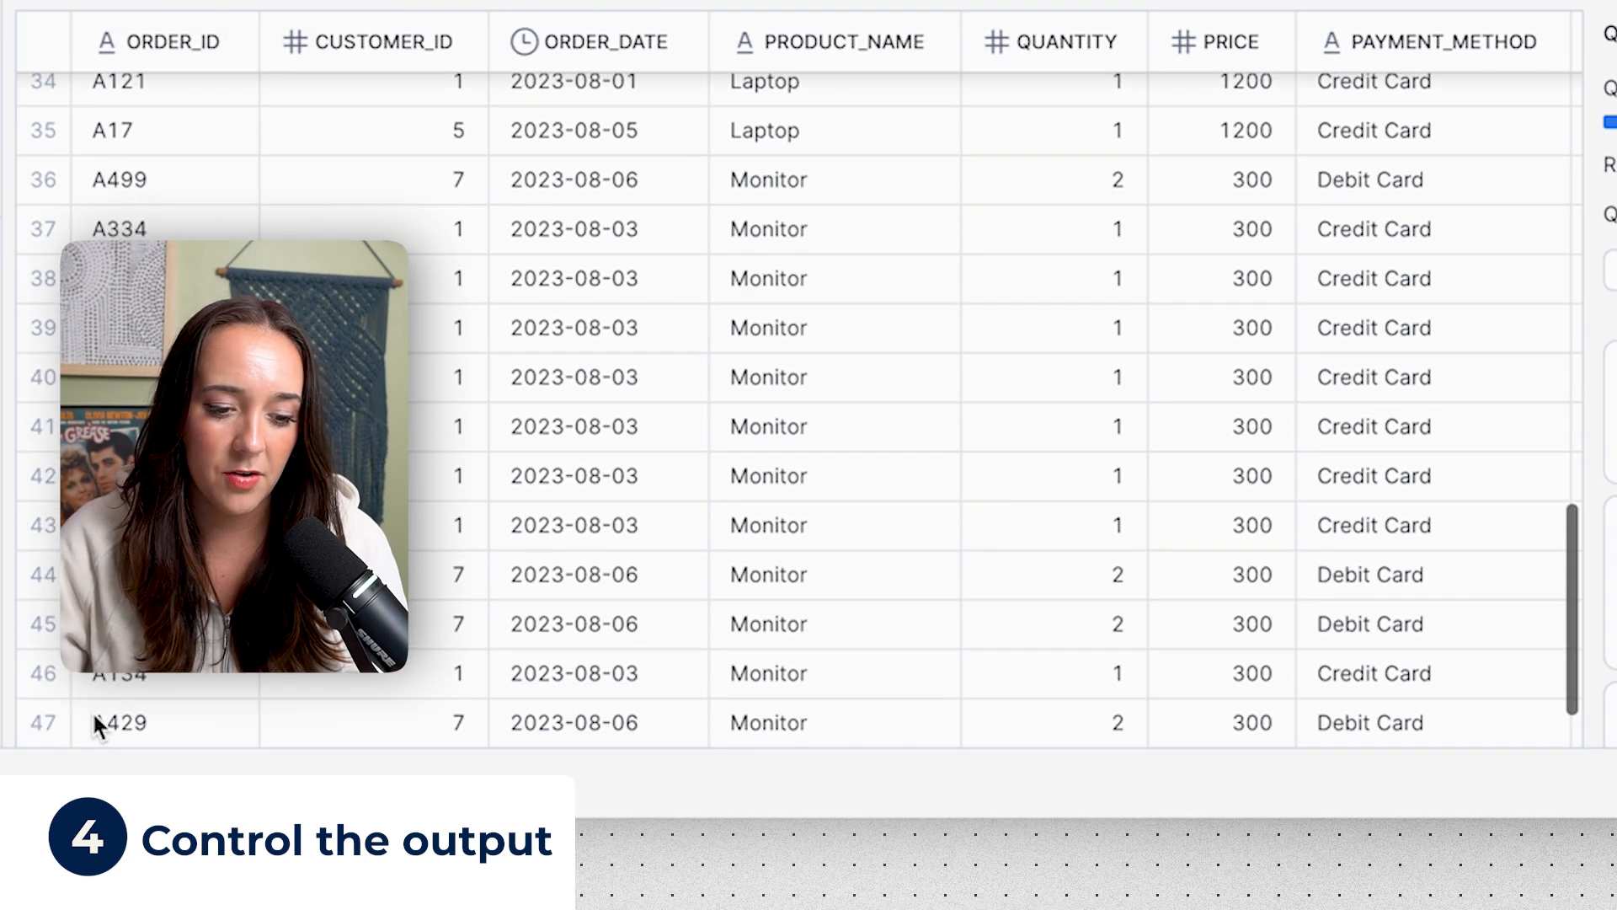
pyautogui.click(163, 722)
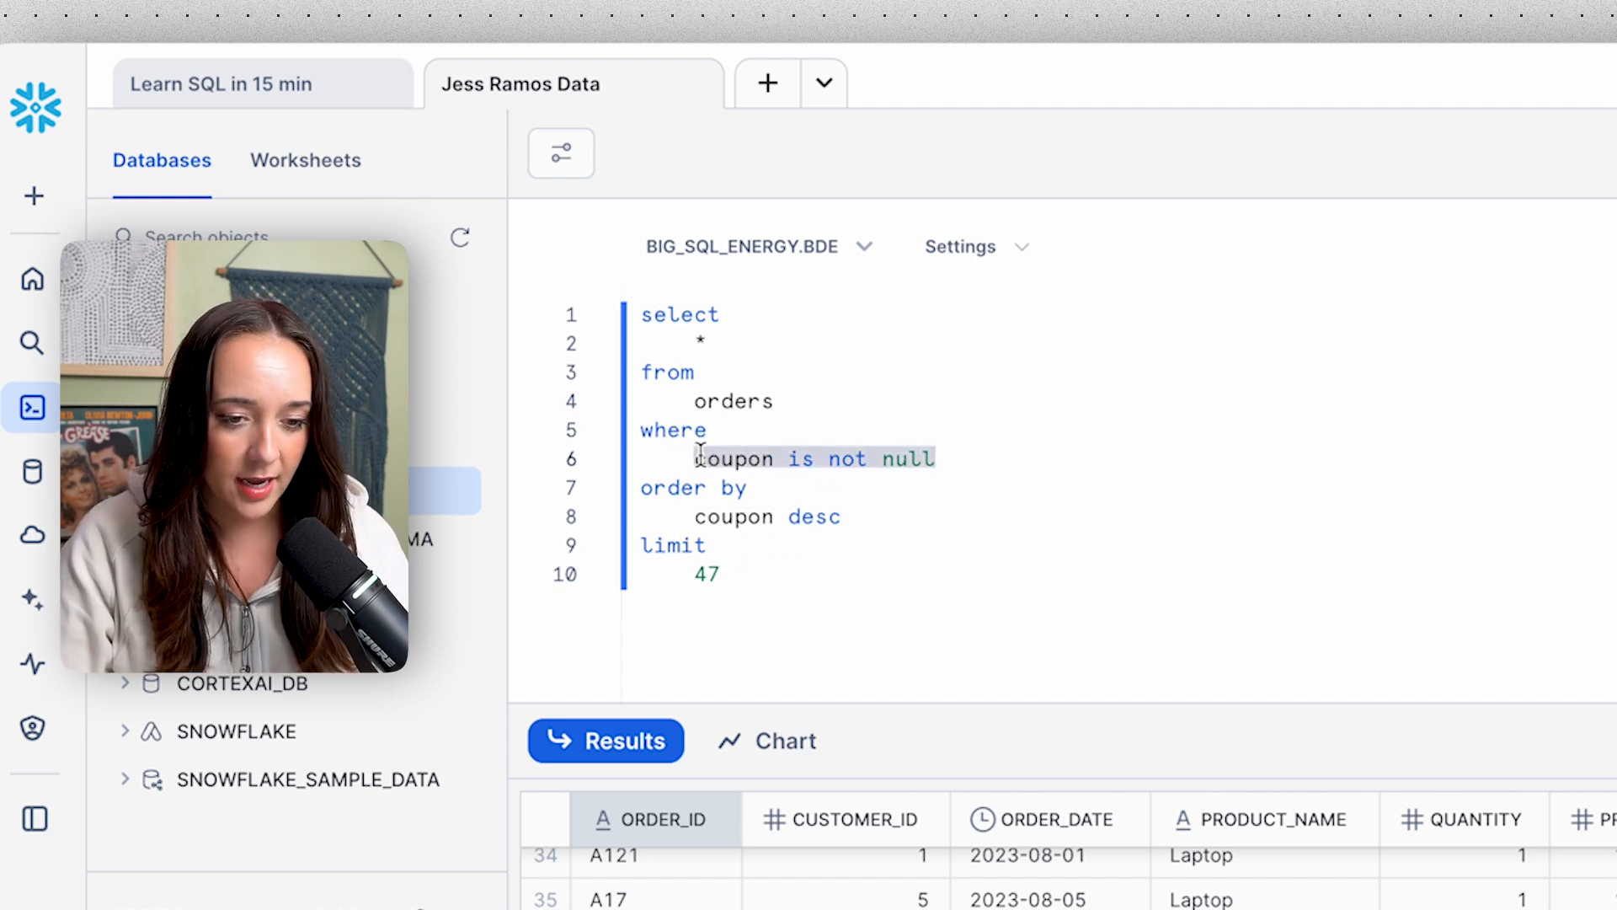
pyautogui.write('custom')
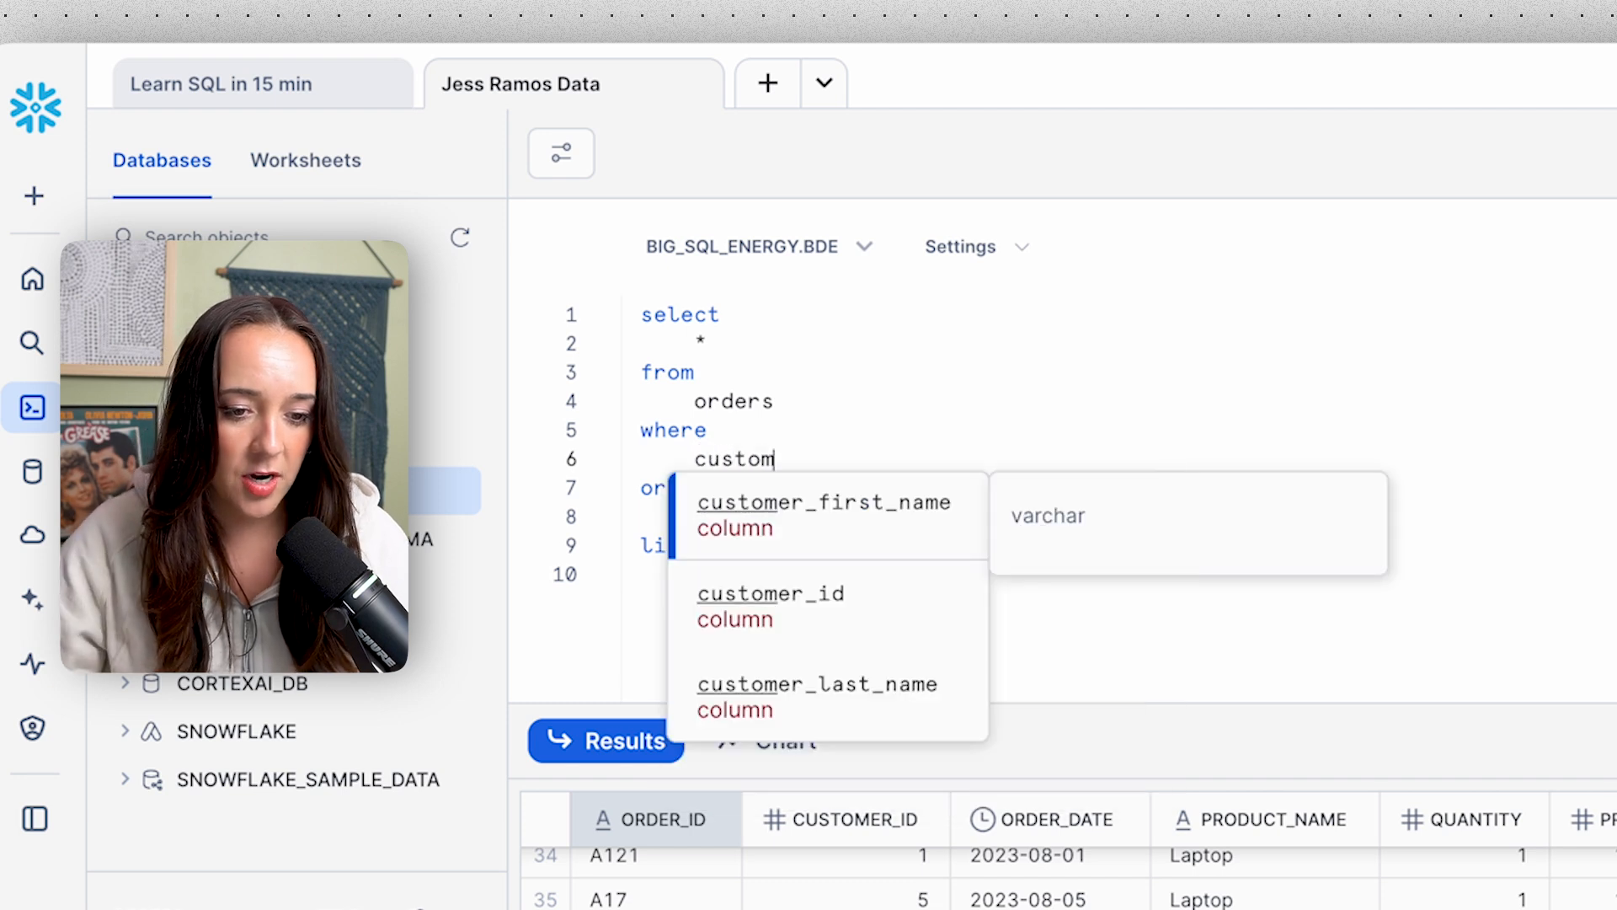
# Step: Filter customer_id = 5 and price < 2000, sort by order_date desc, limit 10
pyautogui.click(769, 593)
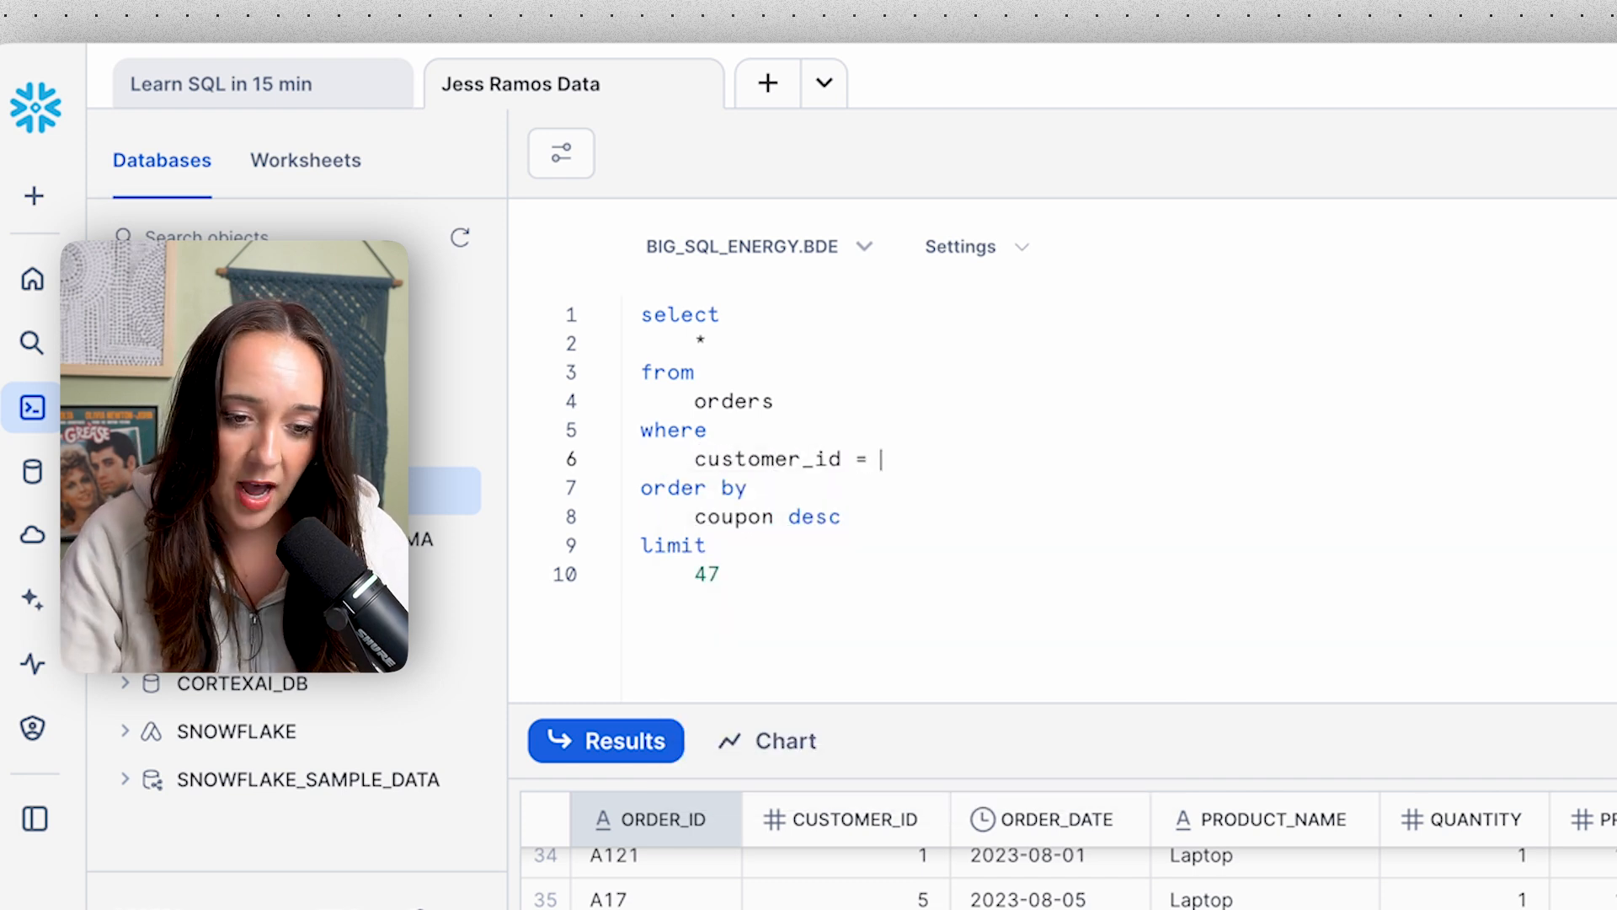
pyautogui.write('5')
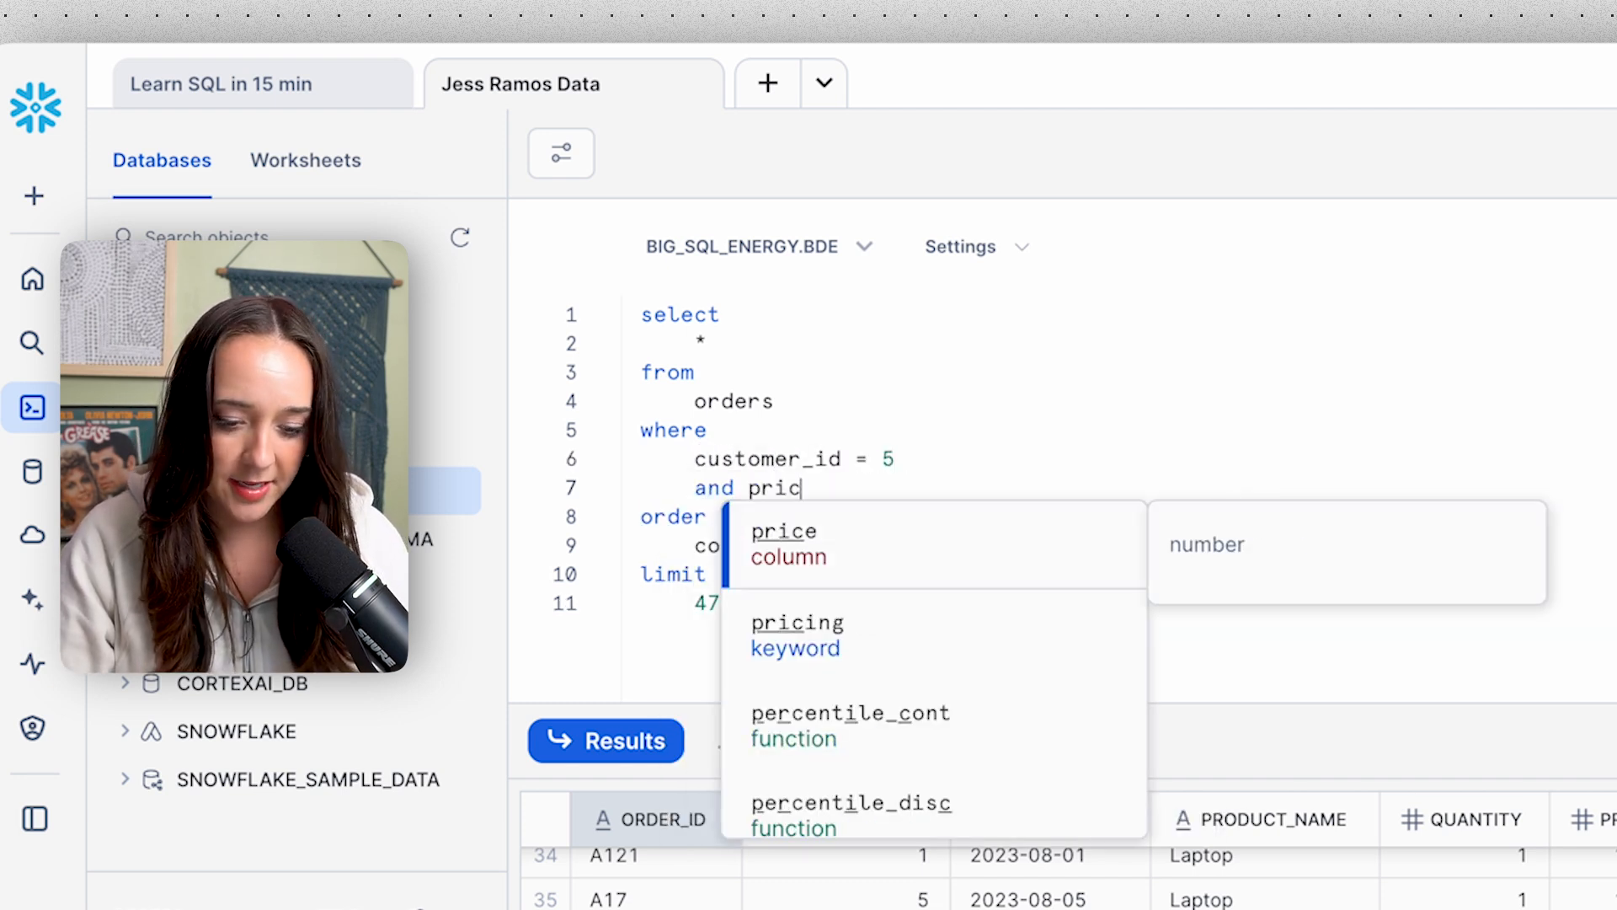
pyautogui.write('e < 30')
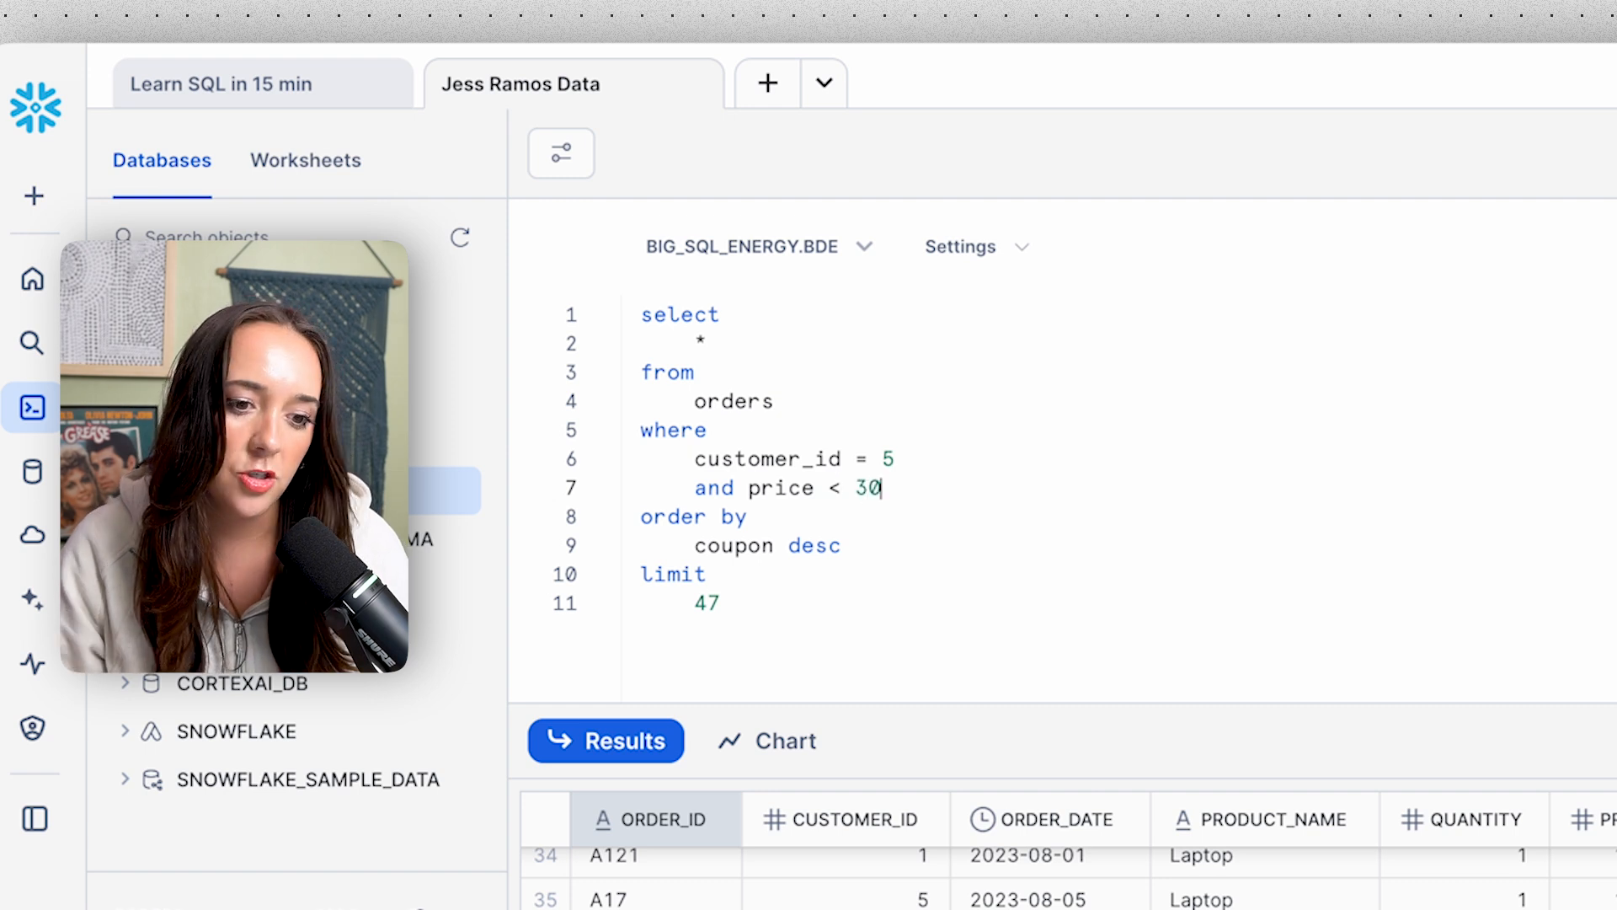
pyautogui.write('0')
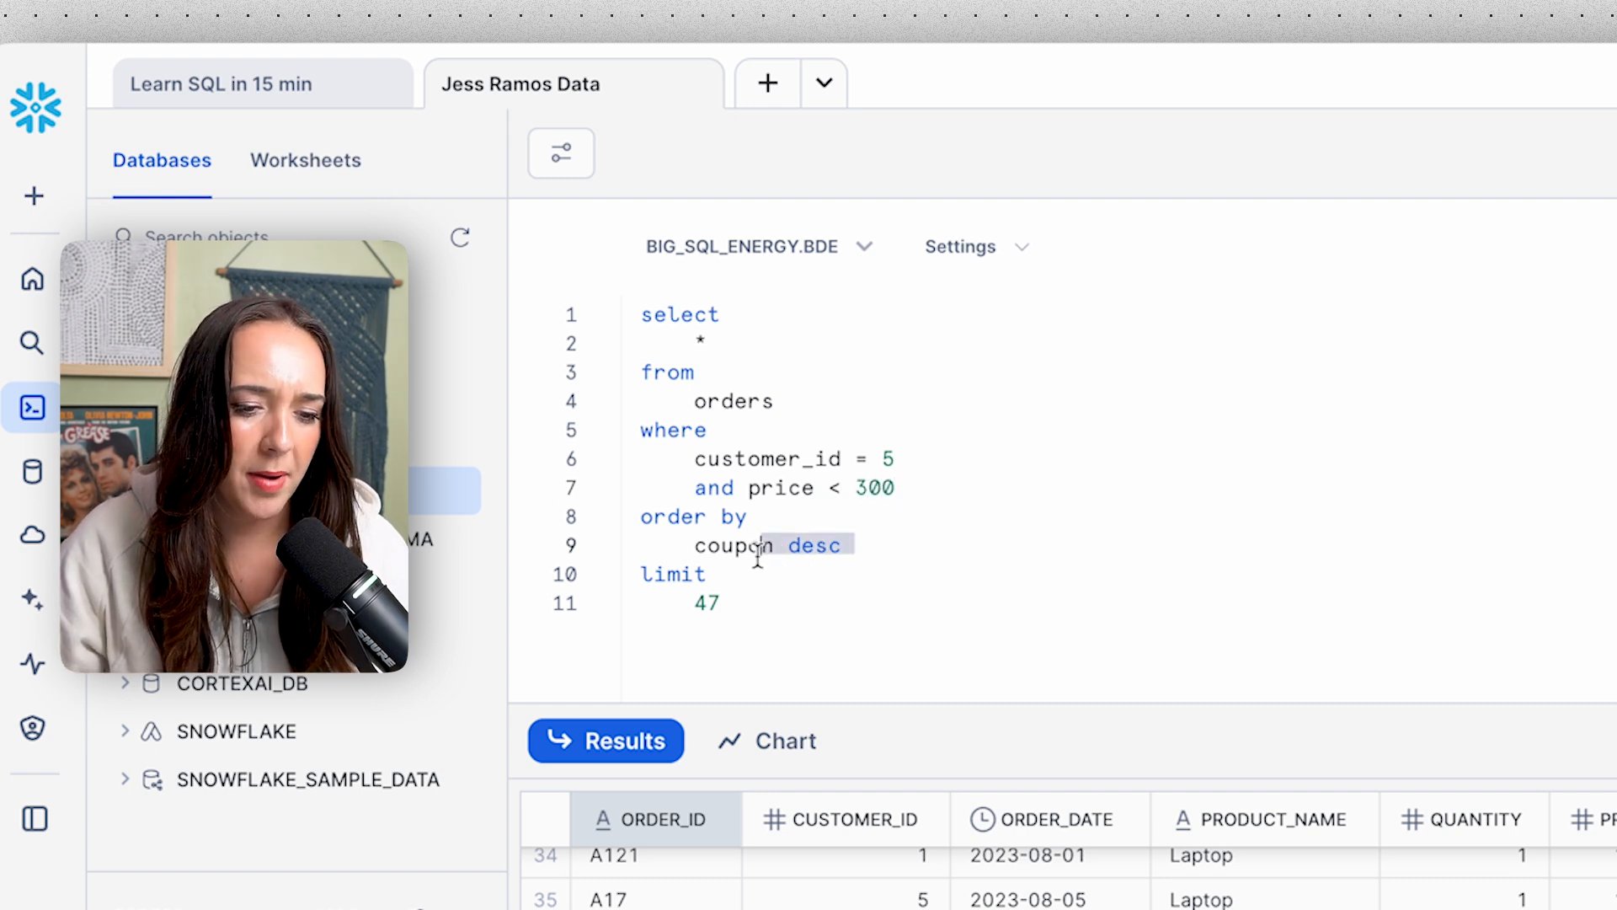
pyautogui.write('order_date')
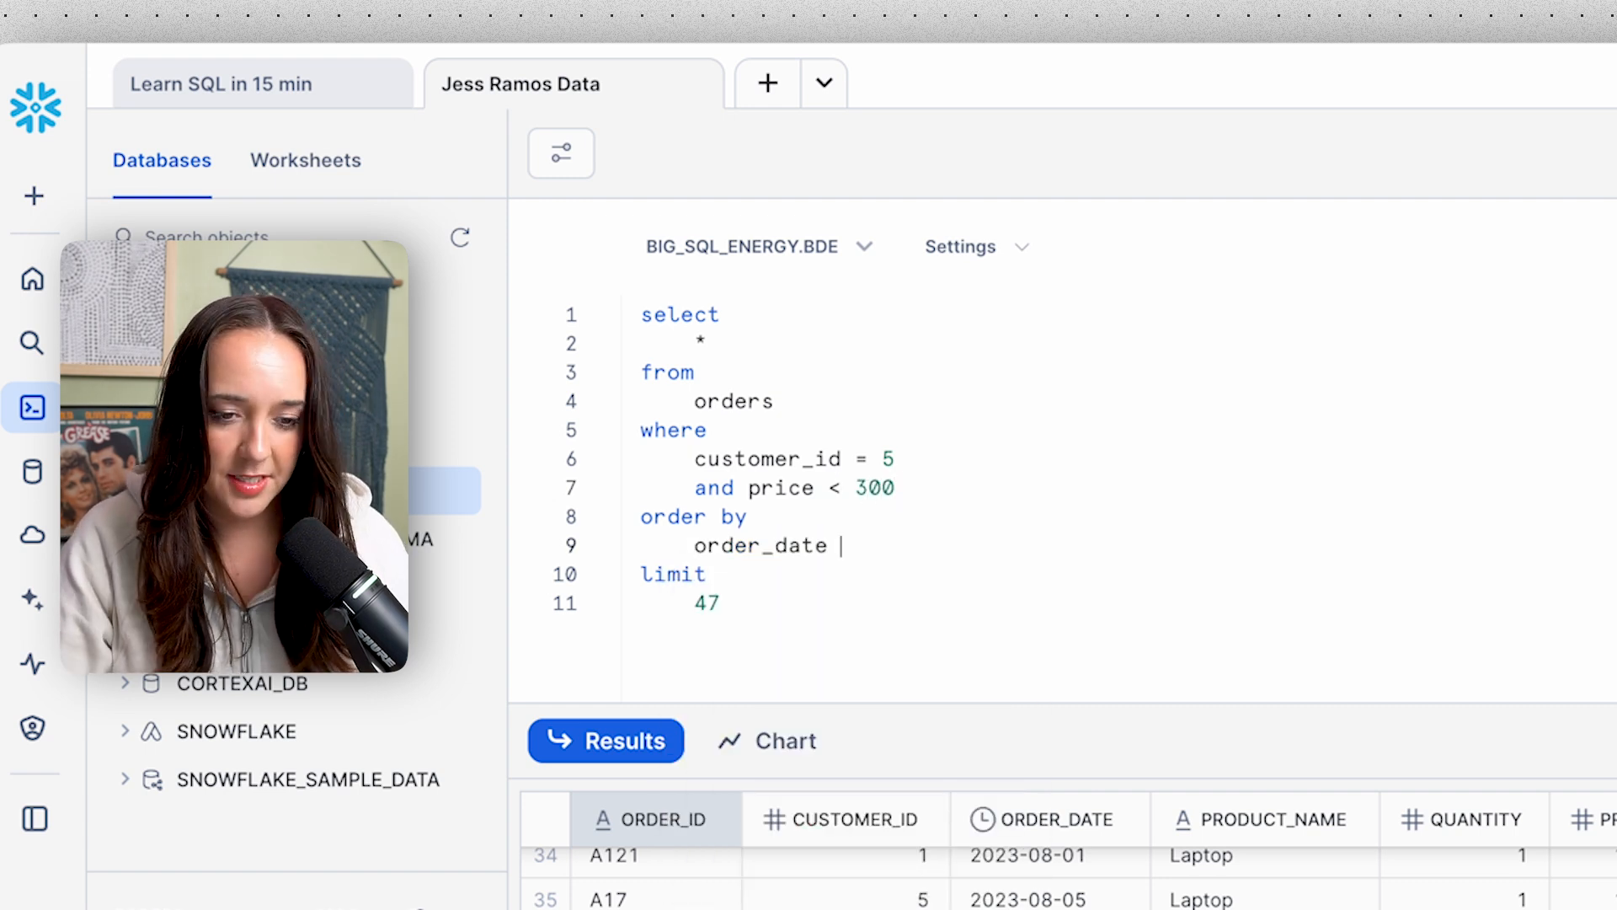
pyautogui.write('desc')
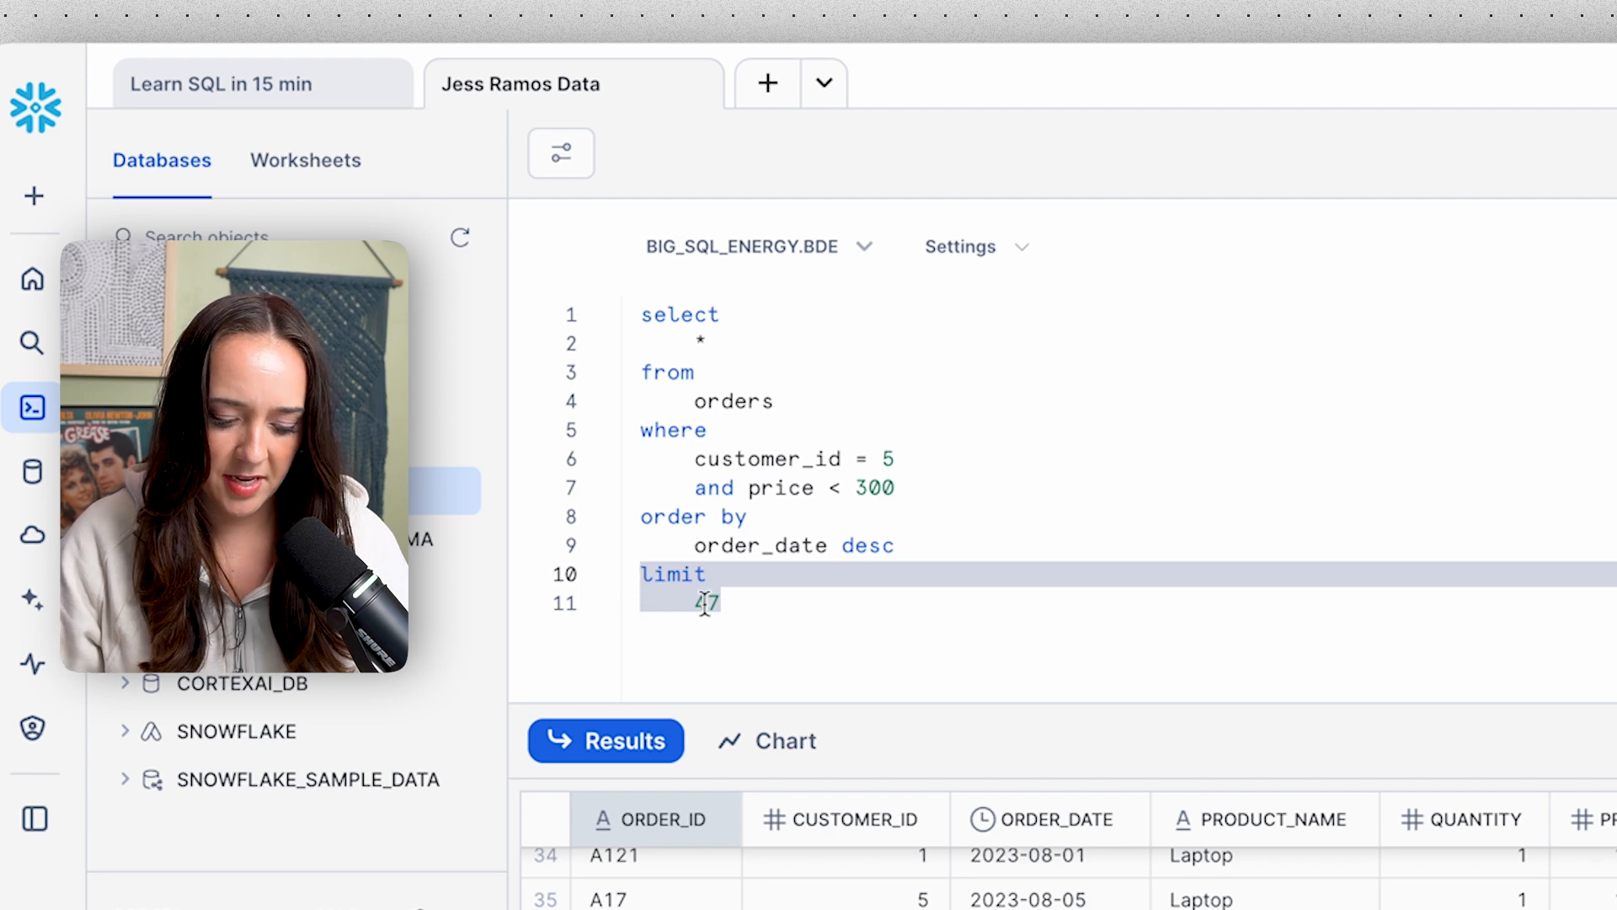
pyautogui.write('10')
pyautogui.click(770, 488)
pyautogui.write('2000')
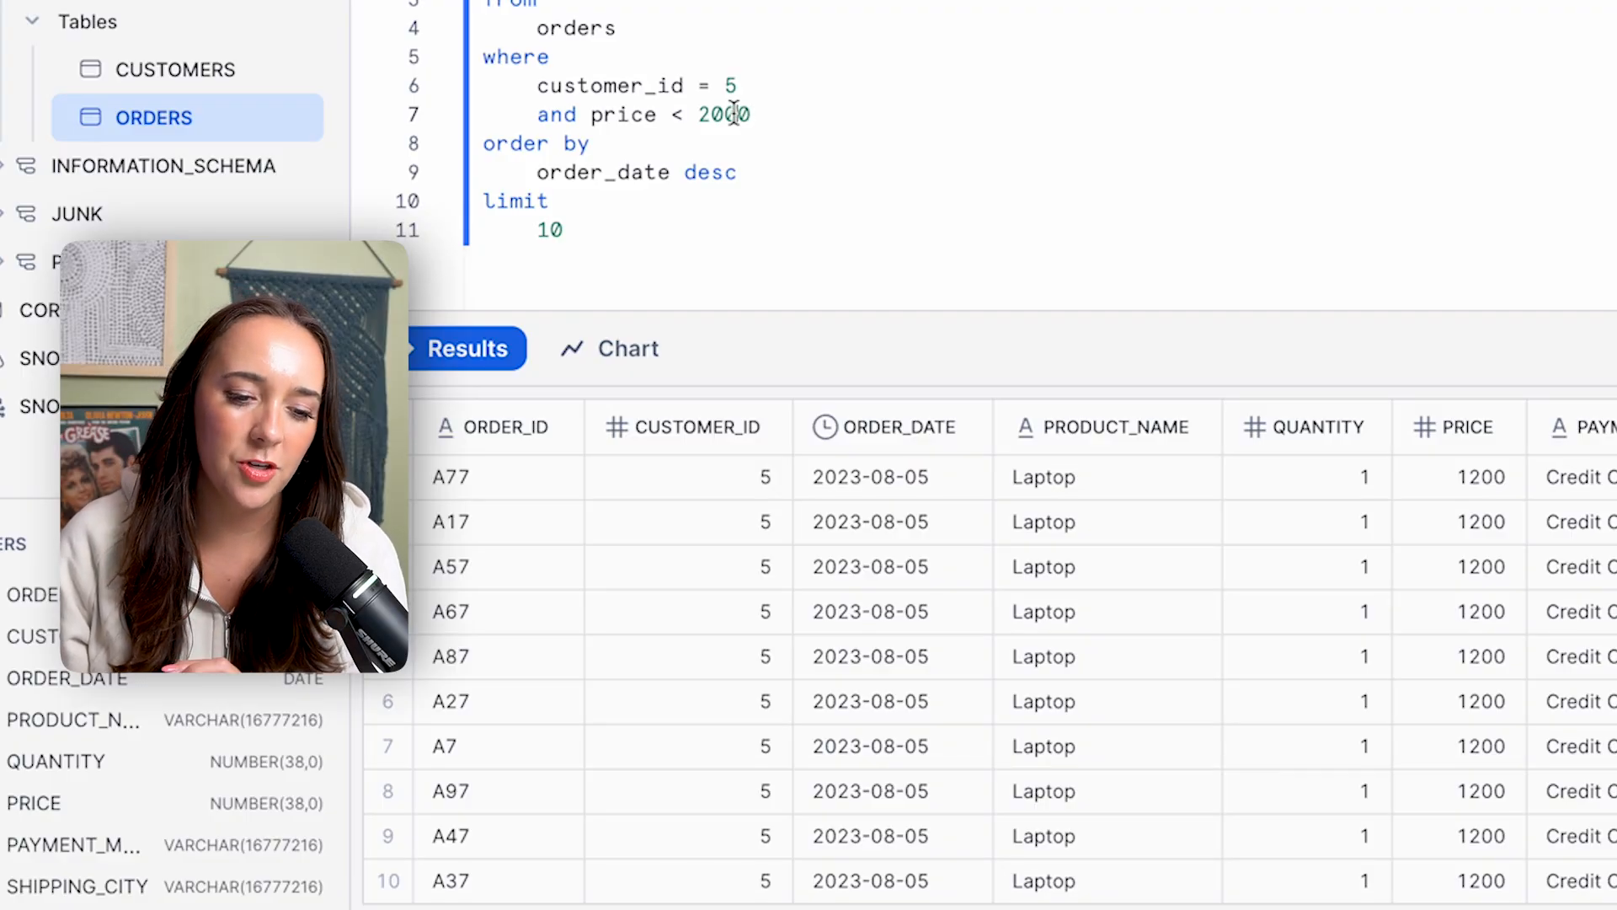
pyautogui.doubleClick(711, 115)
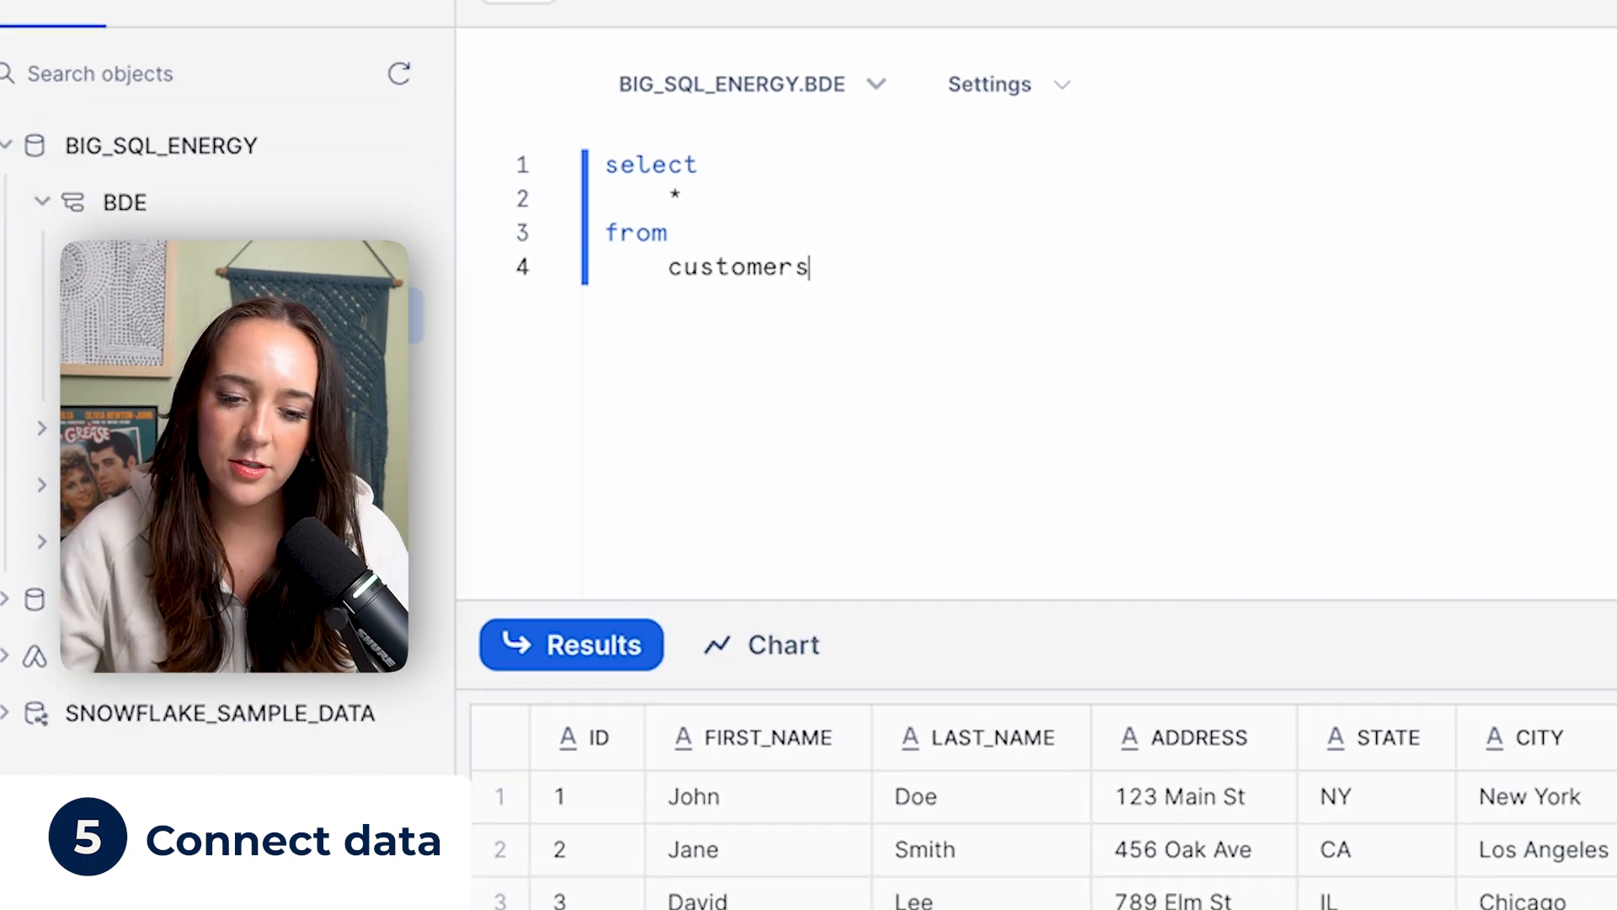
# Step: Switch the FROM table to orders using the autocomplete suggestion
pyautogui.scroll(-3)
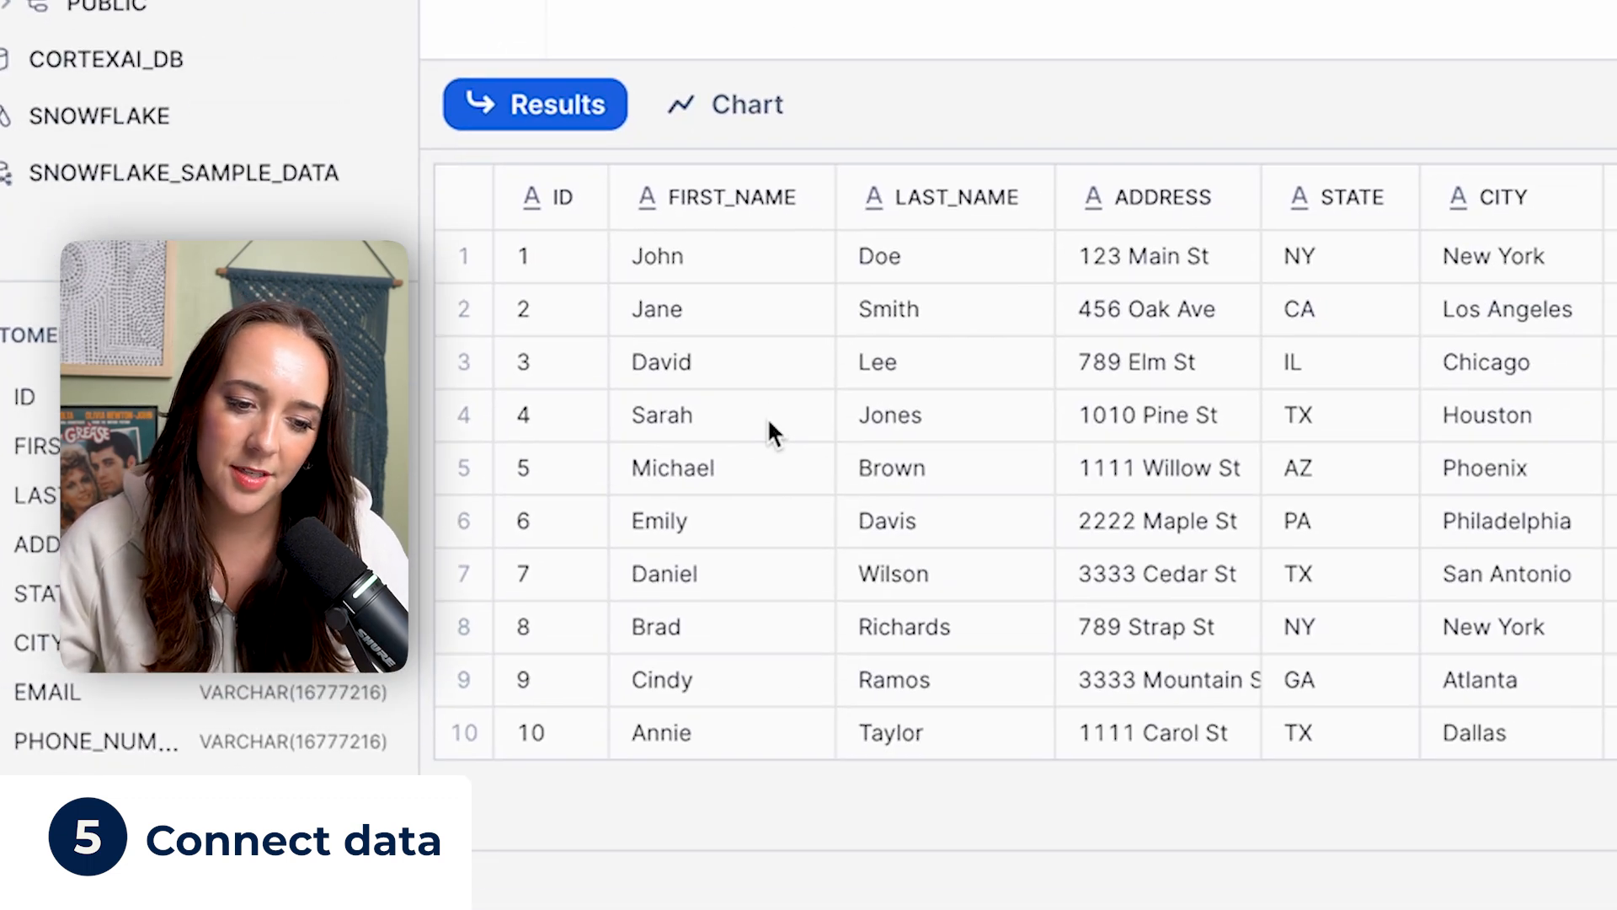
pyautogui.moveTo(639, 261)
pyautogui.write('orde')
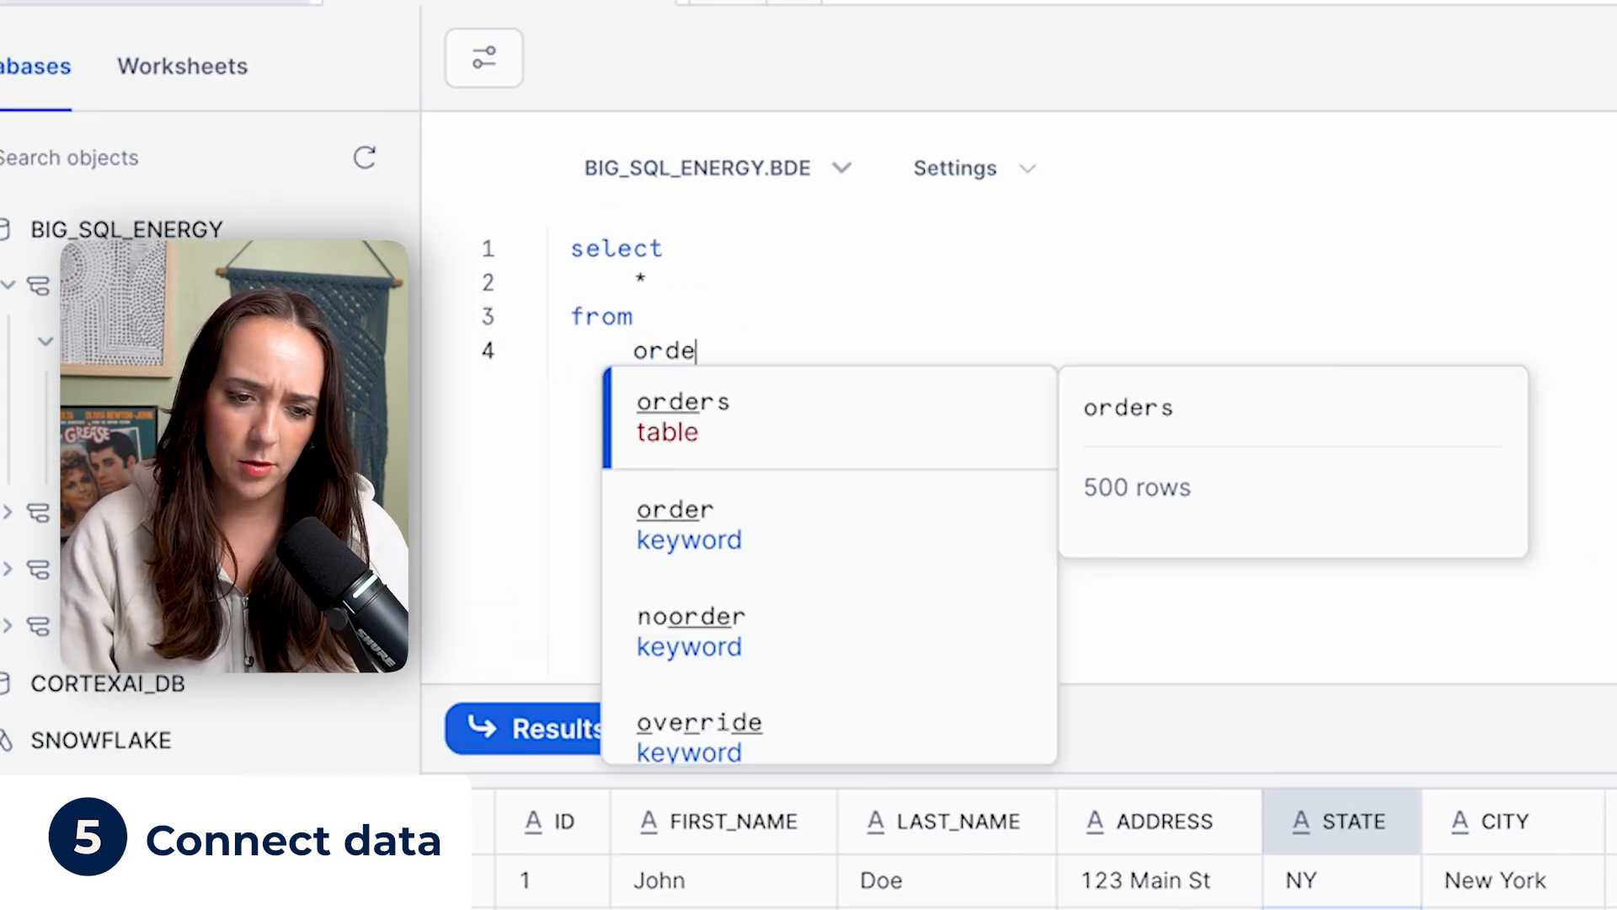
pyautogui.click(683, 401)
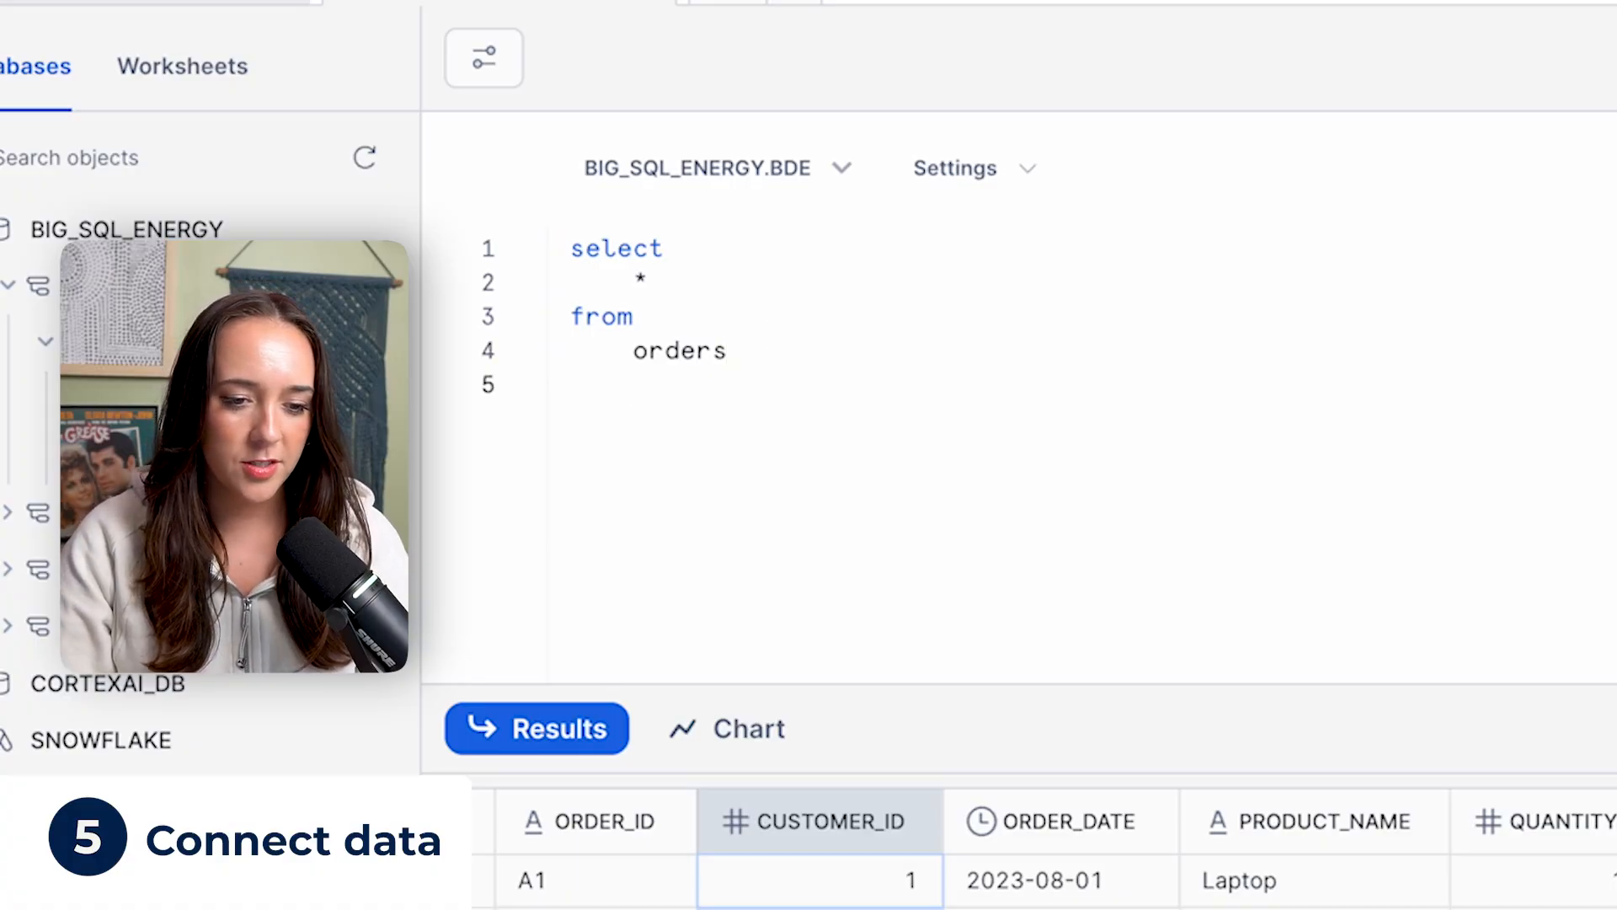
# Step: Add JOIN customers ON orders.customer_id = customers.id to the query
pyautogui.write('join')
pyautogui.write('customers')
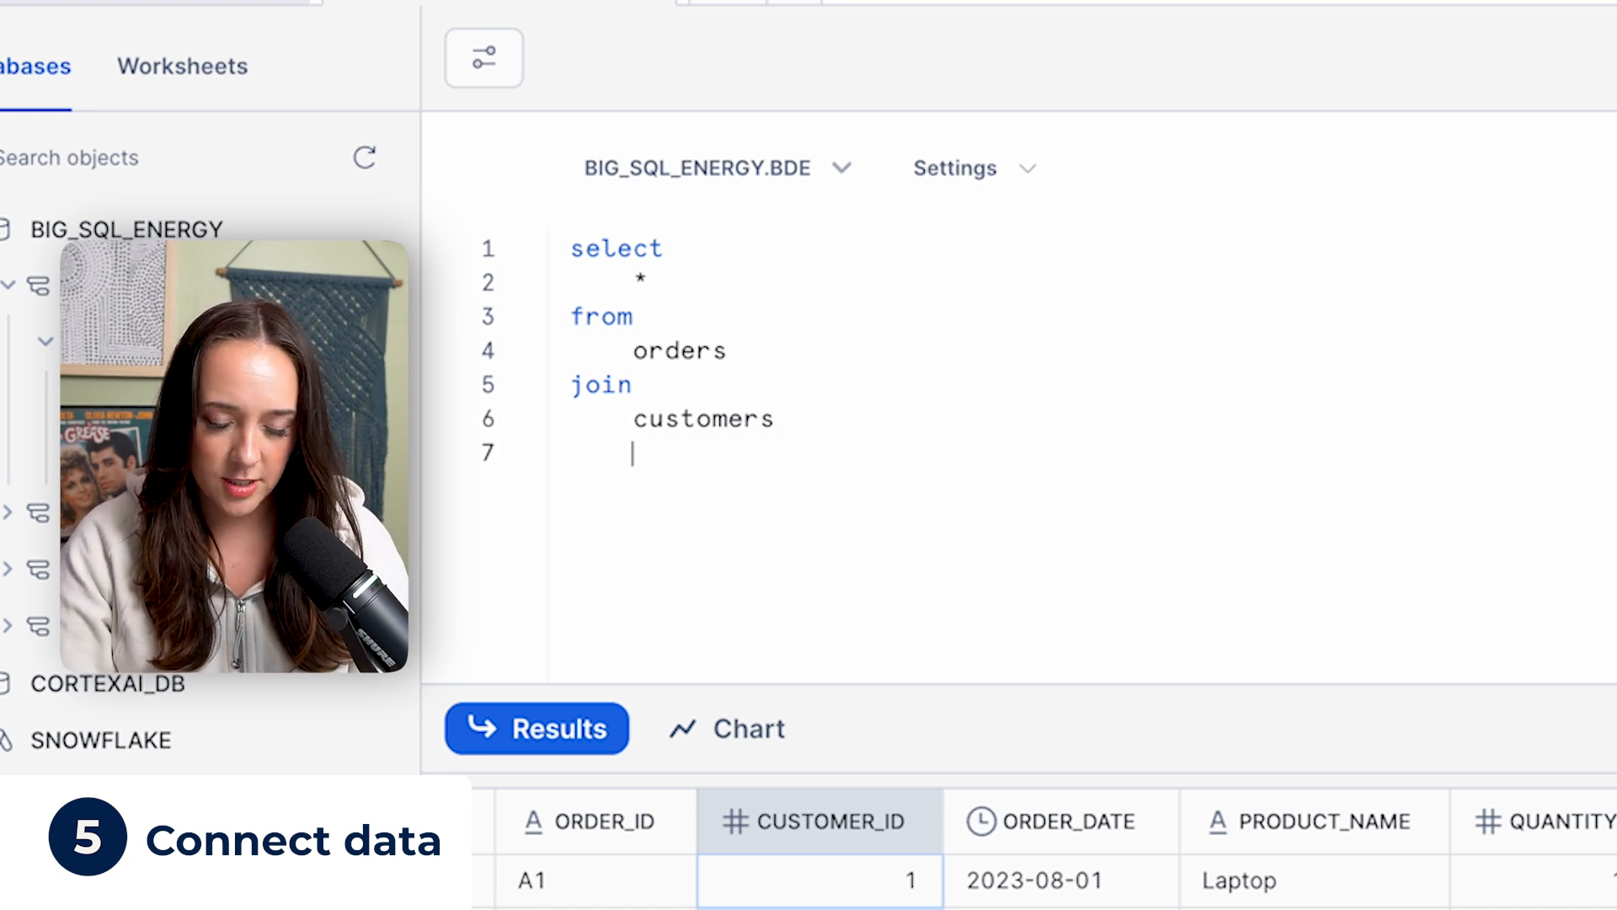
pyautogui.write('on')
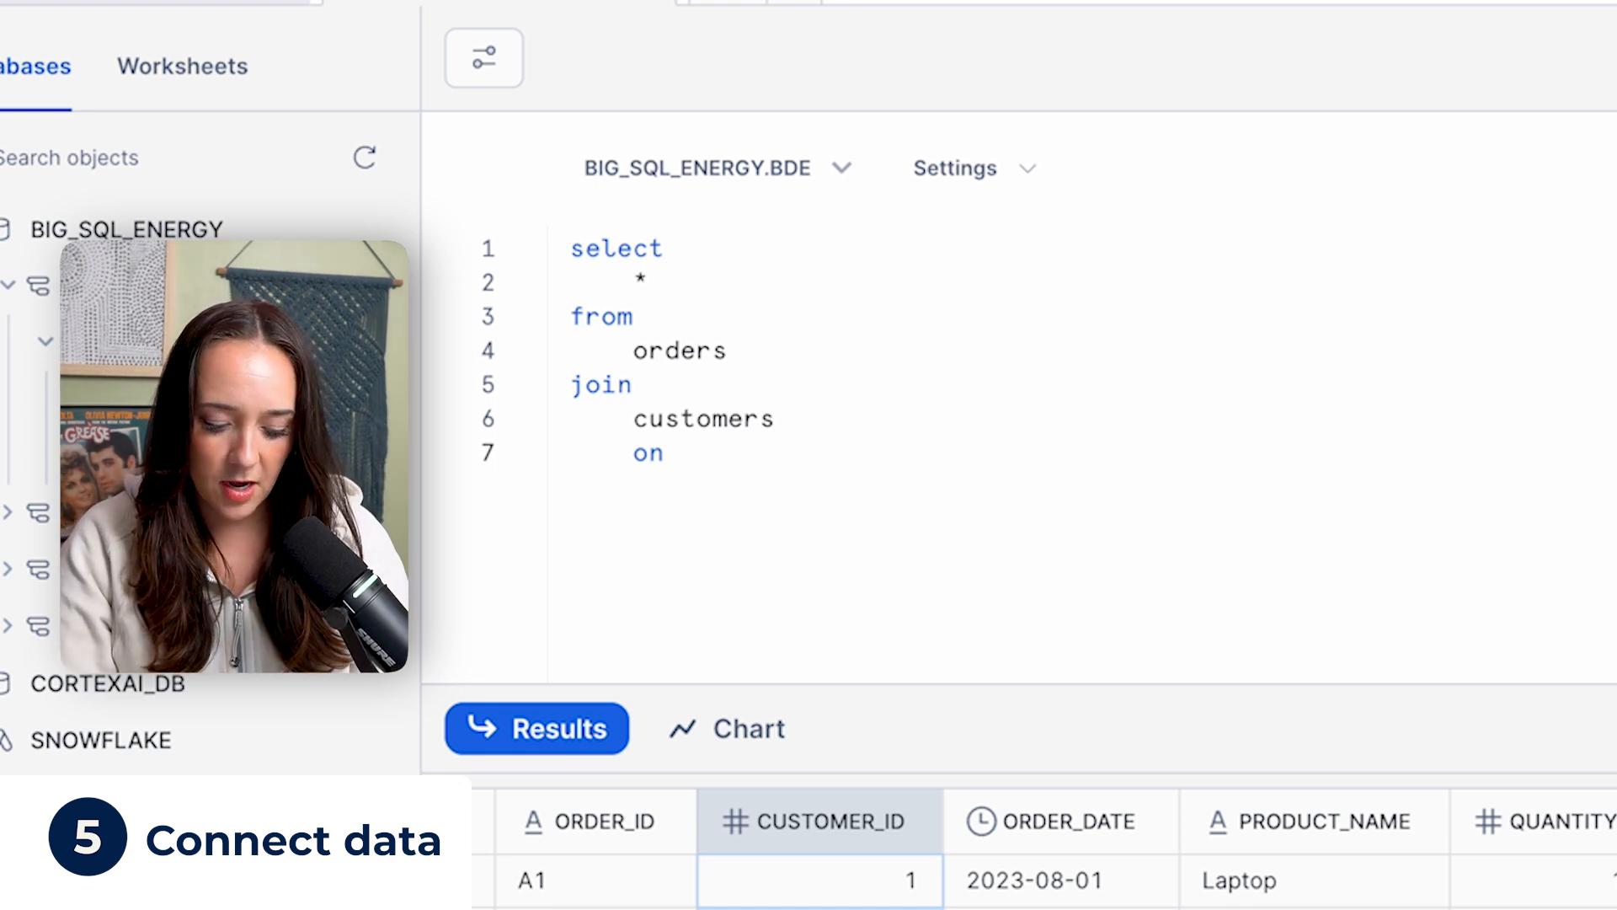
pyautogui.write('order')
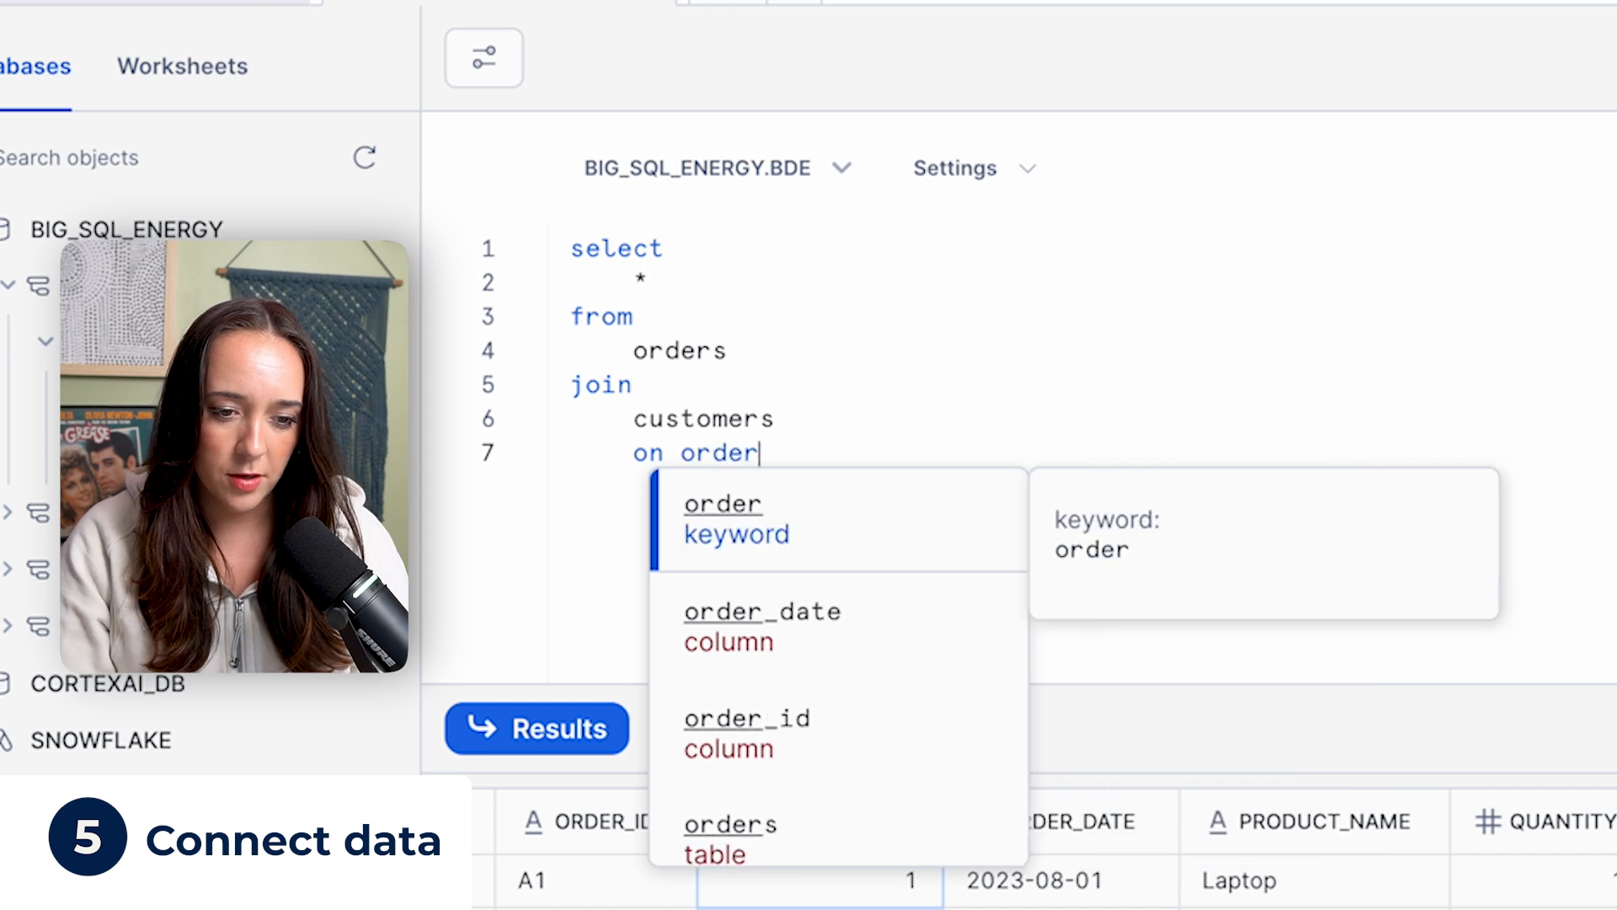
pyautogui.write('s.customer_id')
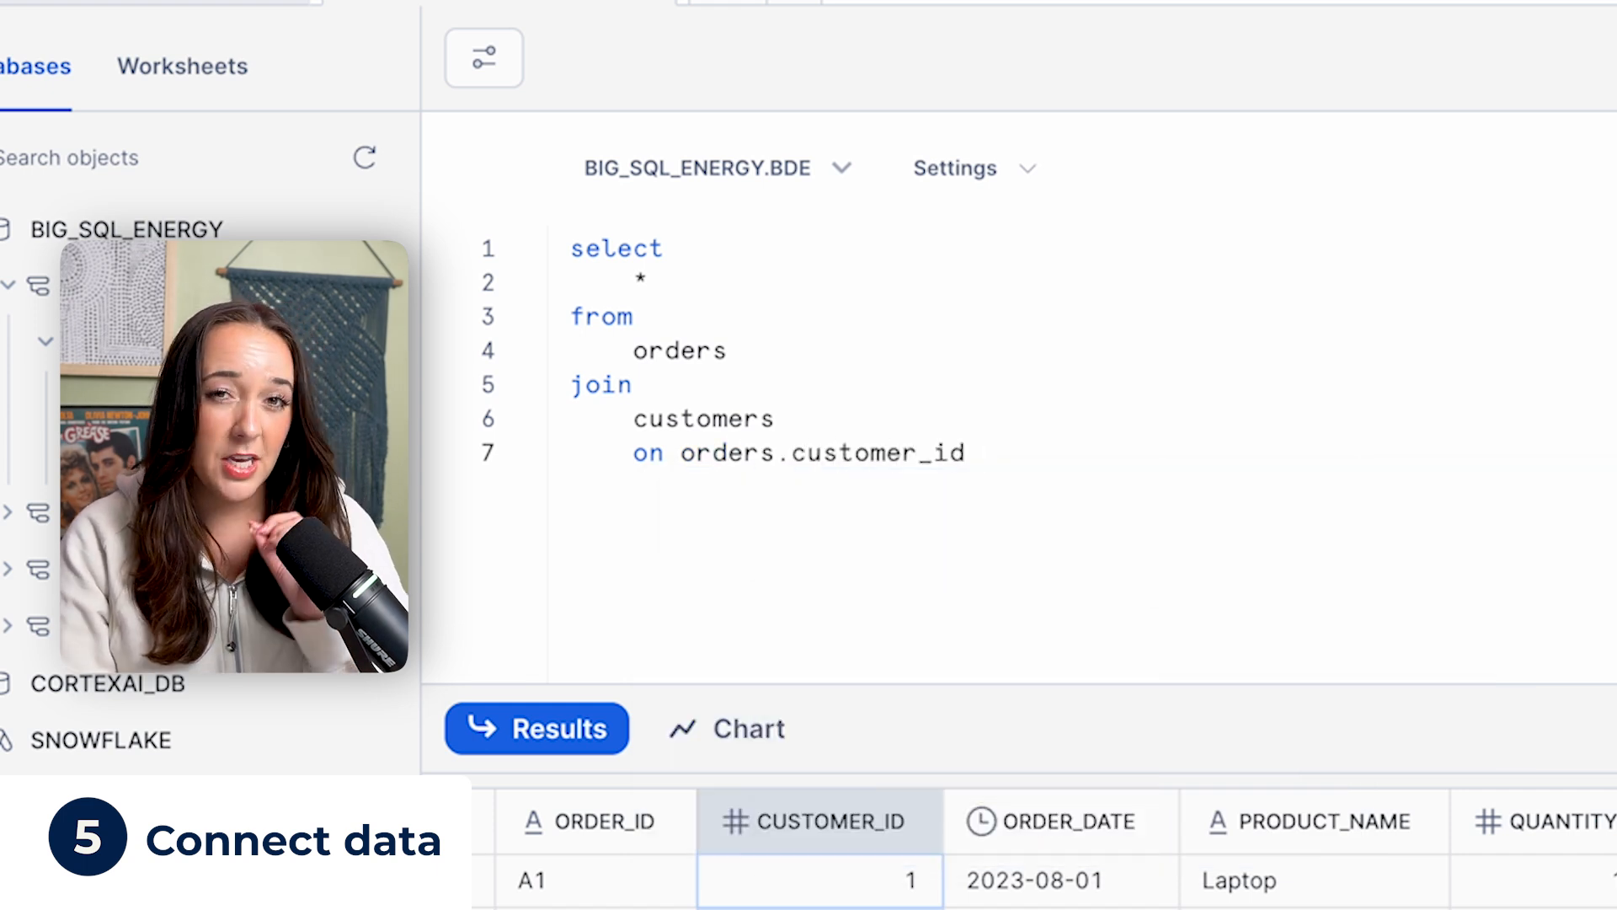
pyautogui.write('= cust')
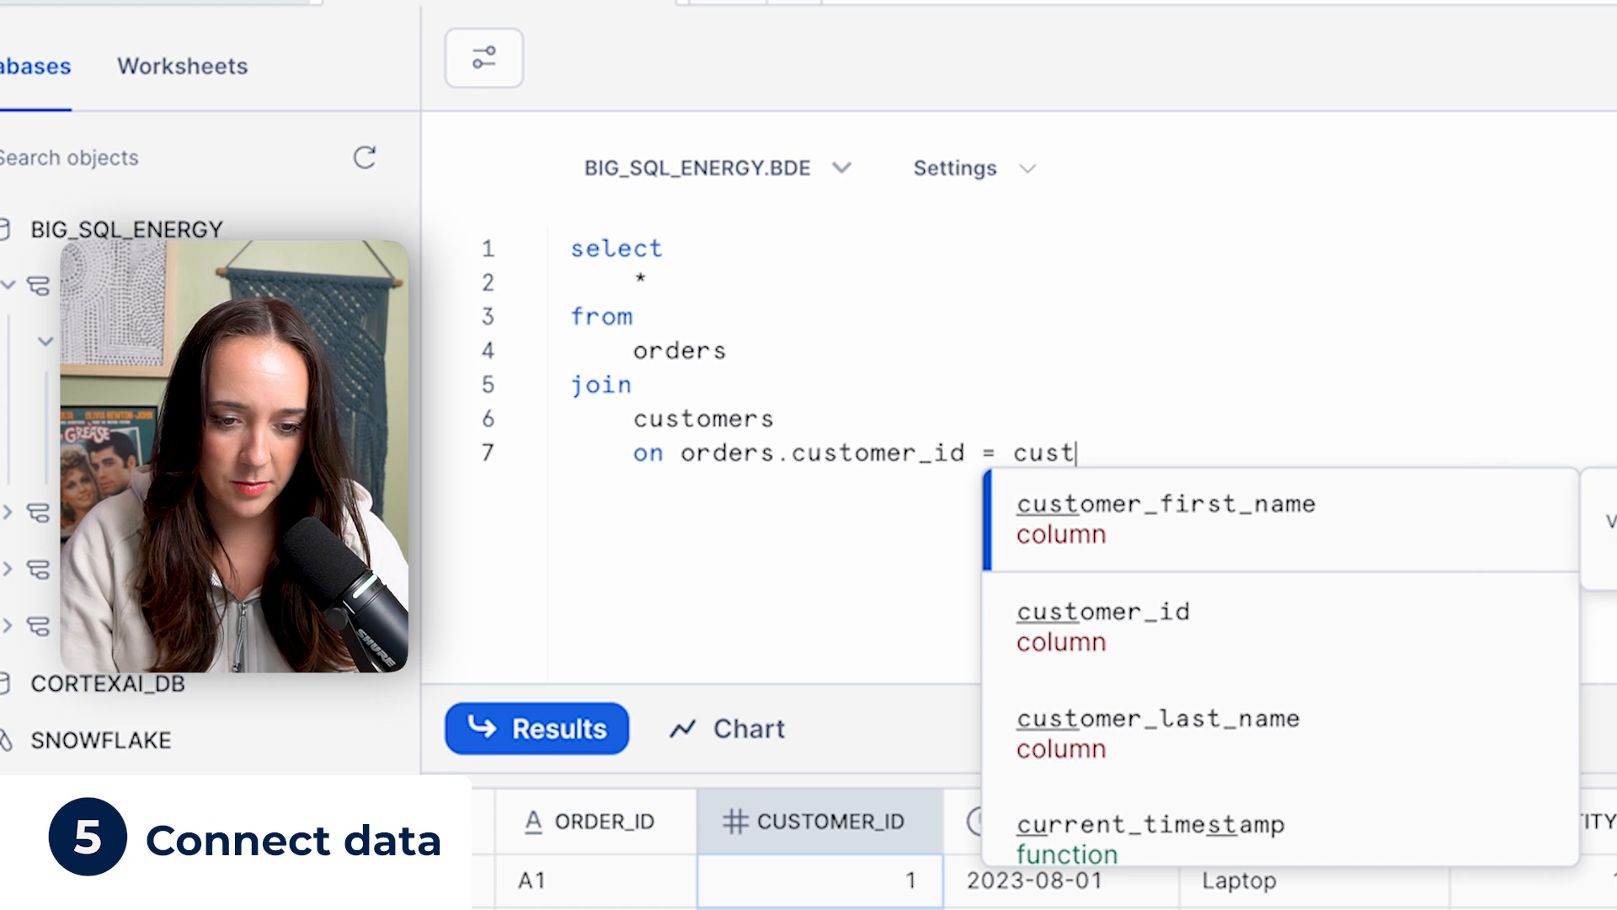
pyautogui.write('omers.id')
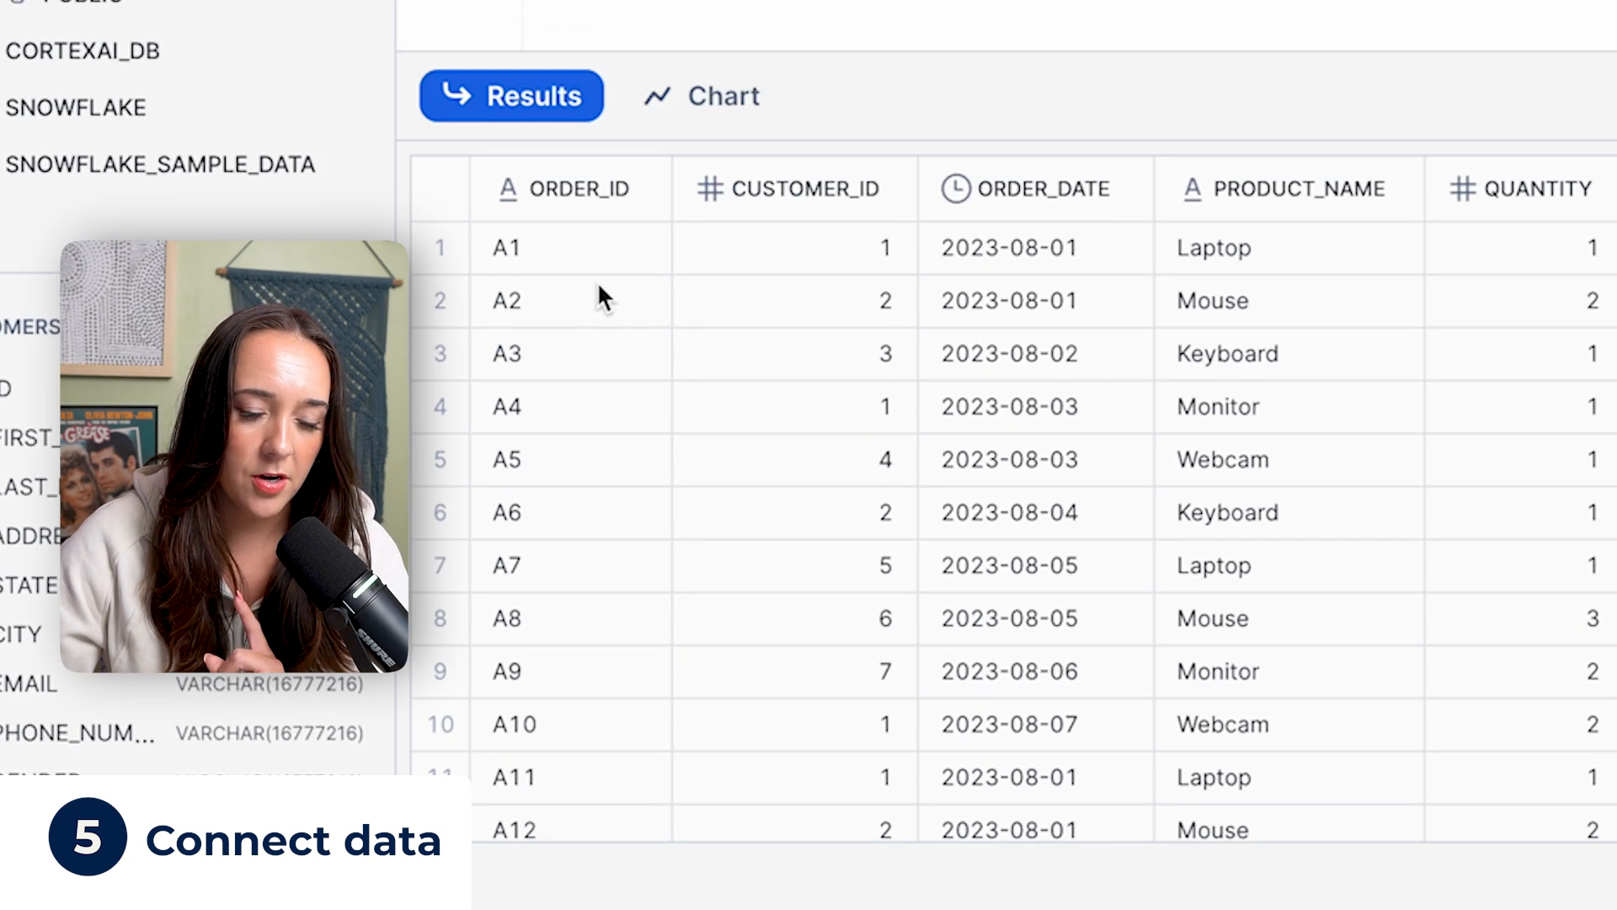
pyautogui.click(567, 300)
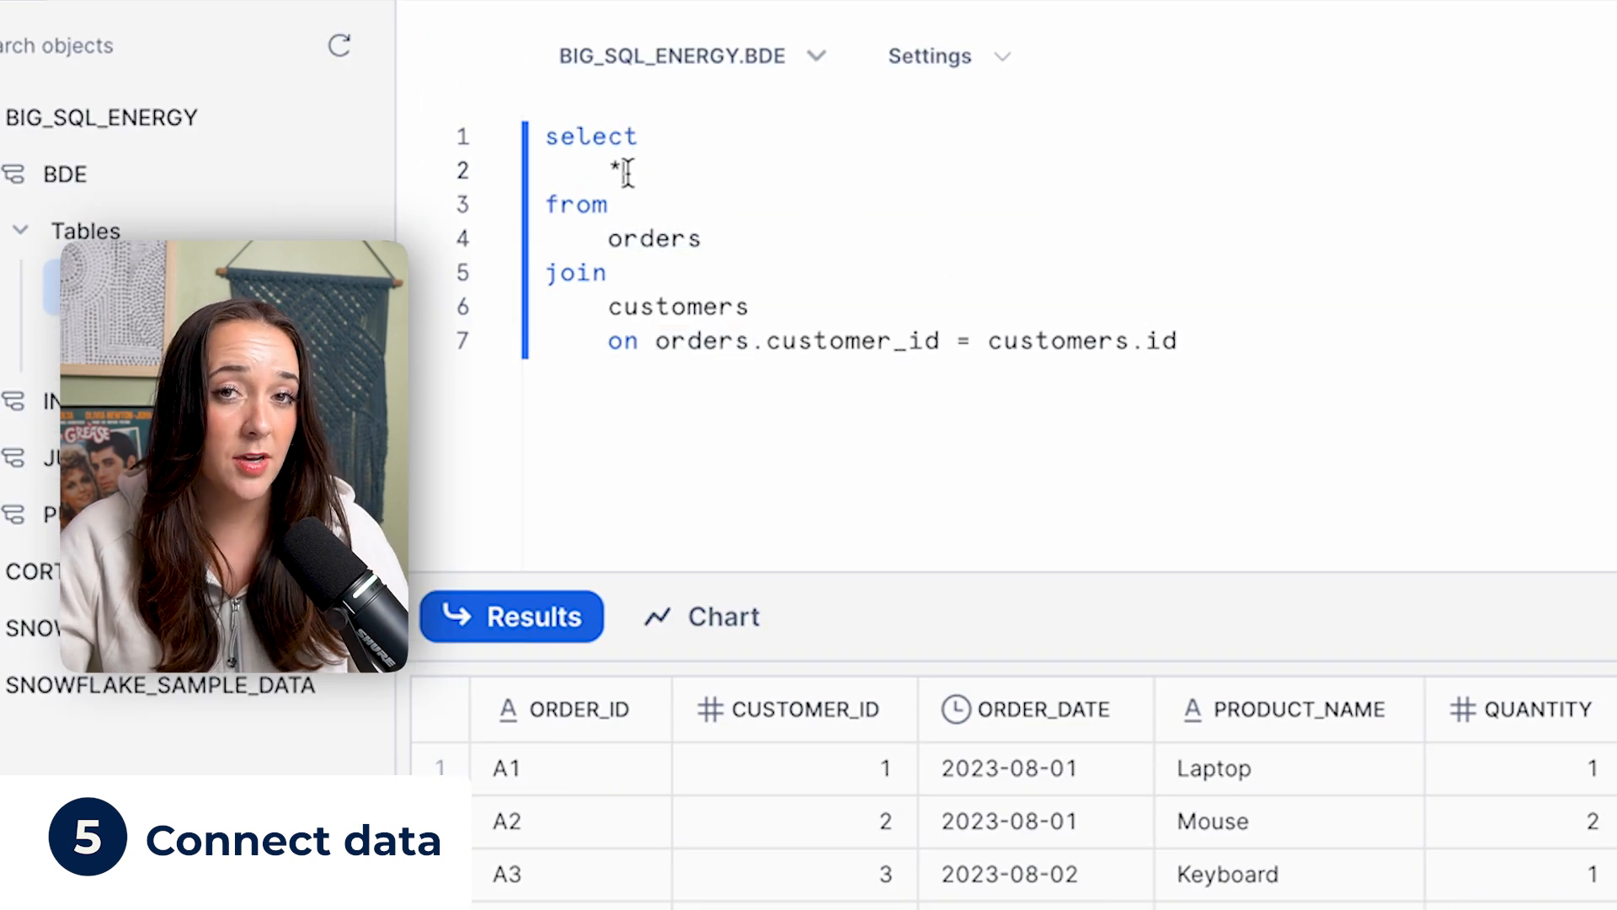
# Step: Select order_id, orders.customer_id AS customer_id_orders, customers.id and phone_number instead of *
pyautogui.write('order_id,')
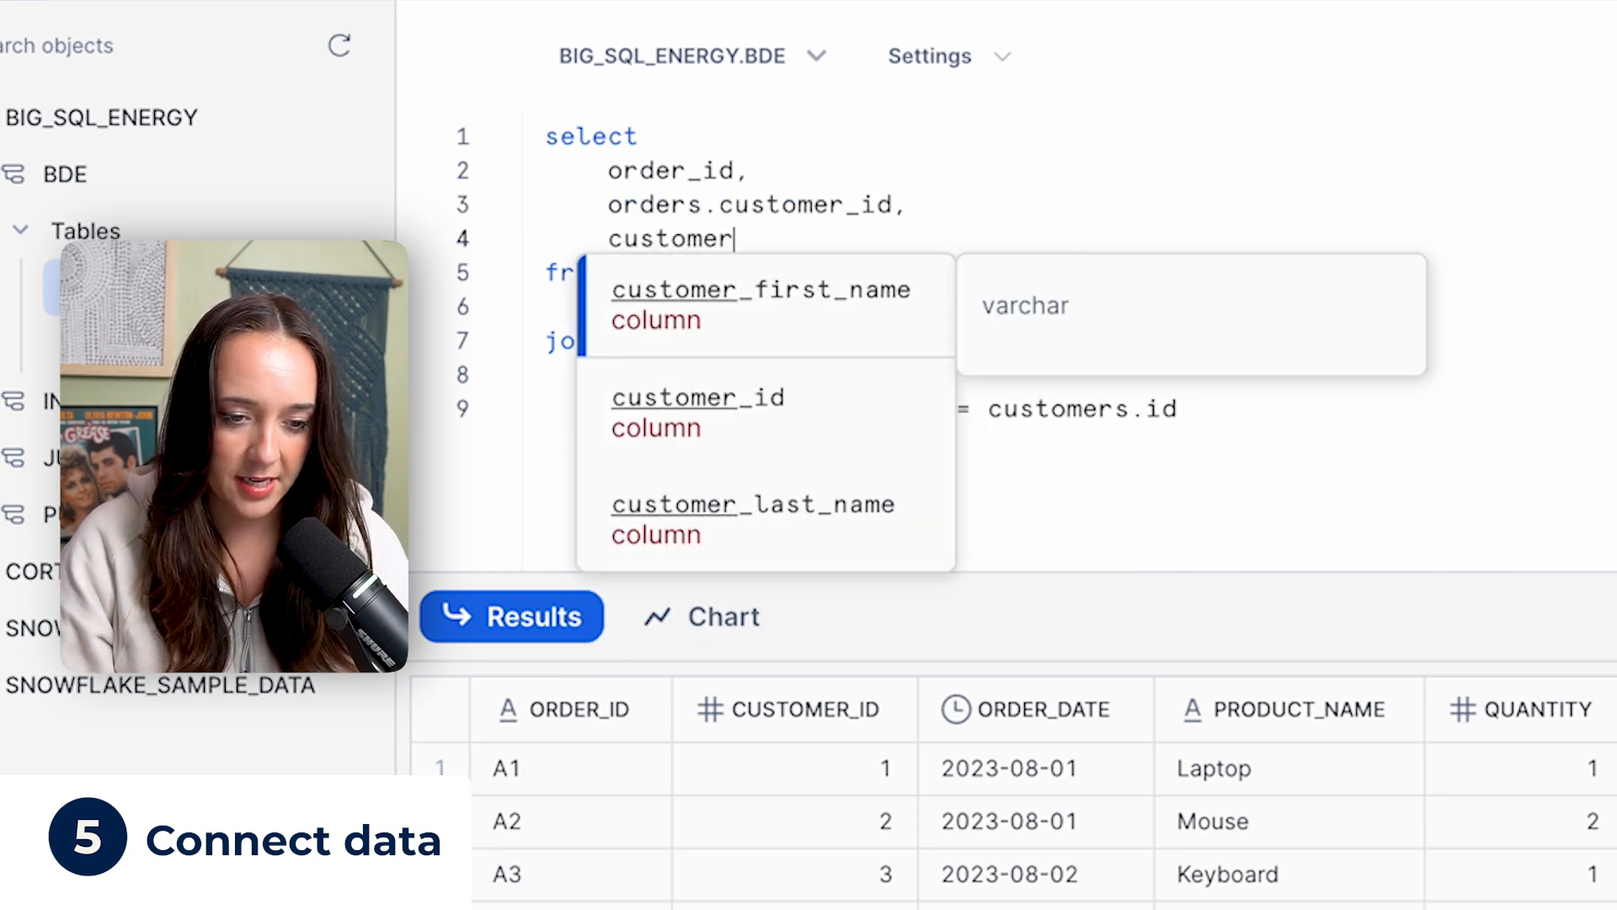
pyautogui.write('customers.id,')
pyautogui.write('phone_number')
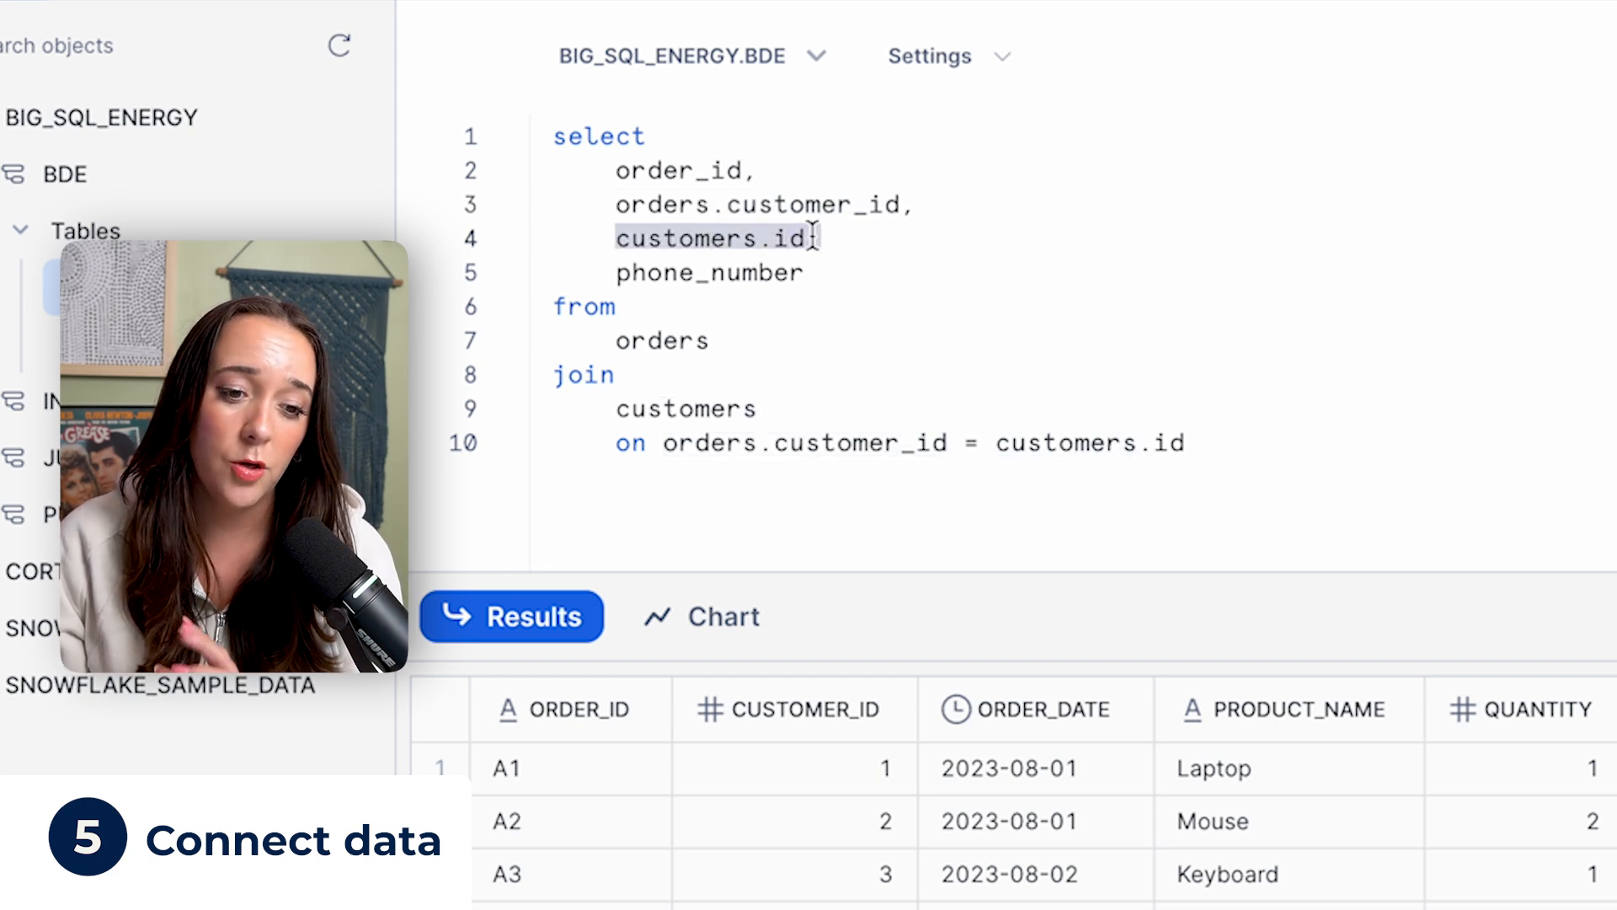
pyautogui.write(',')
pyautogui.click(765, 203)
pyautogui.write(' as customer_id_orders')
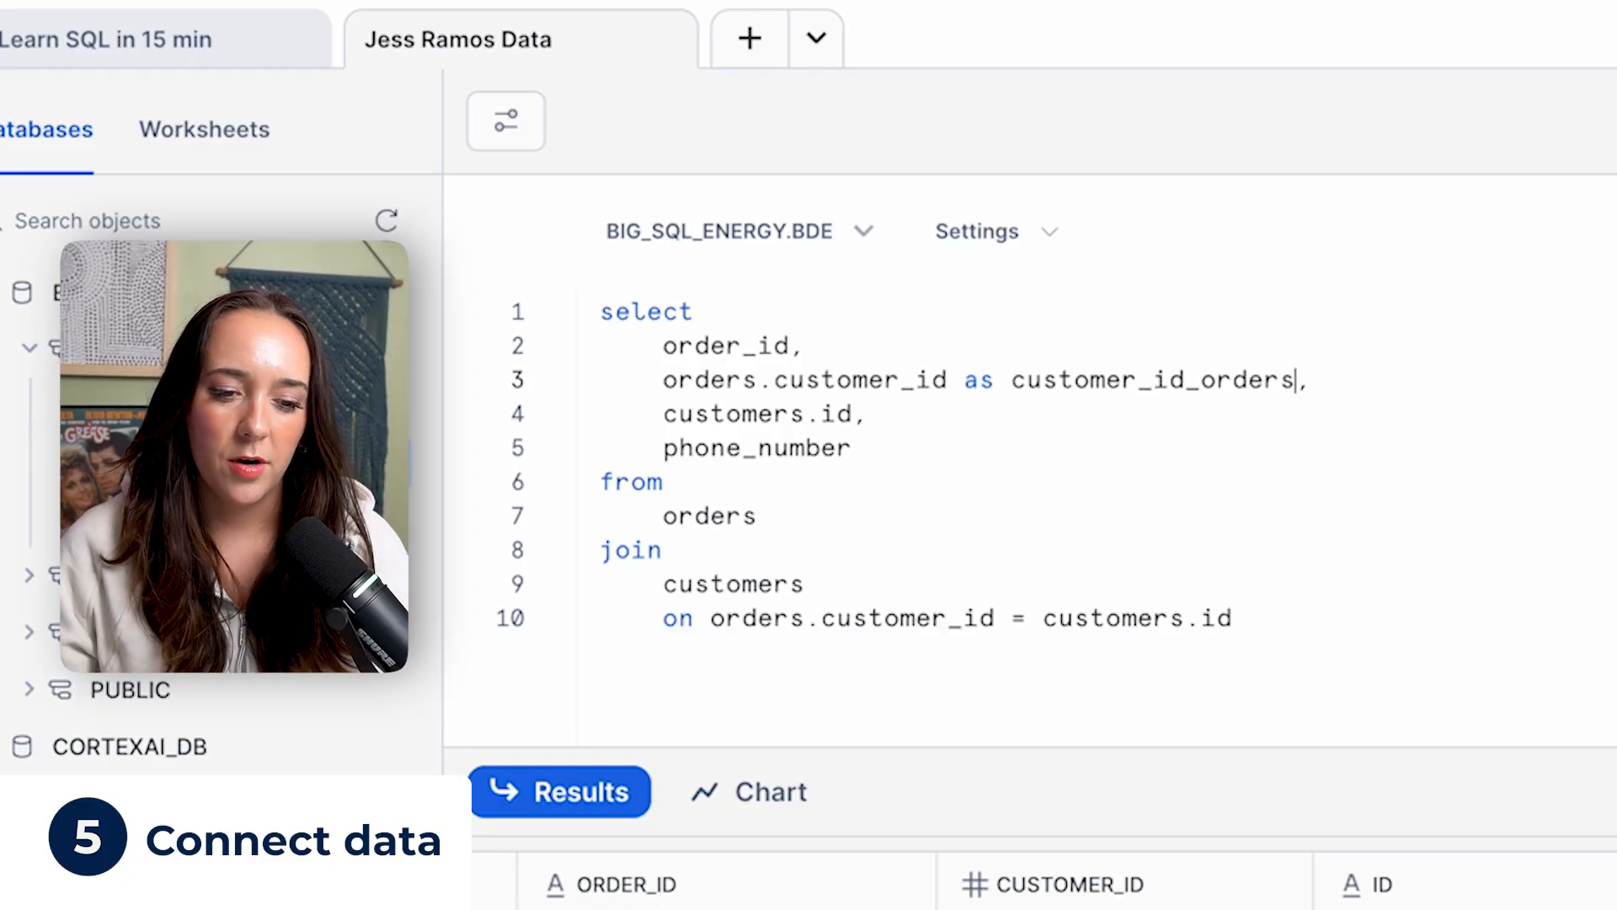
# Step: Alias customers.id as customer_id_customers in the SELECT list
pyautogui.doubleClick(1153, 380)
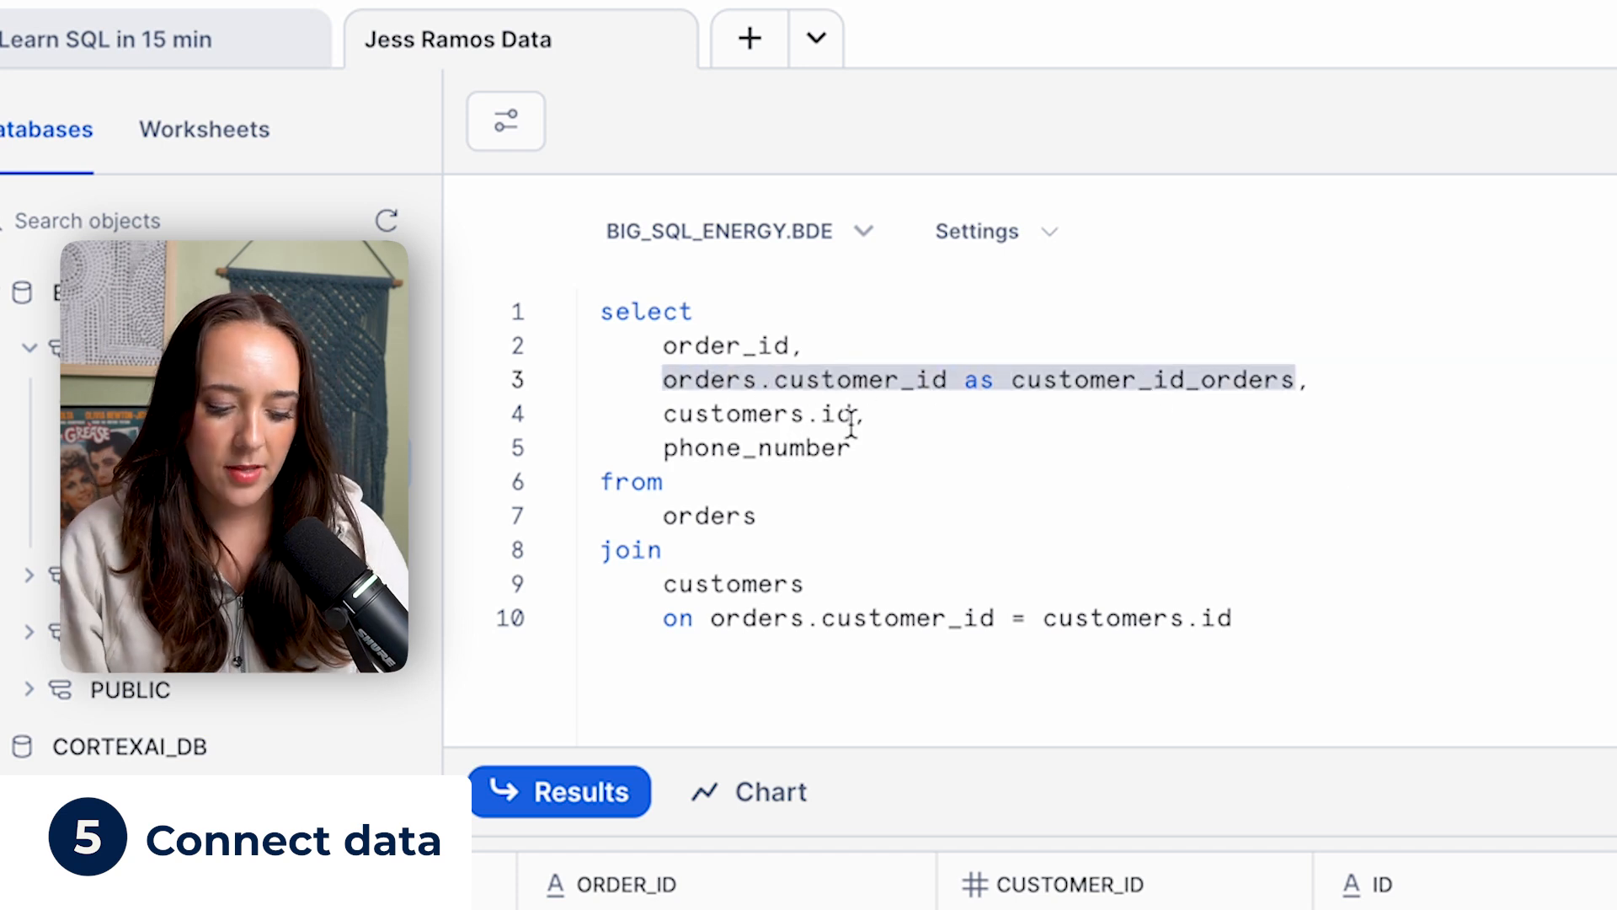
pyautogui.write('as customer')
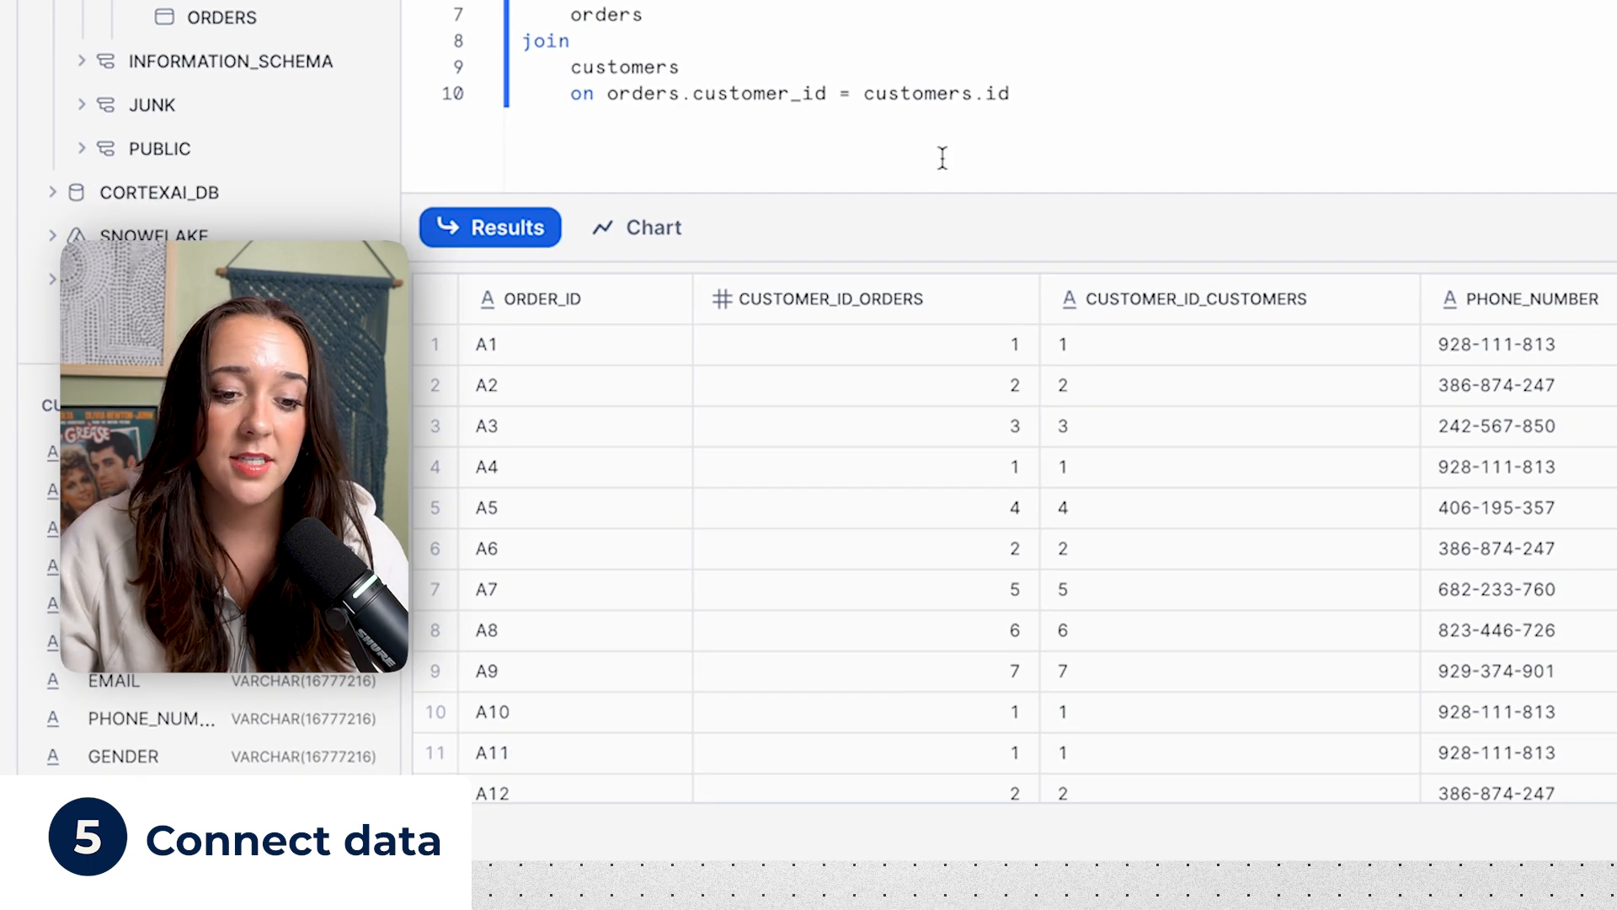
# Step: Inspect the CUSTOMER_ID_ORDERS column, then rerun with customers.id commented out
pyautogui.click(826, 299)
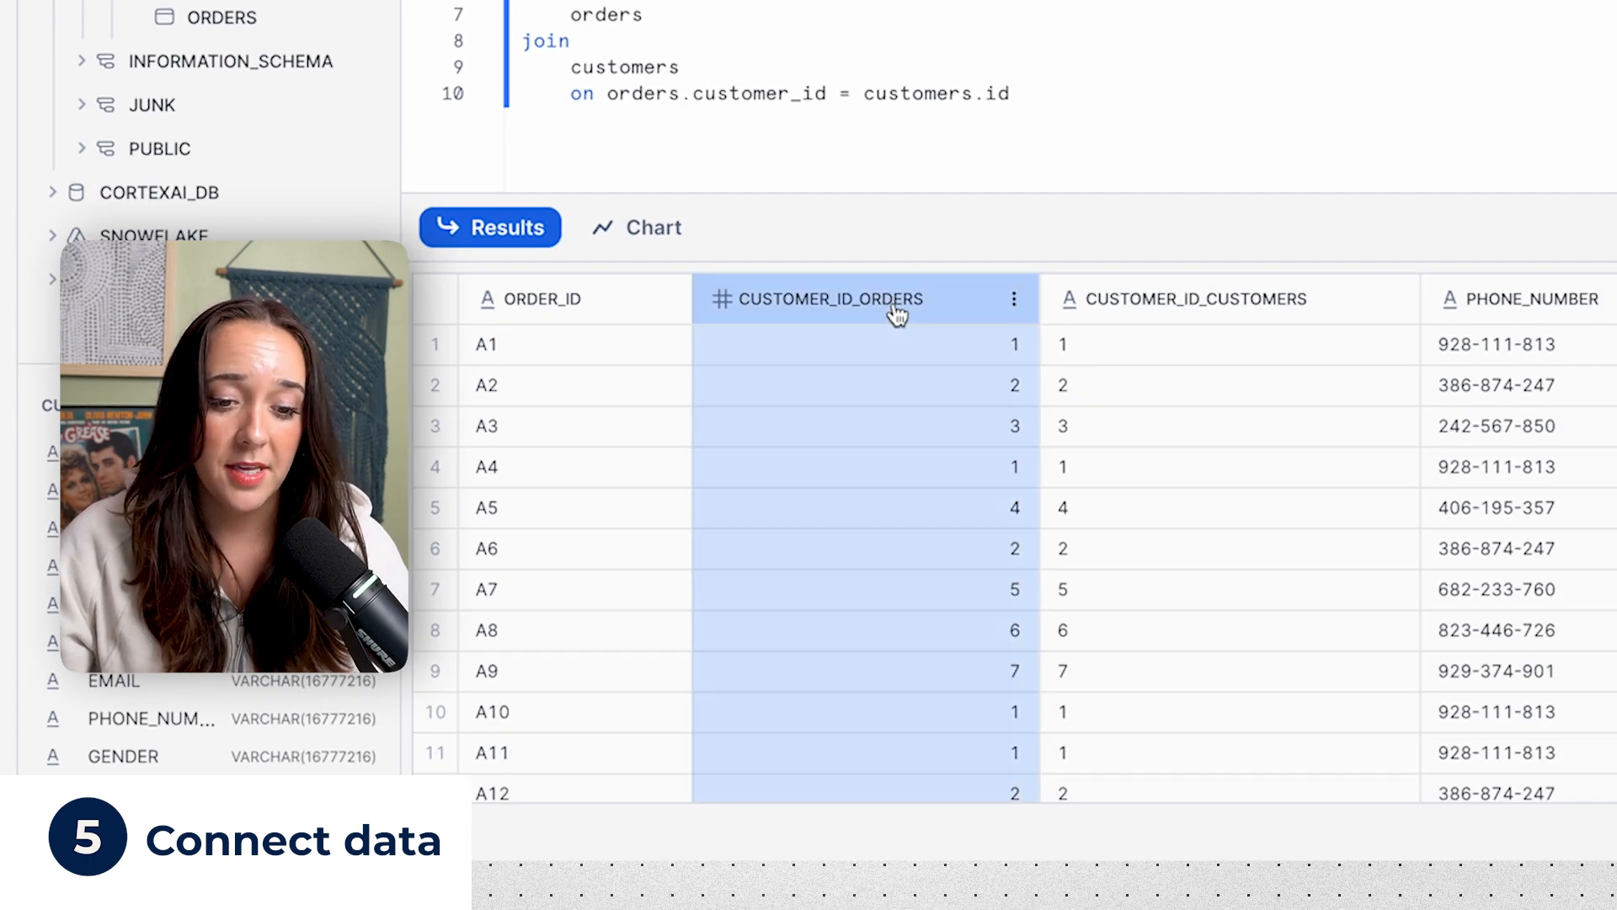
pyautogui.click(1196, 299)
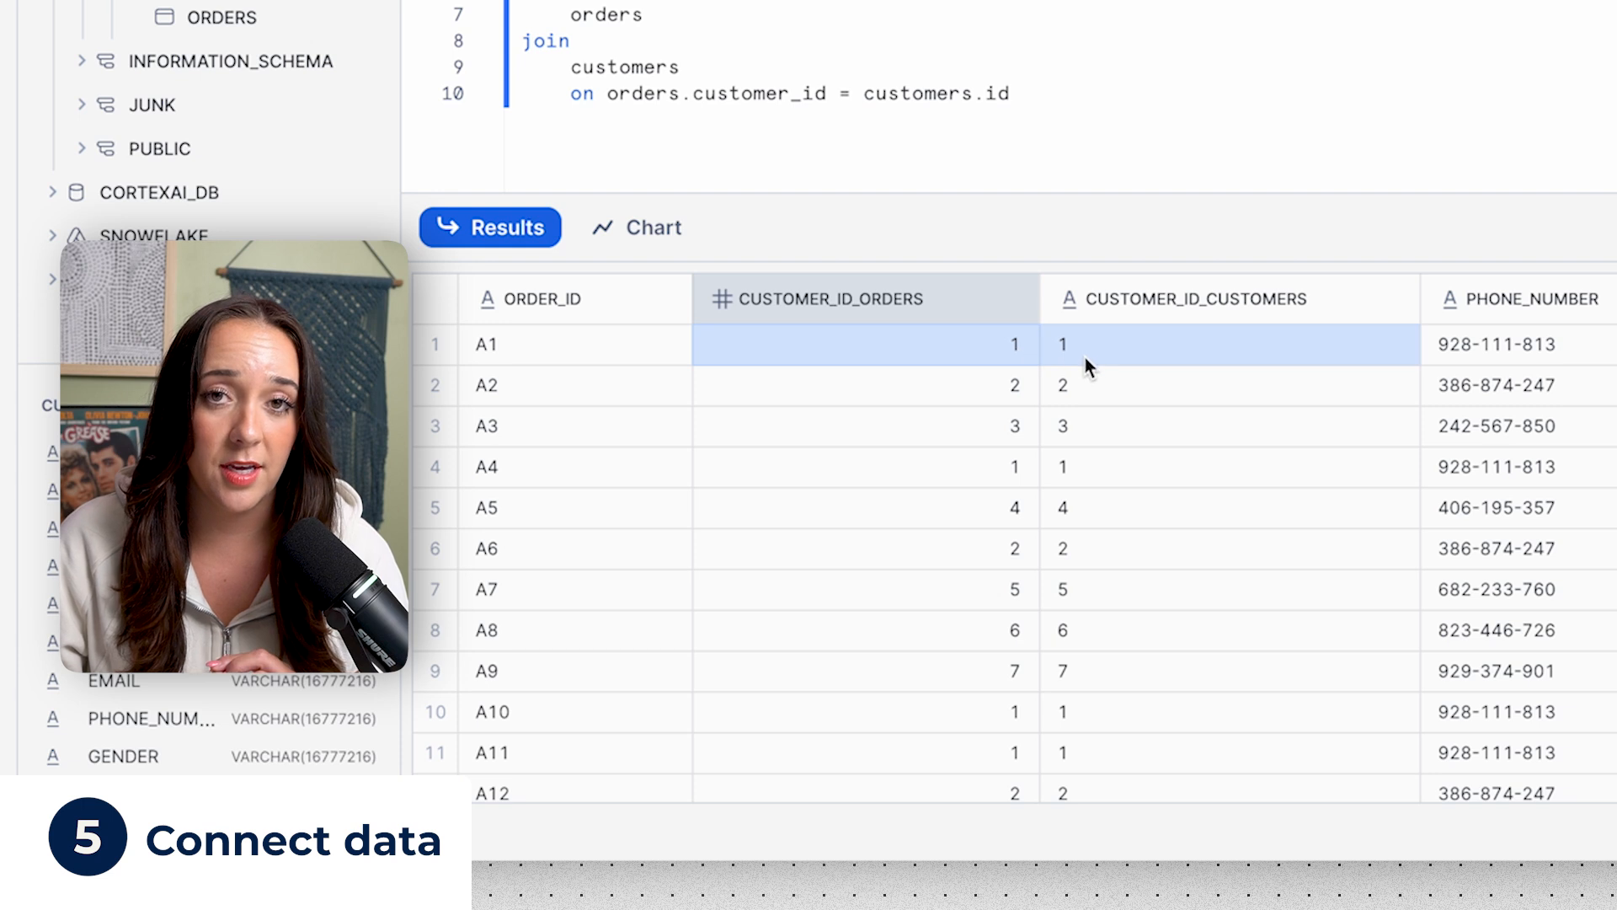
pyautogui.moveTo(1016, 360)
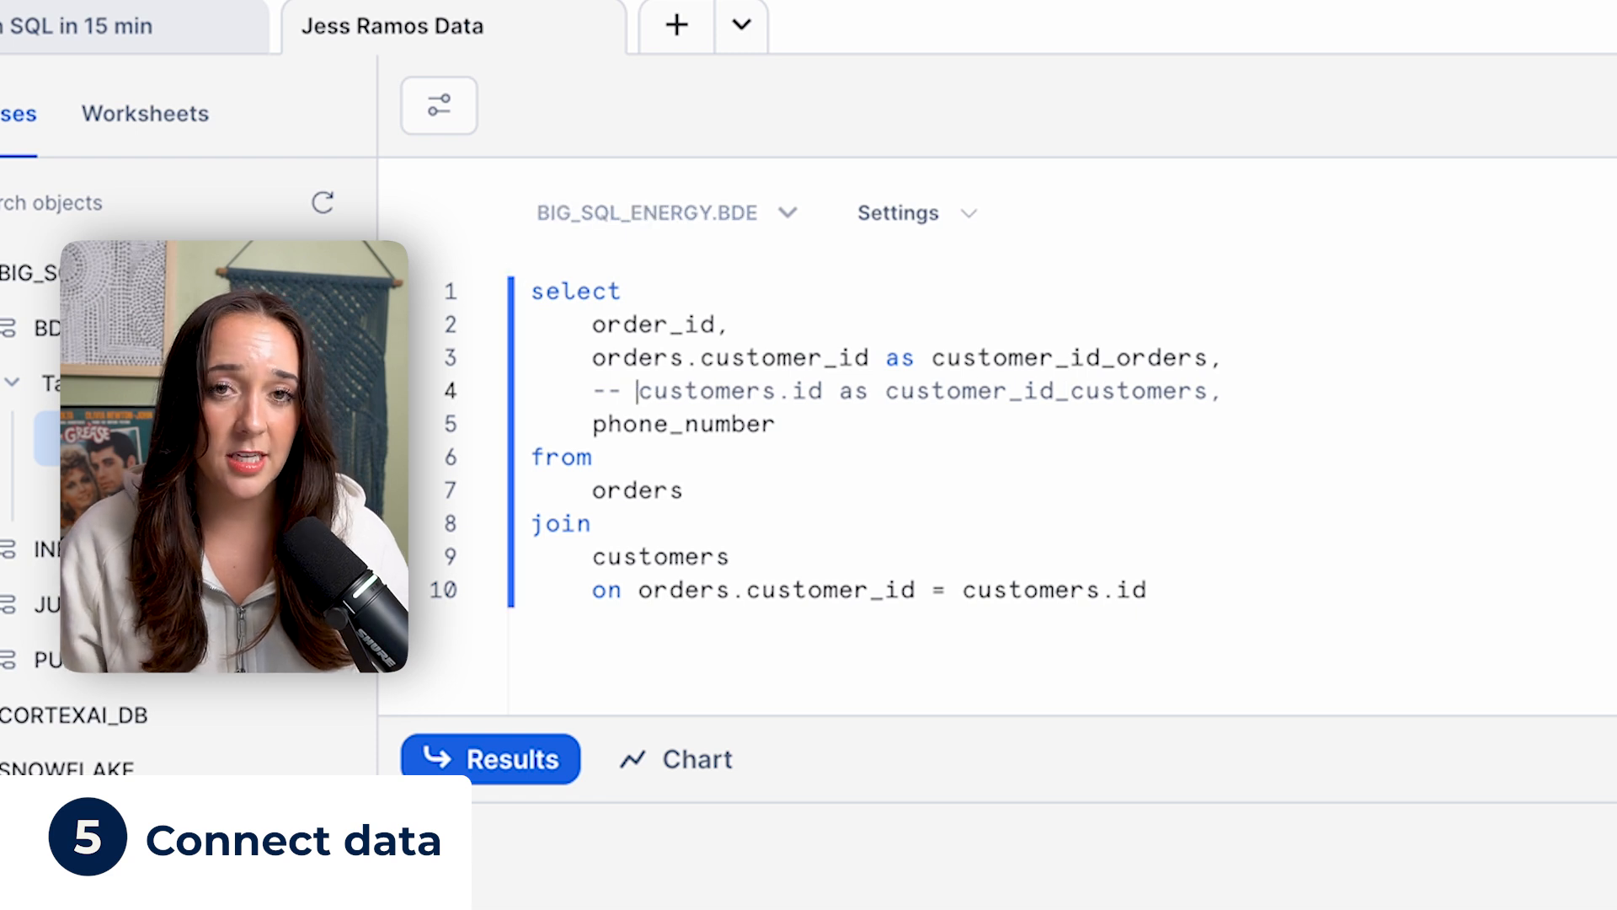
pyautogui.click(490, 758)
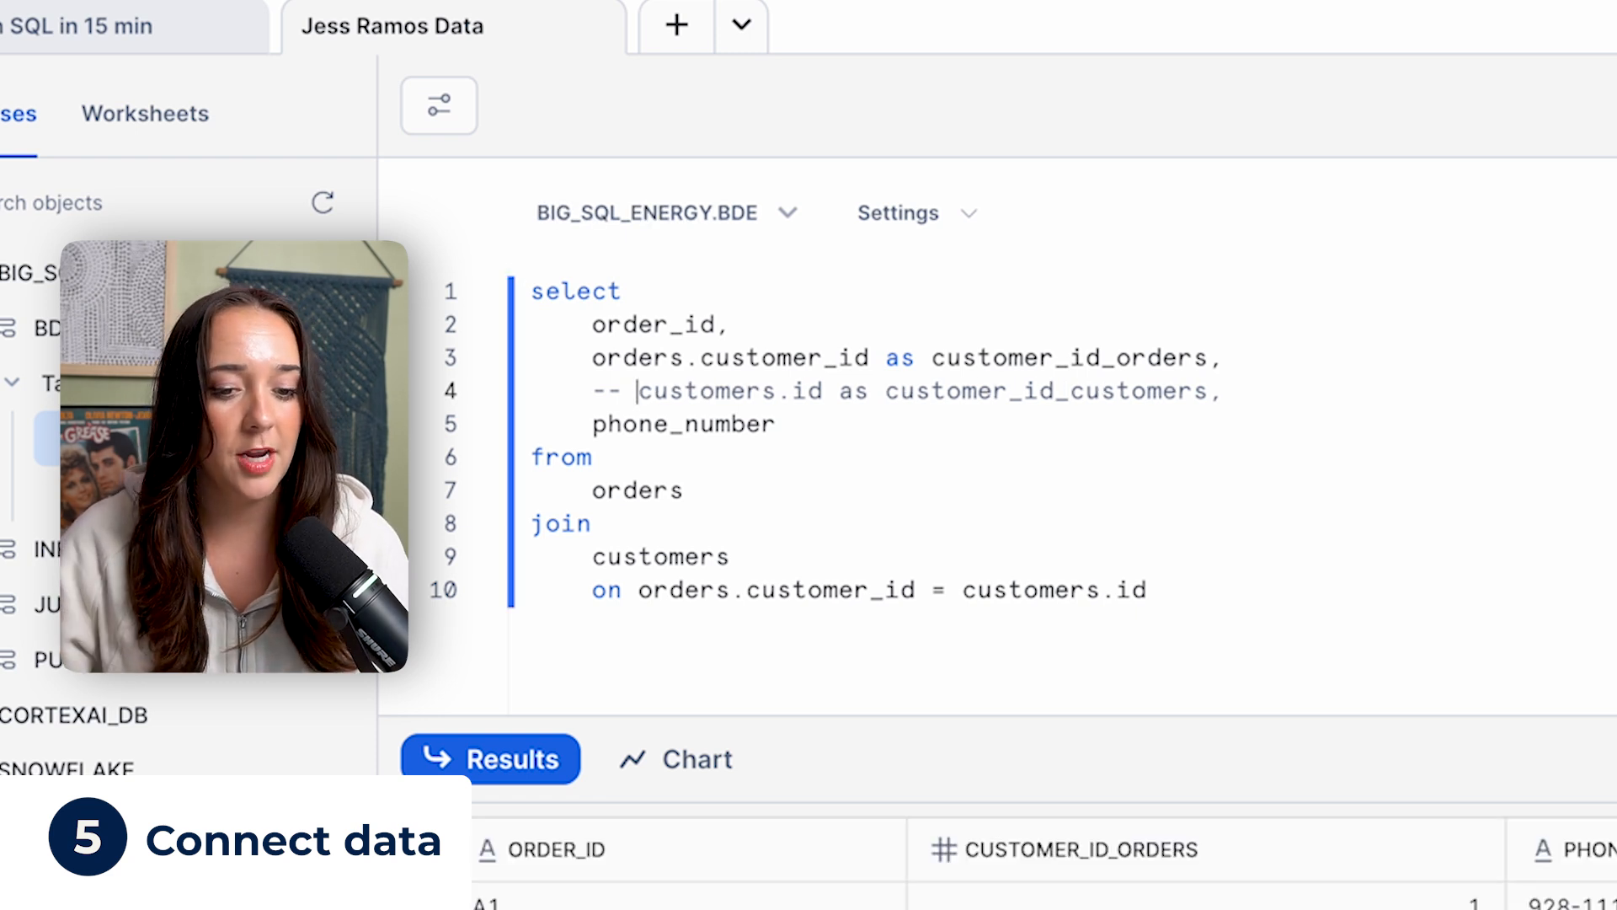